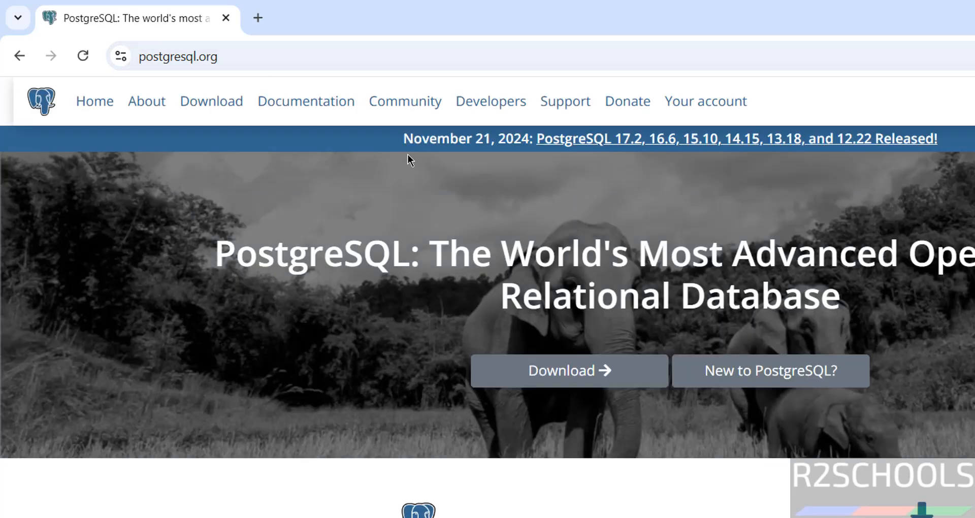
mouse_move(592, 149)
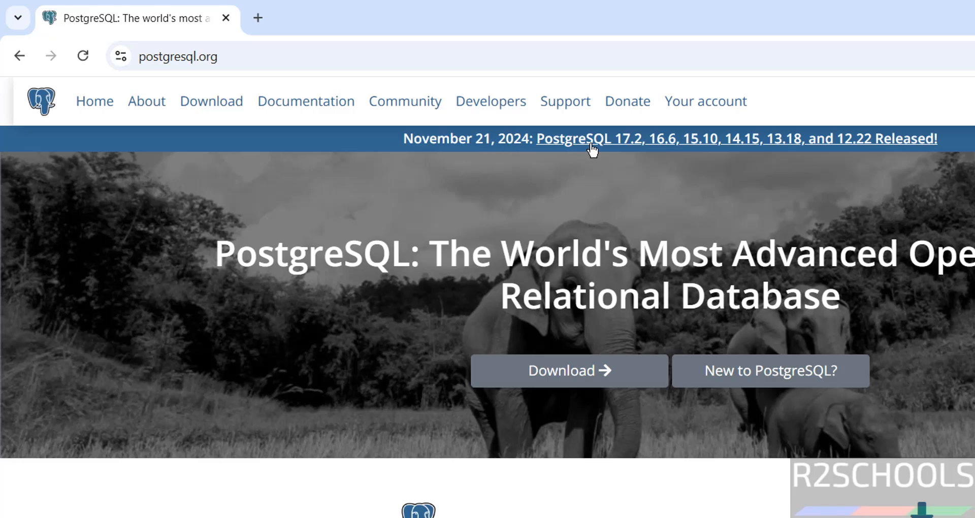
mouse_move(529, 371)
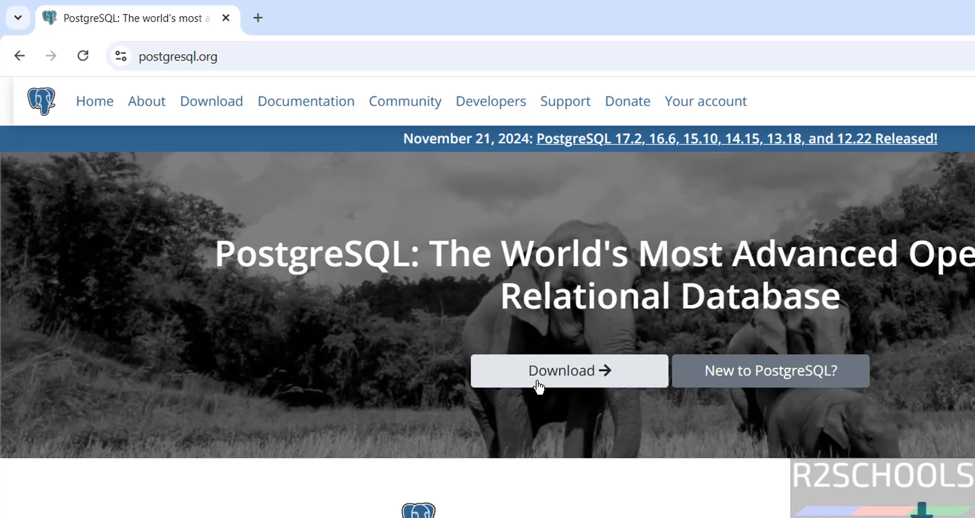
Reach the EDB Windows installer table from postgresql.org's Download page, version 17.2 on top.
click(561, 371)
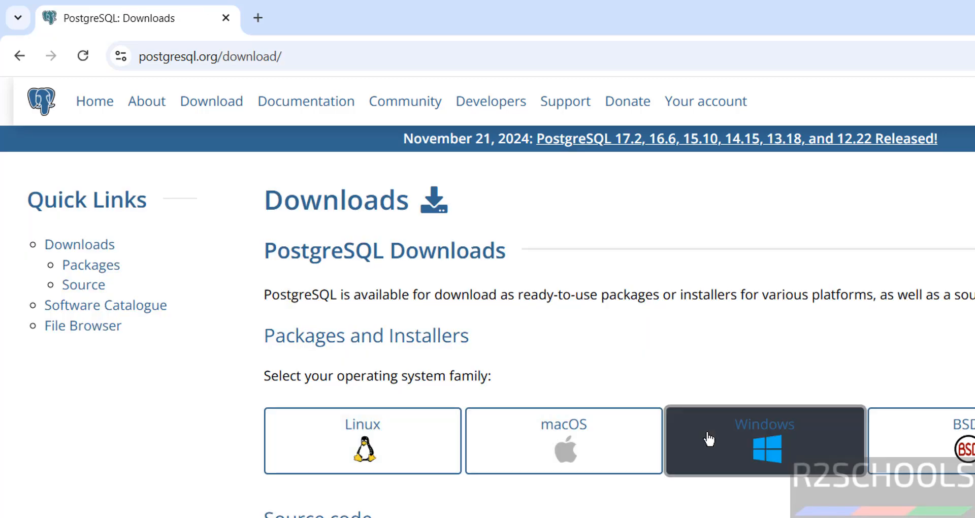
click(764, 440)
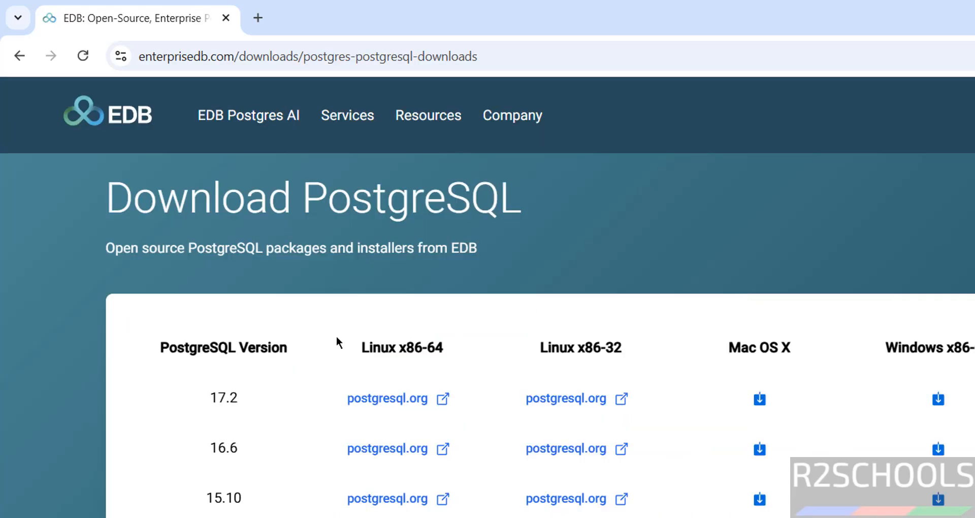
mouse_move(145, 176)
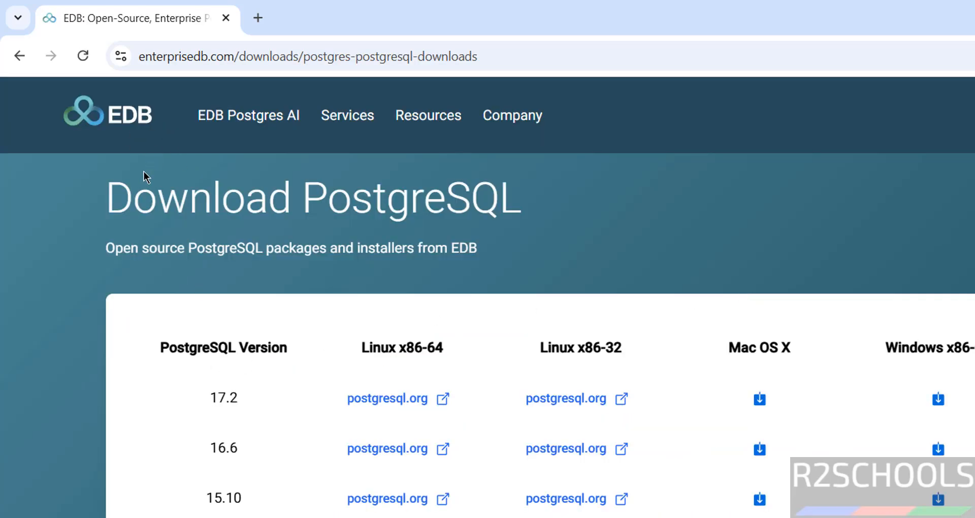
mouse_move(192, 403)
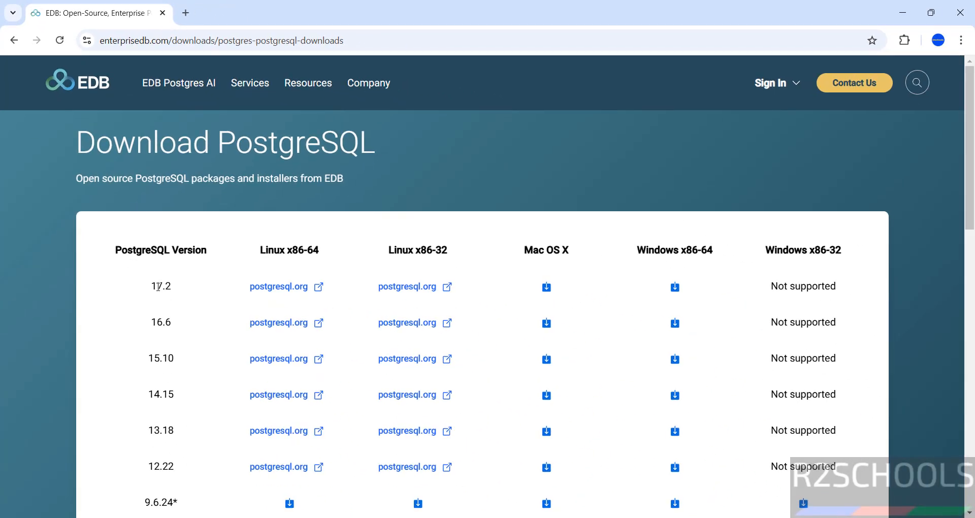
scroll(down, 3)
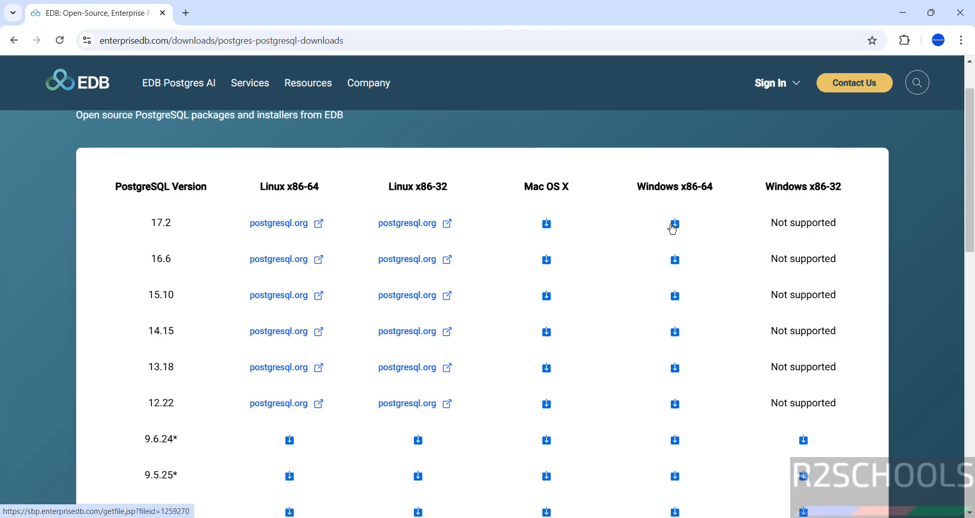
click(674, 224)
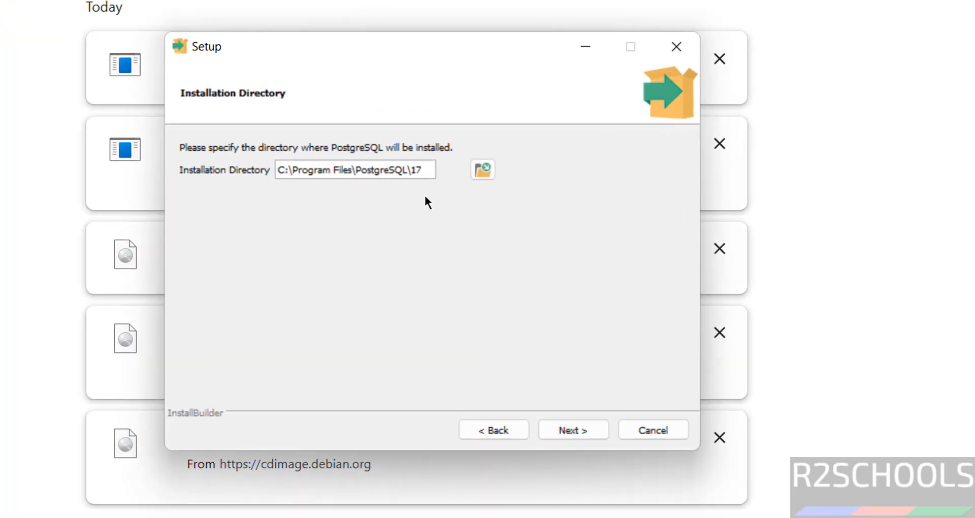
mouse_move(337, 190)
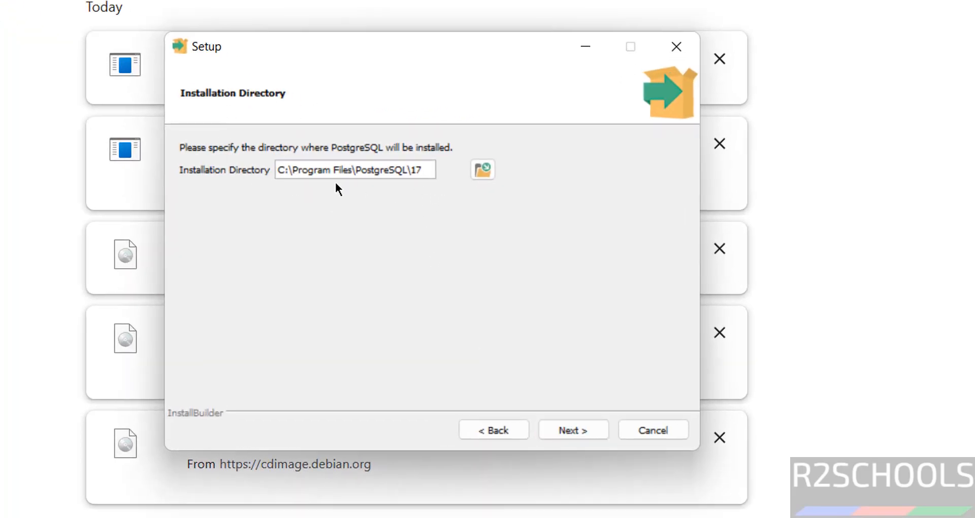
Keep the default folder C:\Program Files\PostgreSQL\17 and continue.
double_click(355, 170)
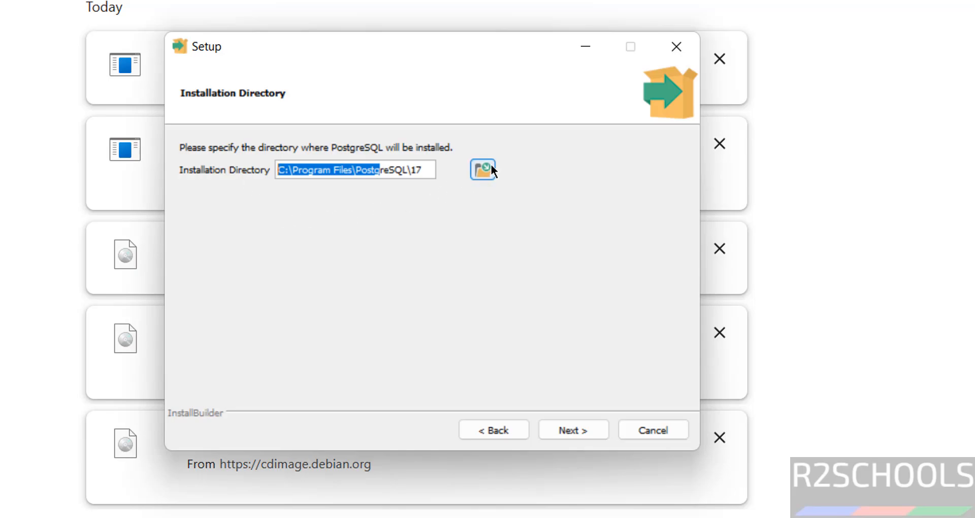
click(482, 169)
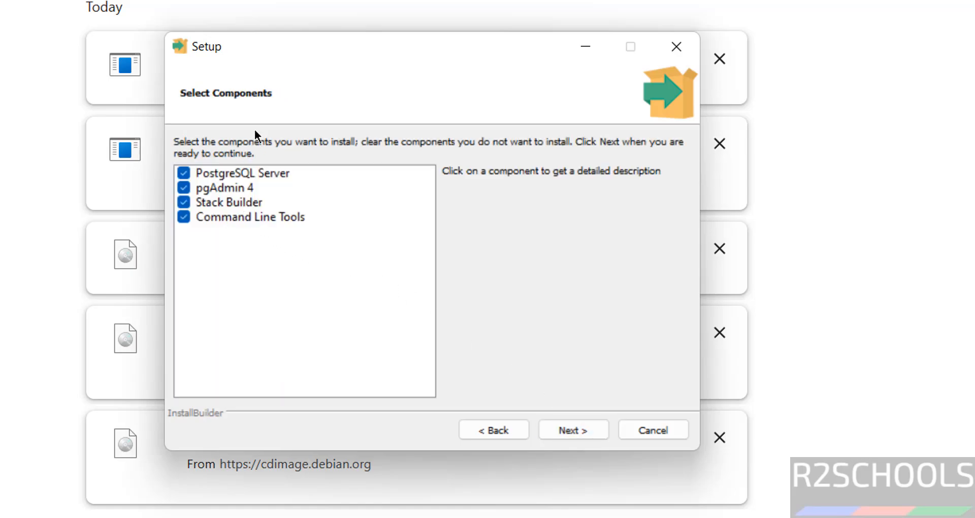
Review PostgreSQL Server, Stack Builder, Command Line Tools and pgAdmin 4 descriptions, keeping all four selected.
click(243, 173)
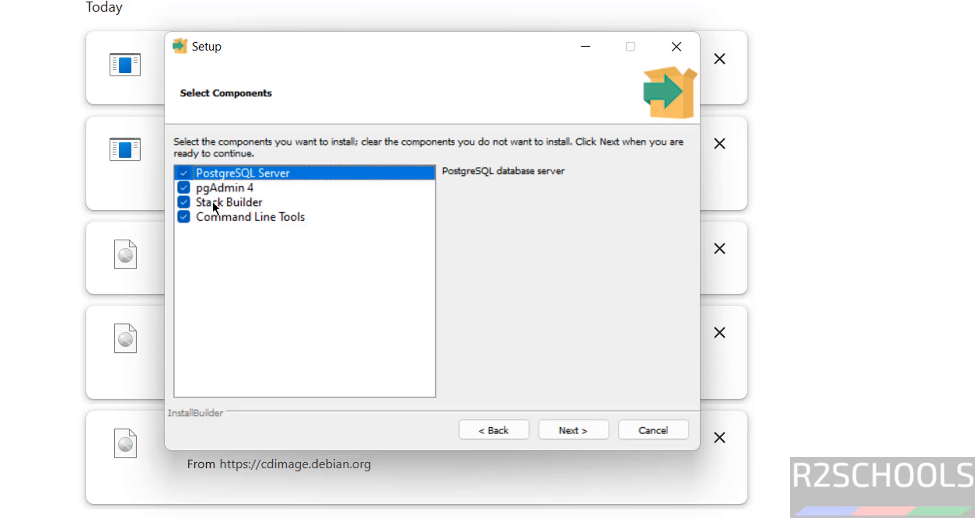
click(237, 201)
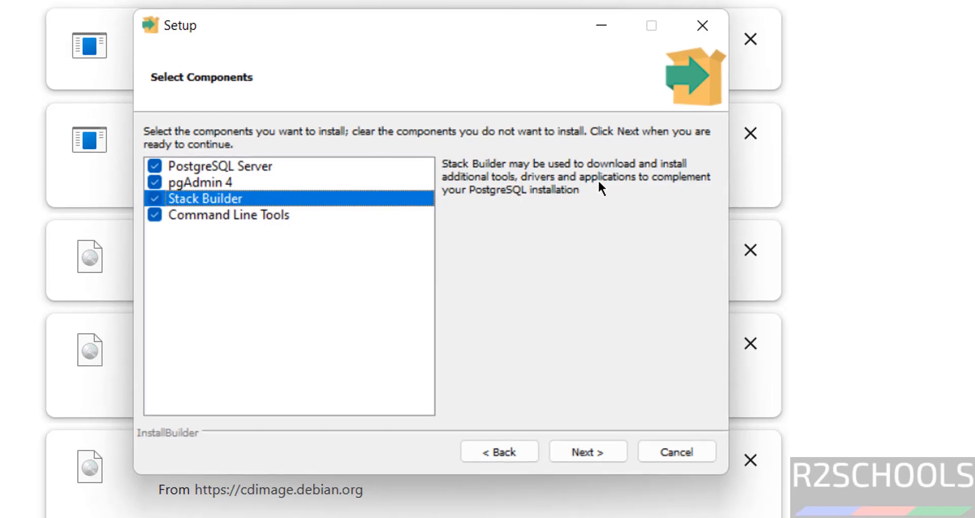
click(229, 214)
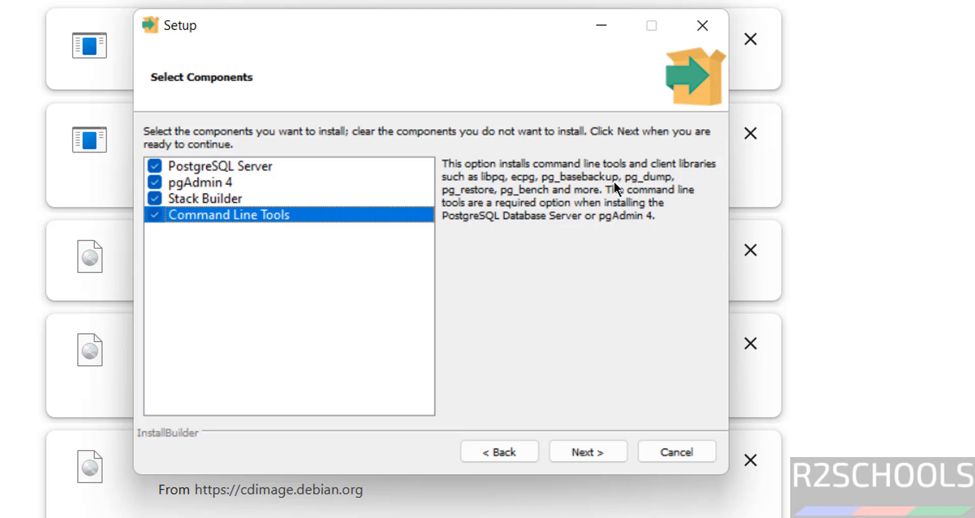
mouse_move(553, 199)
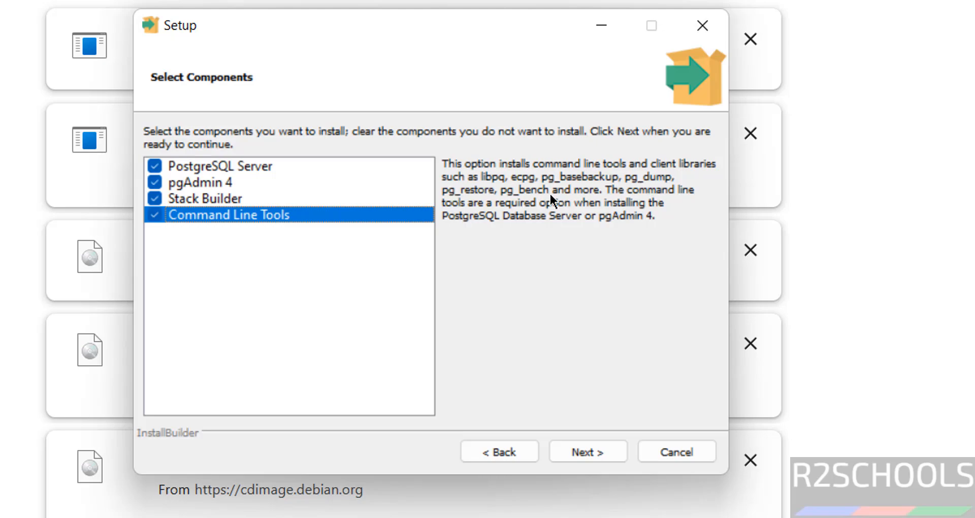
mouse_move(243, 216)
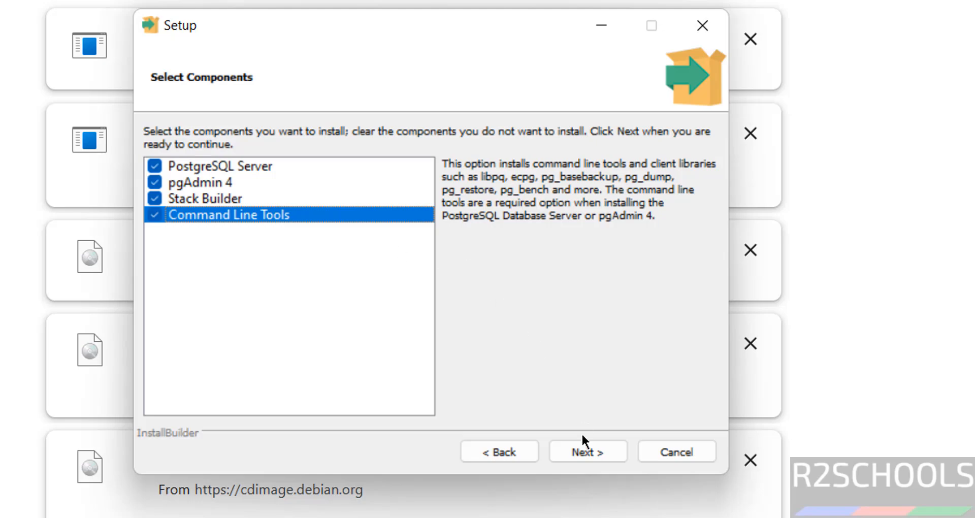
mouse_move(223, 206)
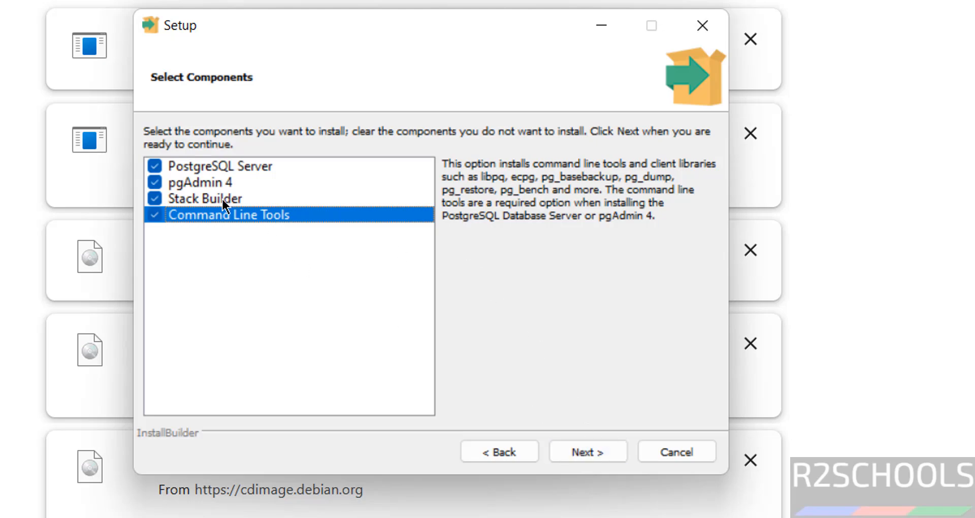
click(202, 182)
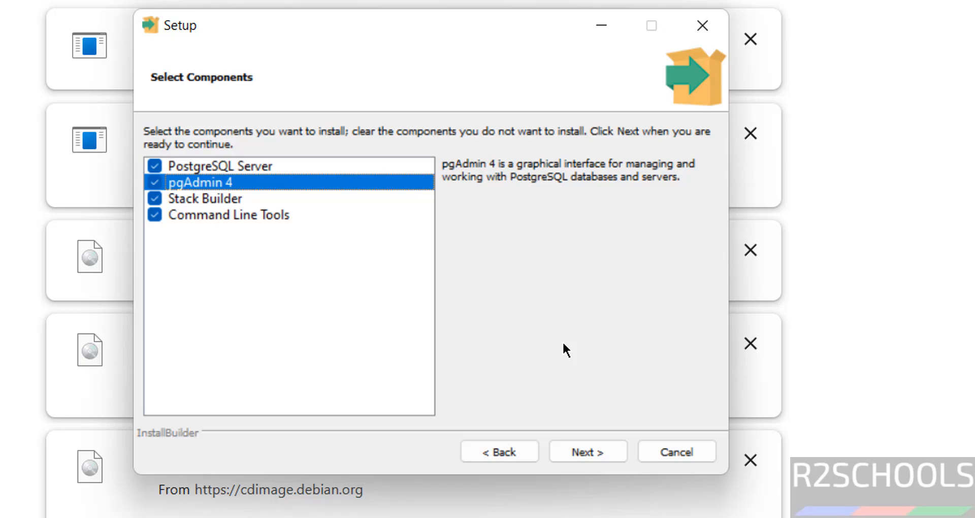
mouse_move(628, 471)
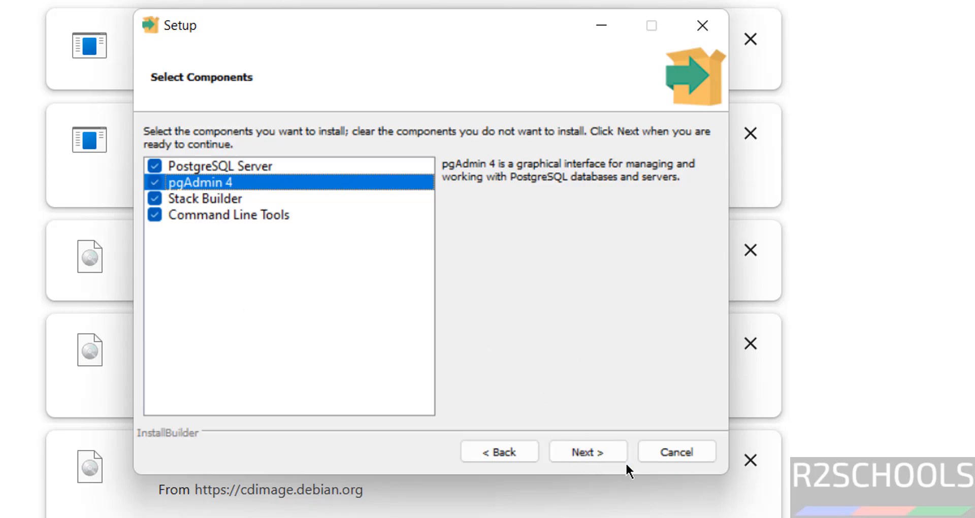
click(587, 451)
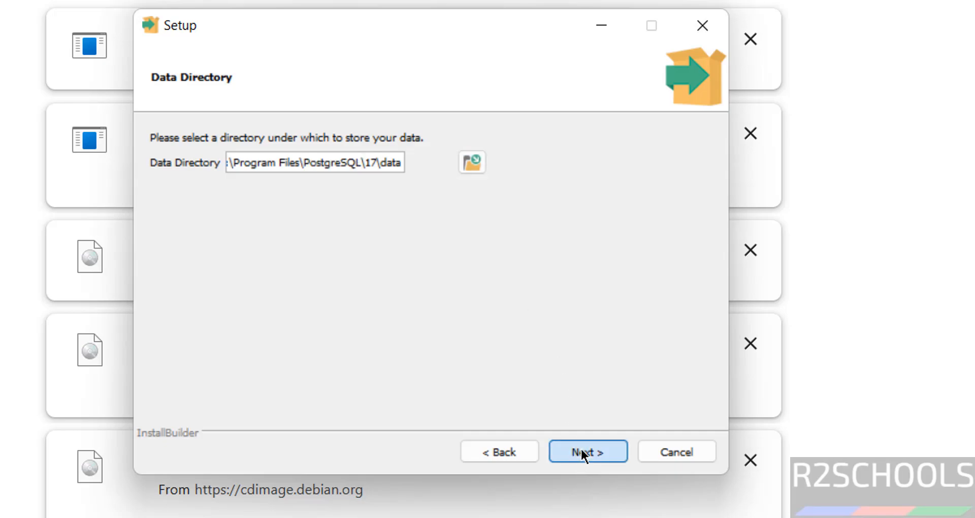
Accept the default data folder, set the postgres password, keep port 5432 and the default locale.
click(587, 451)
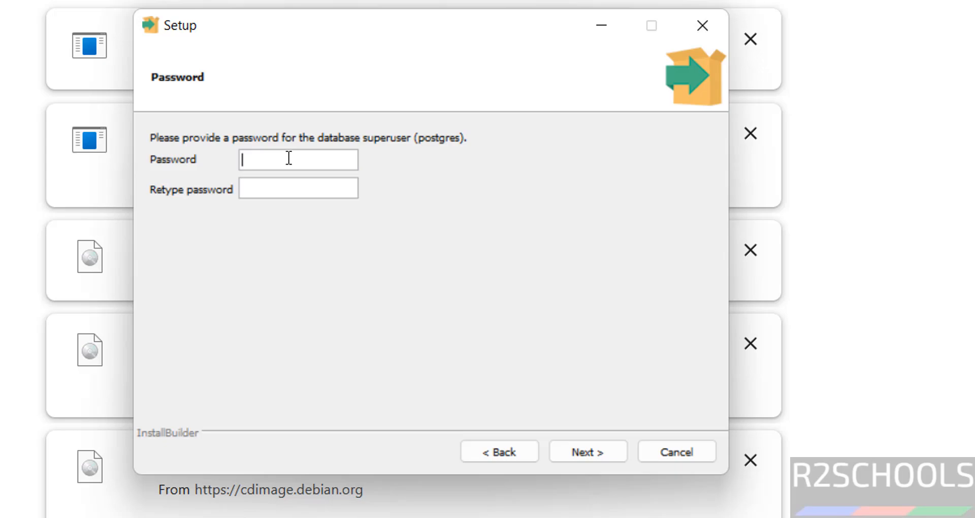
mouse_move(436, 144)
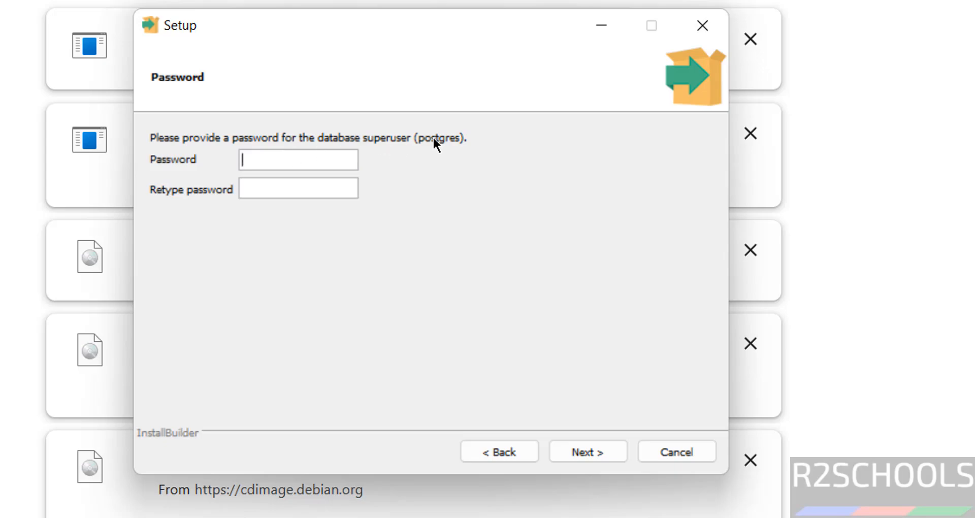
text(••)
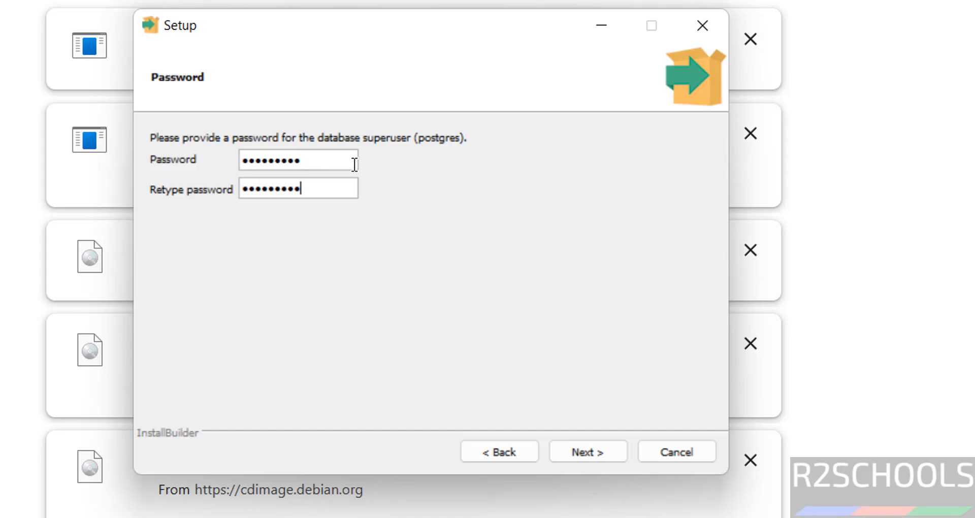
click(587, 451)
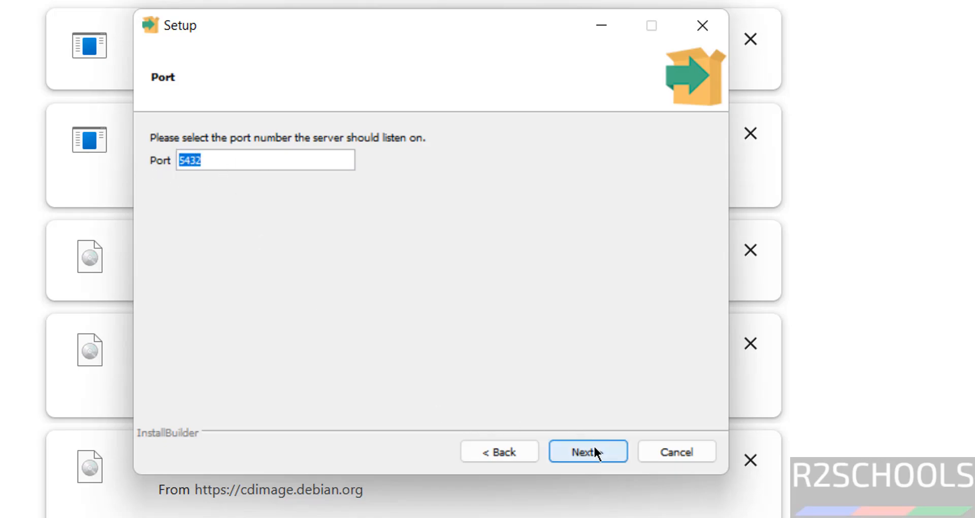
click(588, 451)
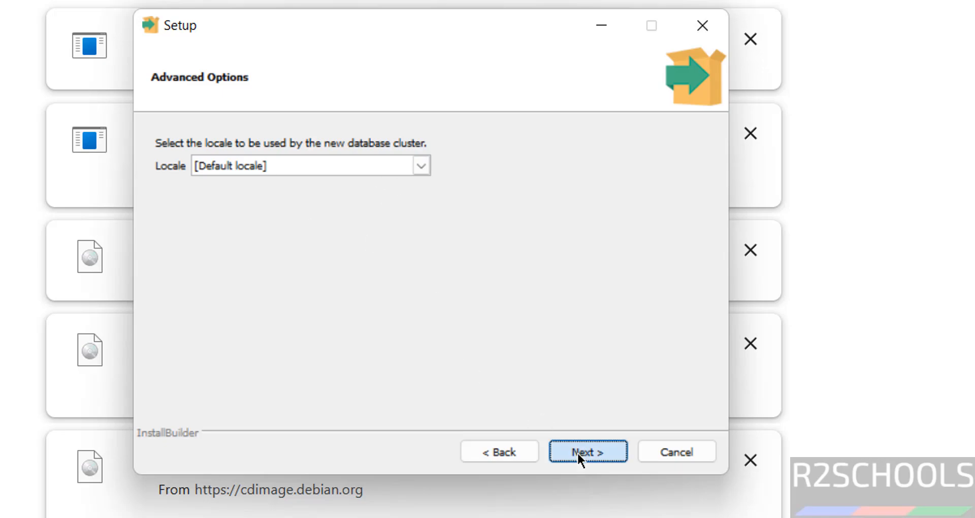
click(588, 451)
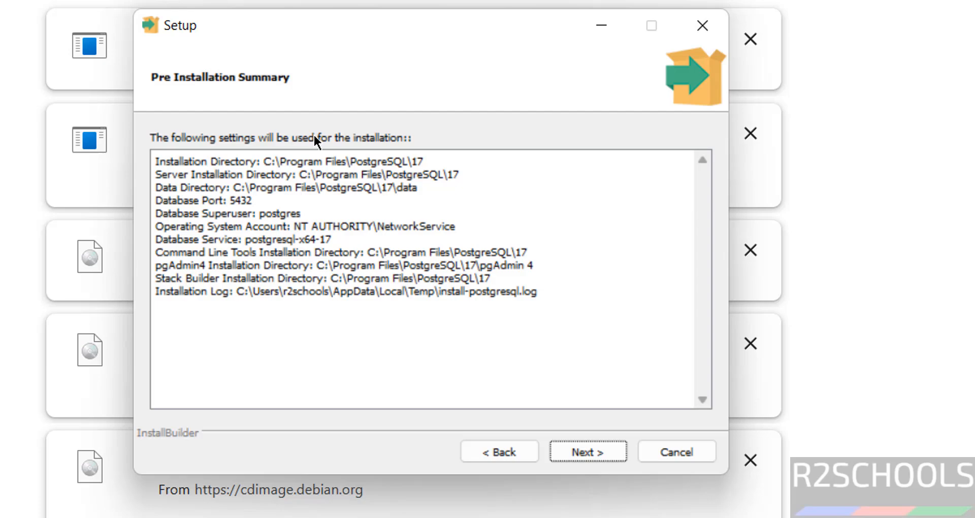
mouse_move(387, 208)
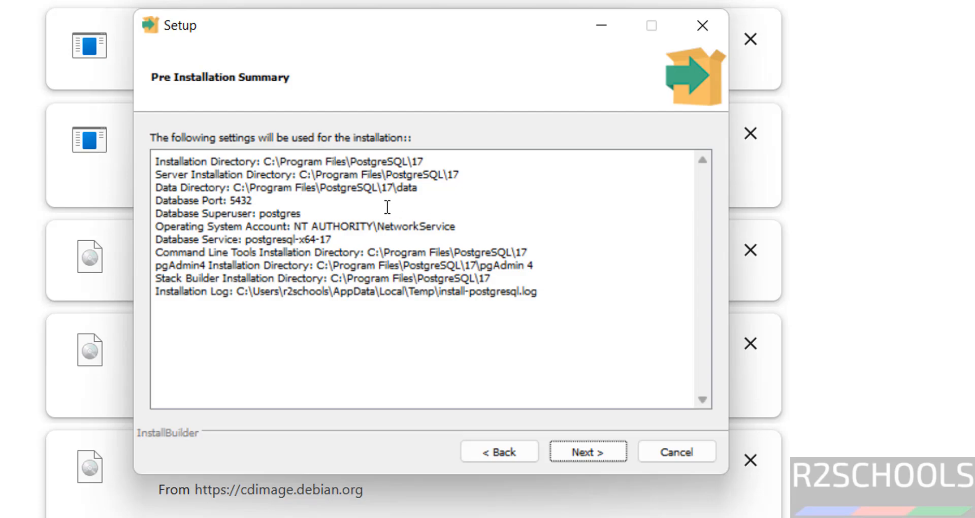
Step back to recheck the port setting, then proceed and start installing PostgreSQL 17.
click(500, 452)
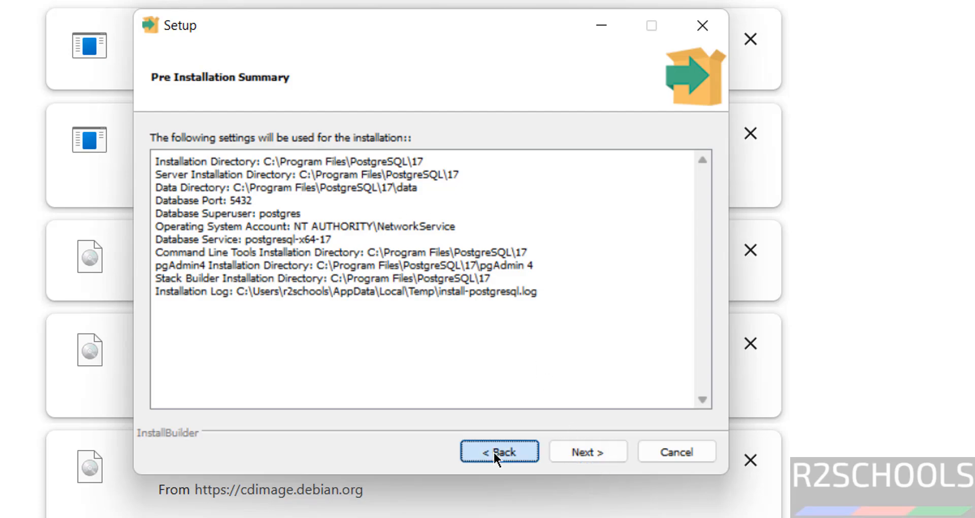
click(500, 452)
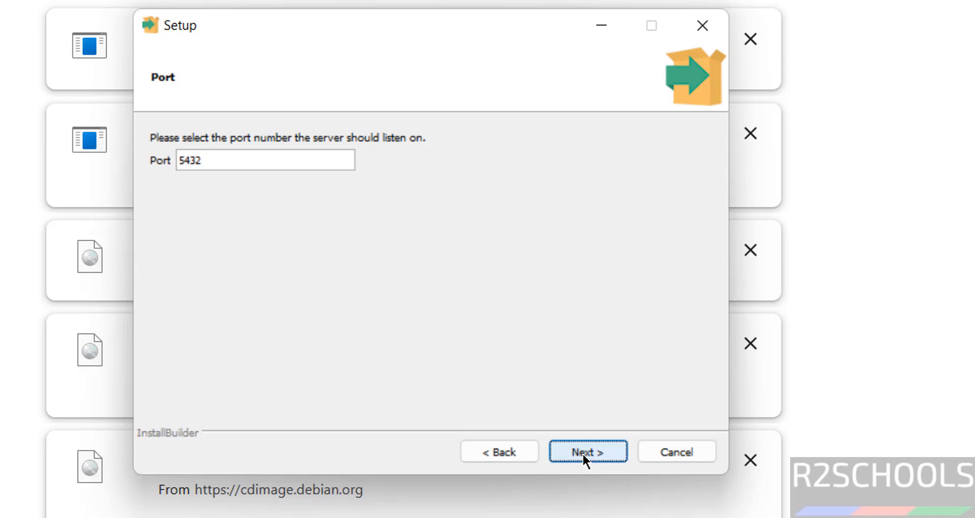
click(588, 451)
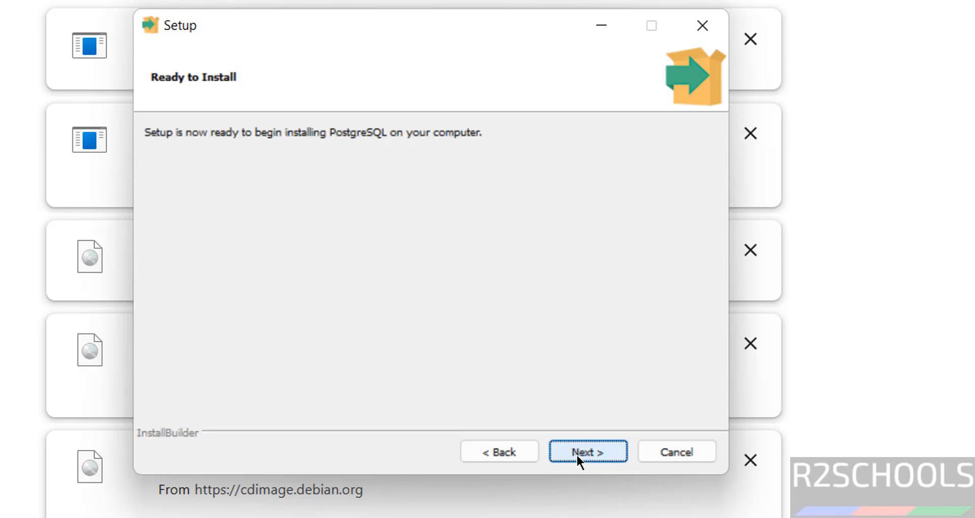
mouse_move(552, 417)
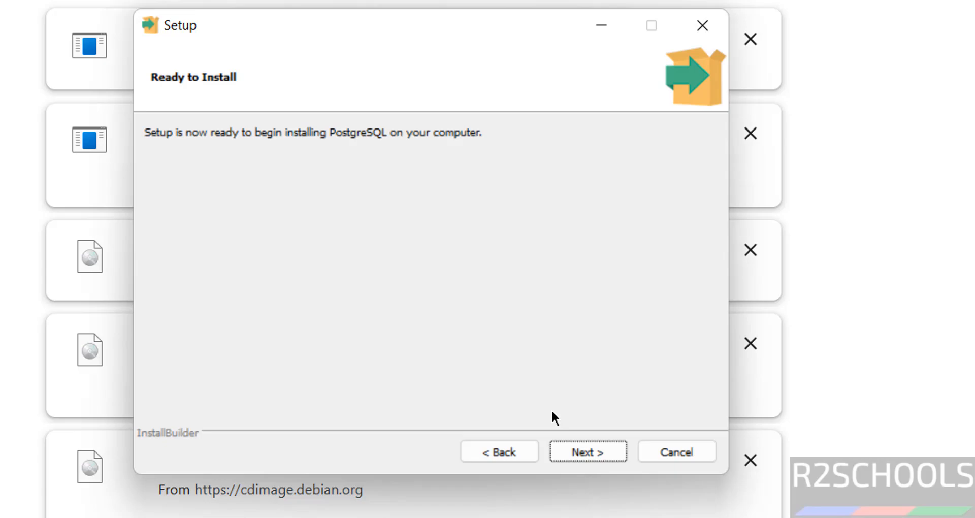
click(587, 451)
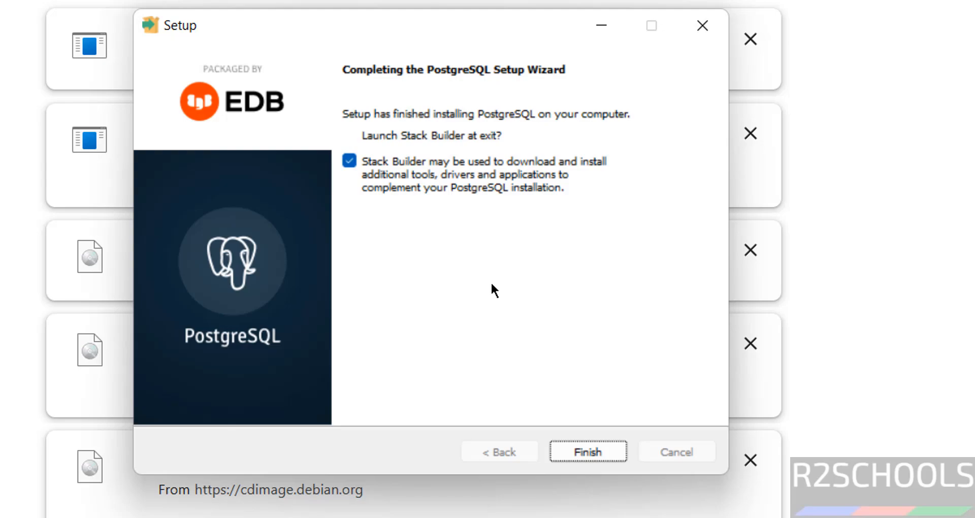
mouse_move(399, 198)
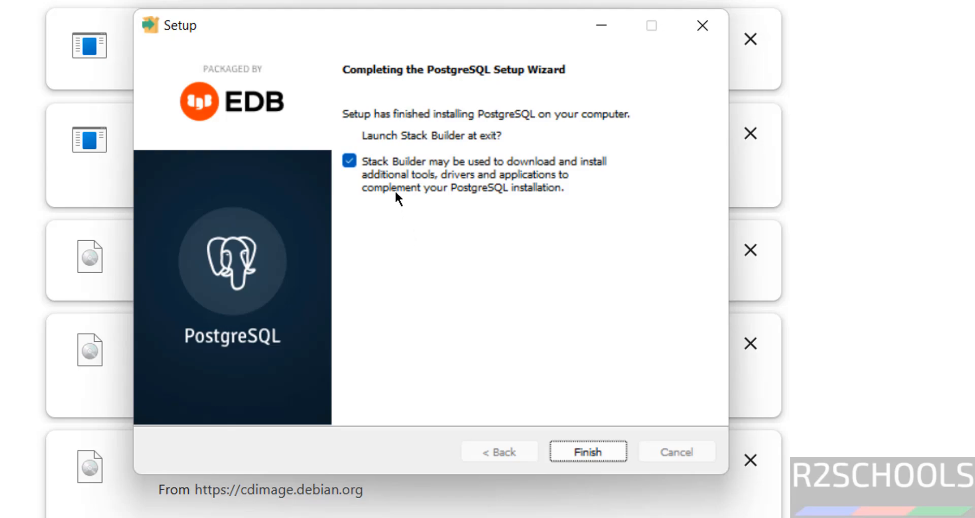
Untick 'Launch Stack Builder at exit?' and expand the PostgreSQL 17 folder under Start > All apps.
click(349, 161)
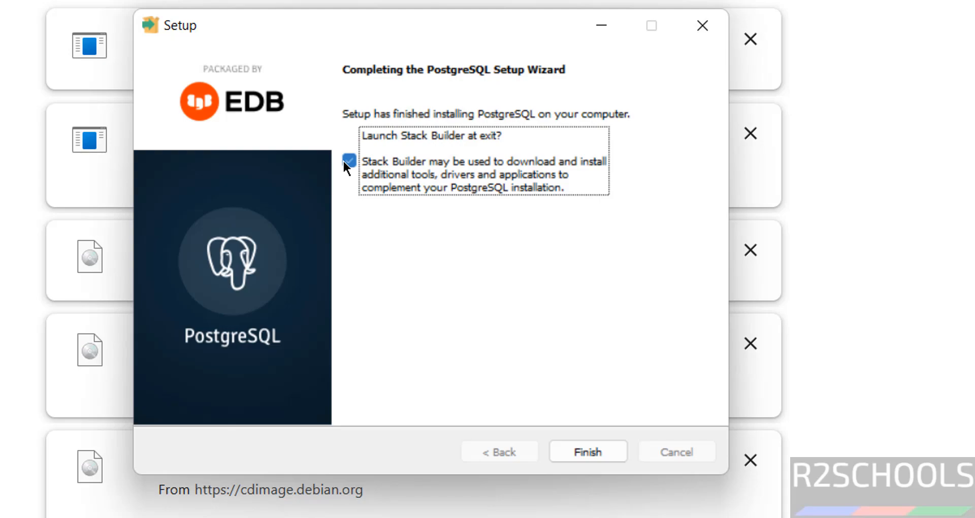
click(349, 160)
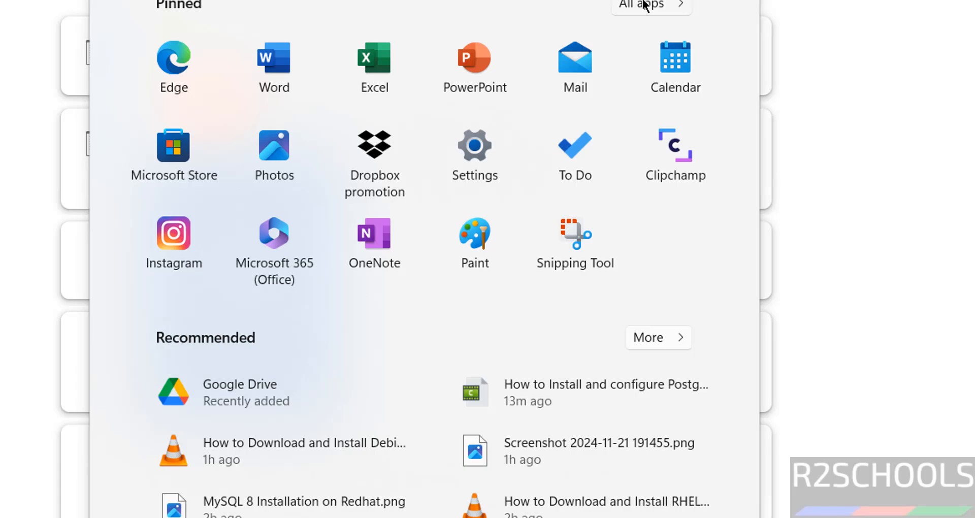
click(642, 5)
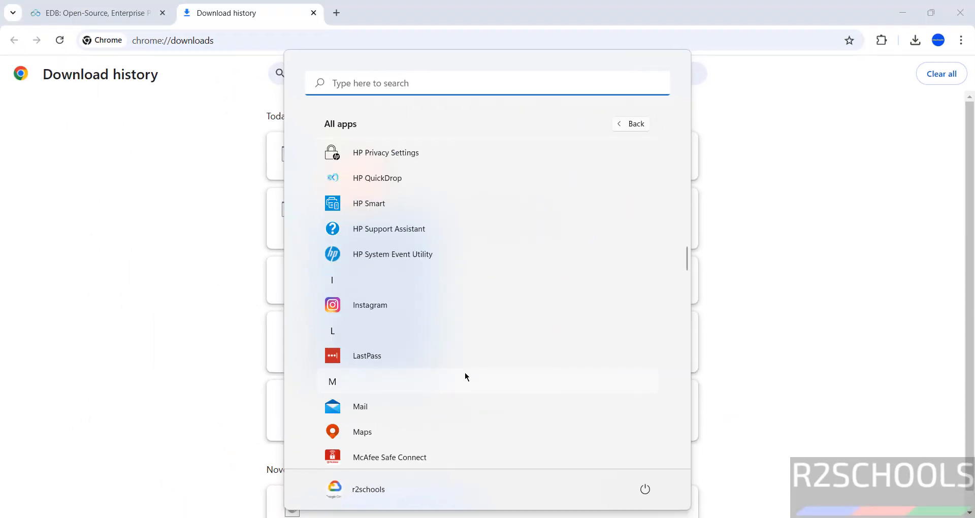
scroll(down, 3)
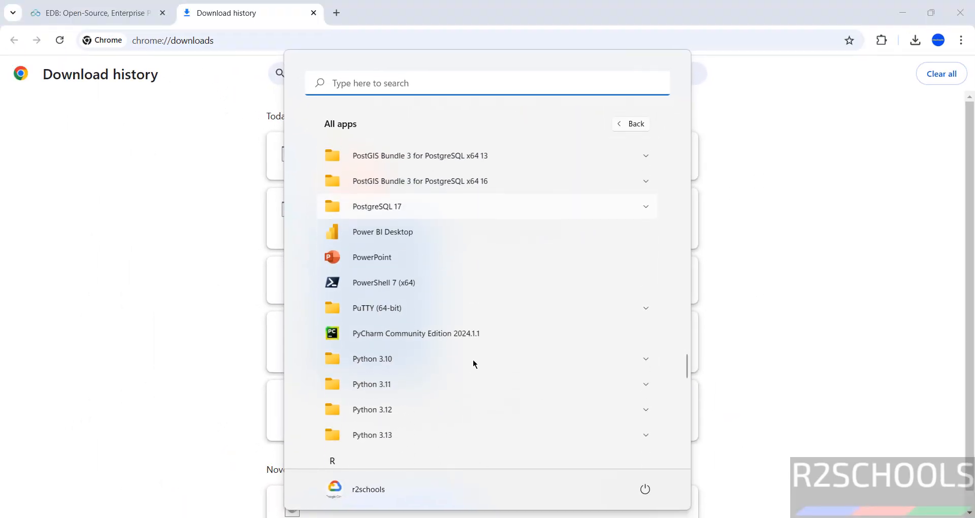
click(377, 206)
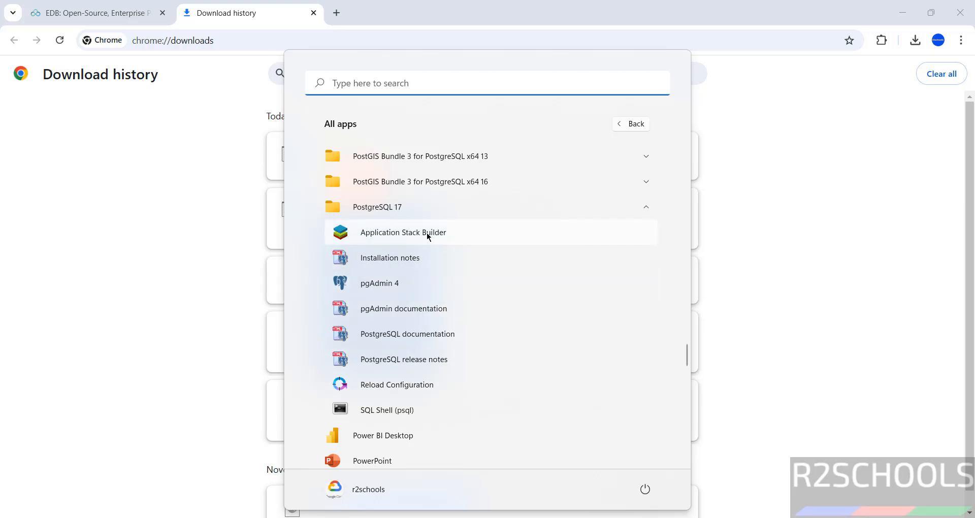
mouse_move(348, 249)
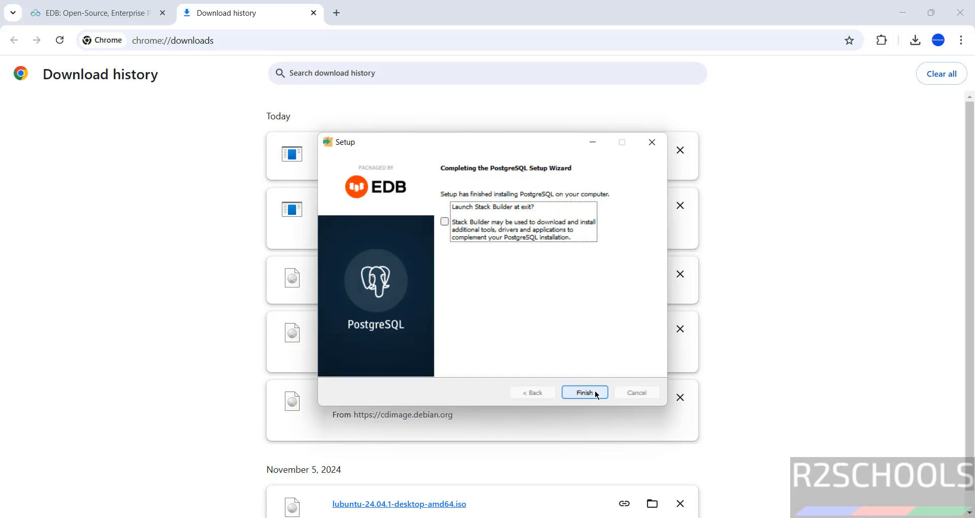
Finish the setup wizard and scroll All apps back to the PostgreSQL 17 folder.
click(583, 392)
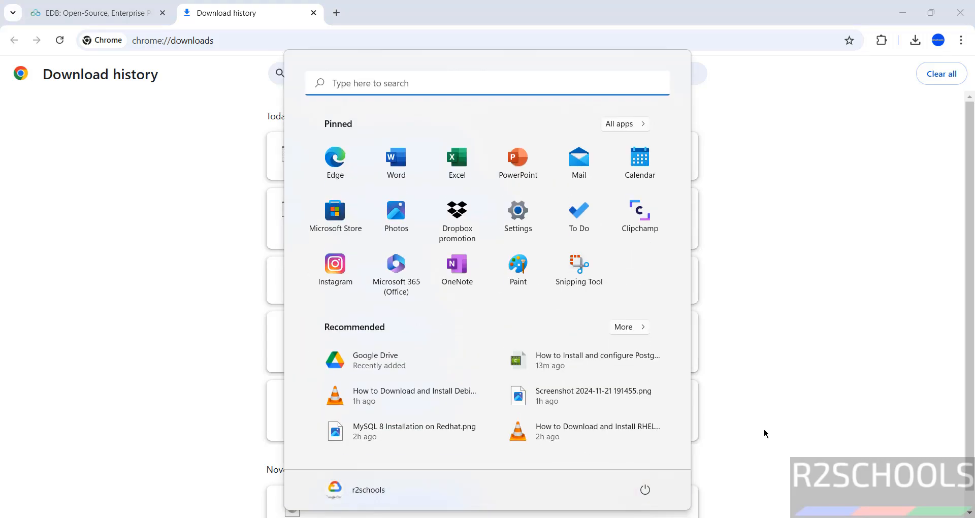
click(625, 124)
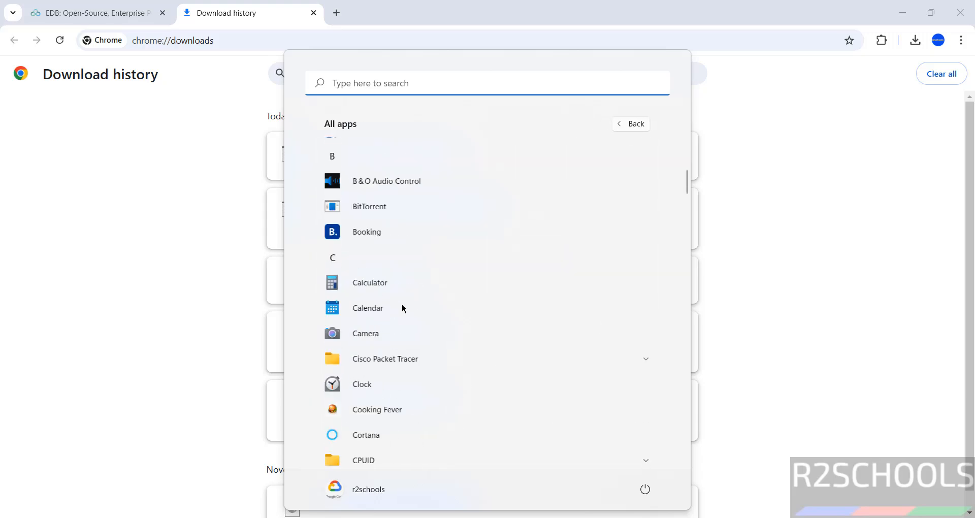
scroll(down, 3)
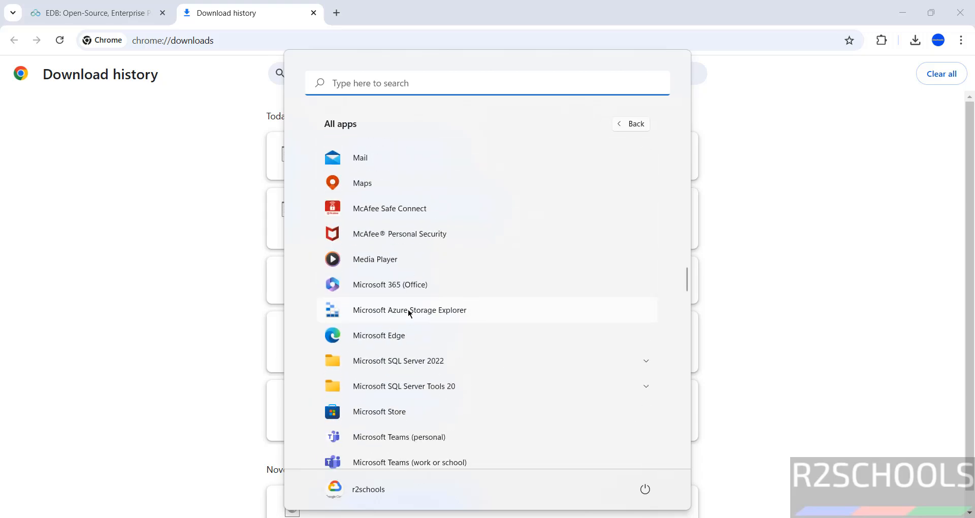
scroll(down, 3)
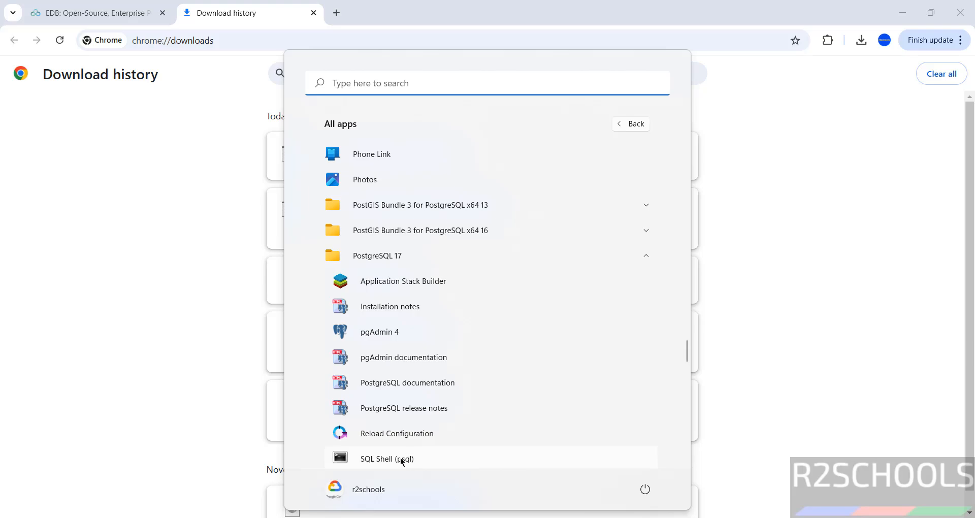
Launch SQL Shell (psql) with default connection settings and run select version();.
click(386, 459)
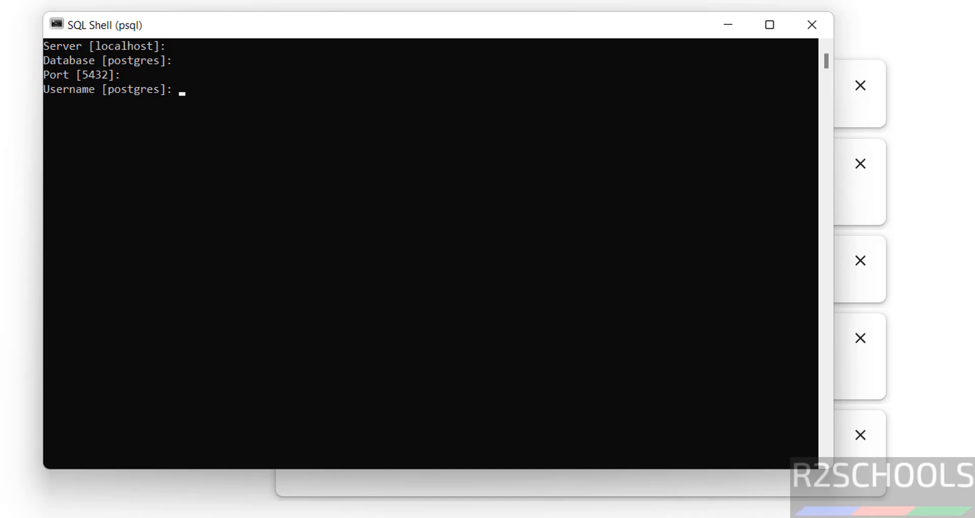
key(enter)
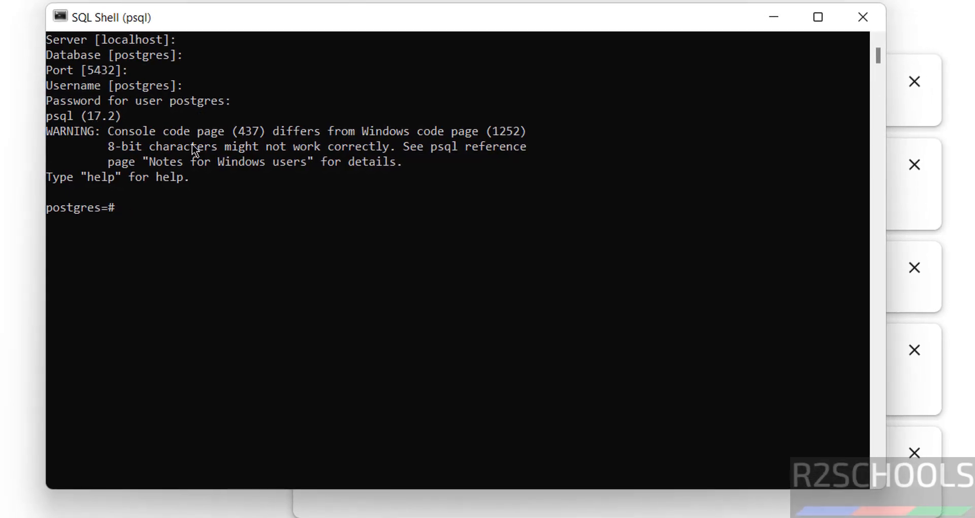
mouse_move(305, 216)
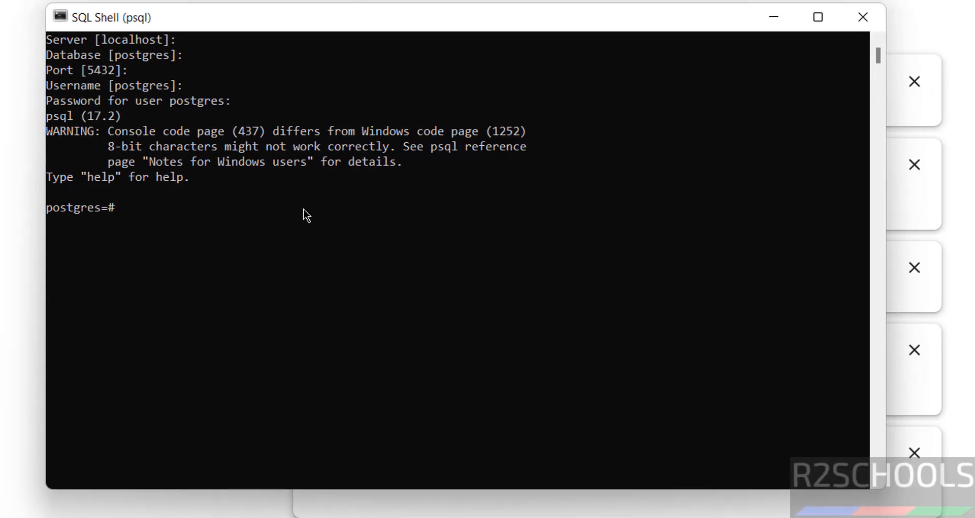
text(select v)
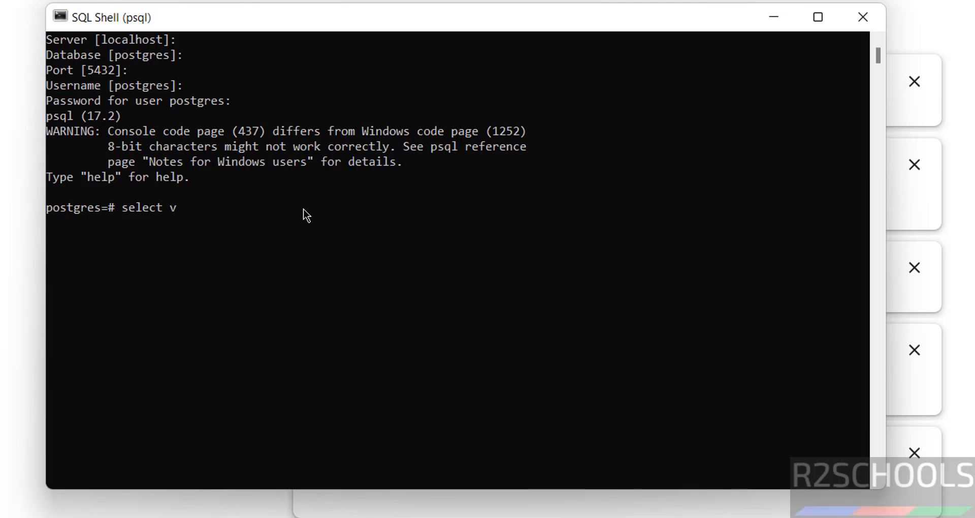
text(ersion();)
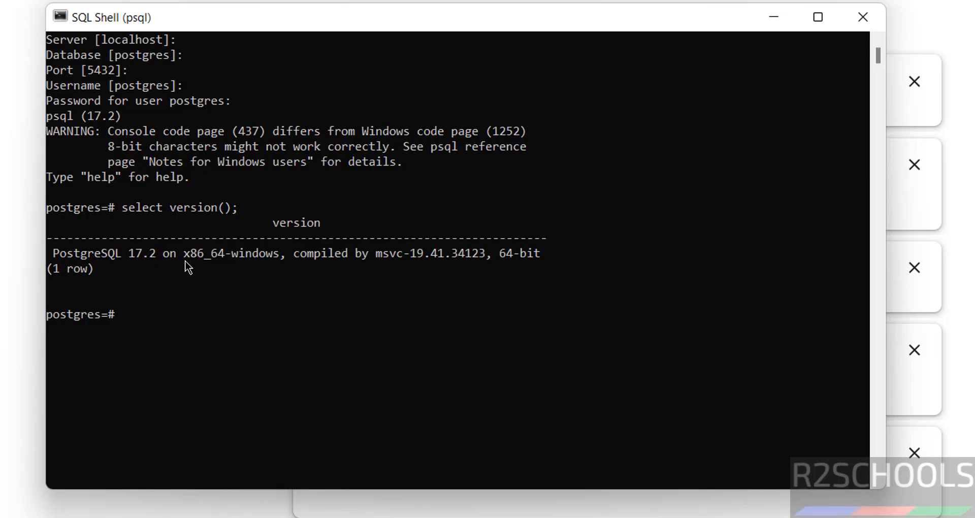
mouse_move(281, 174)
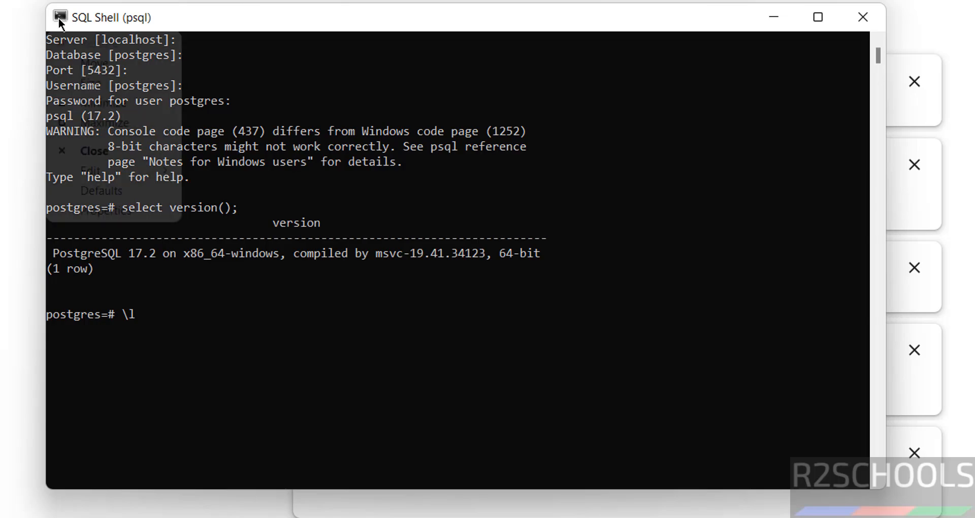
Enlarge the console font via the window's Properties before listing databases with \l.
click(320, 242)
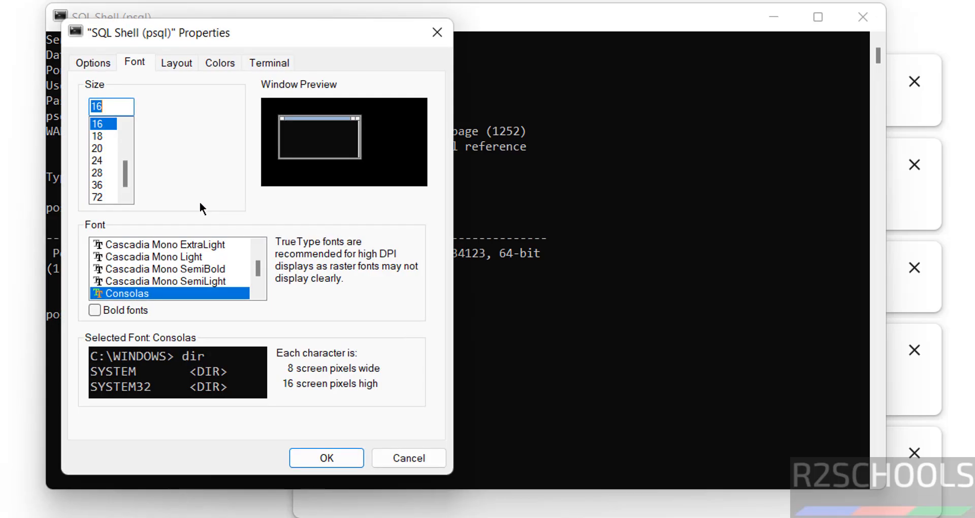
click(102, 135)
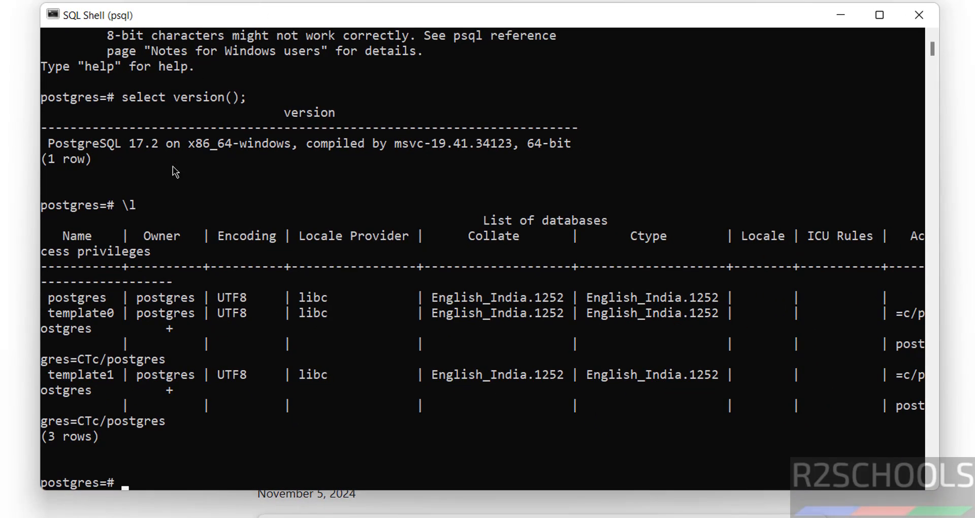
mouse_move(106, 323)
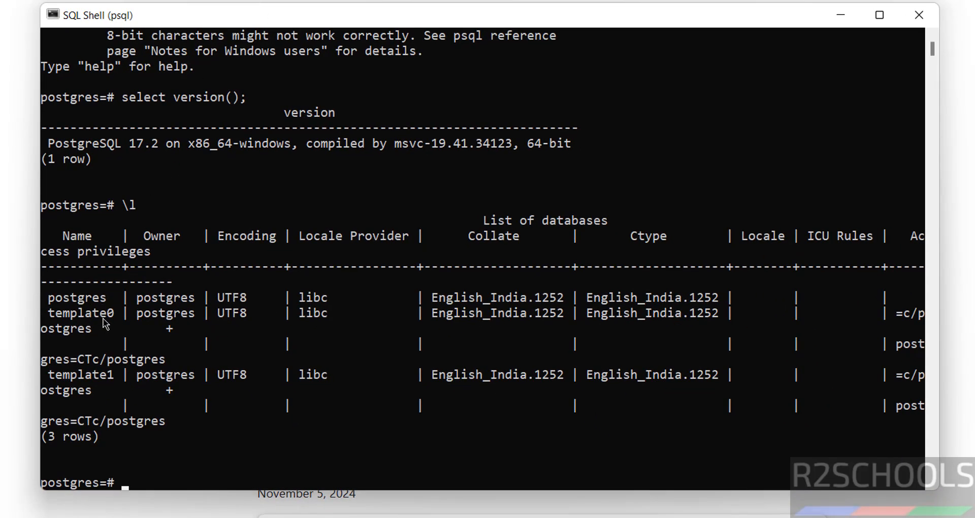
mouse_move(118, 387)
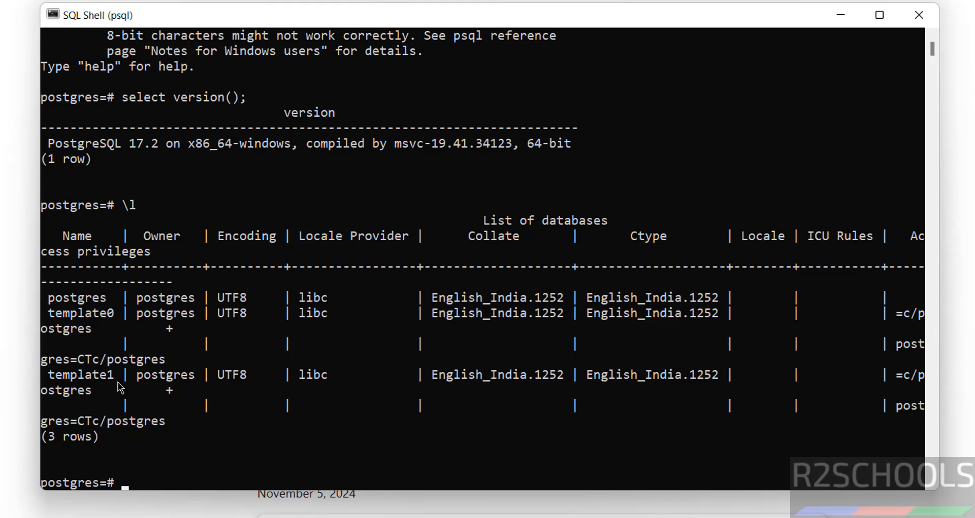
Run create database r2schools; then select datname from pg_database; to verify it.
text(create d)
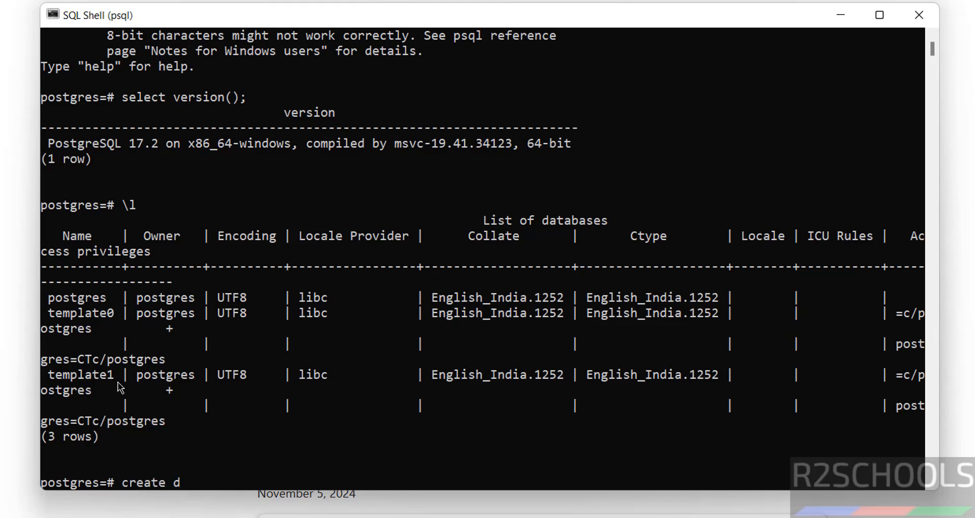
text(atabase r2schools;)
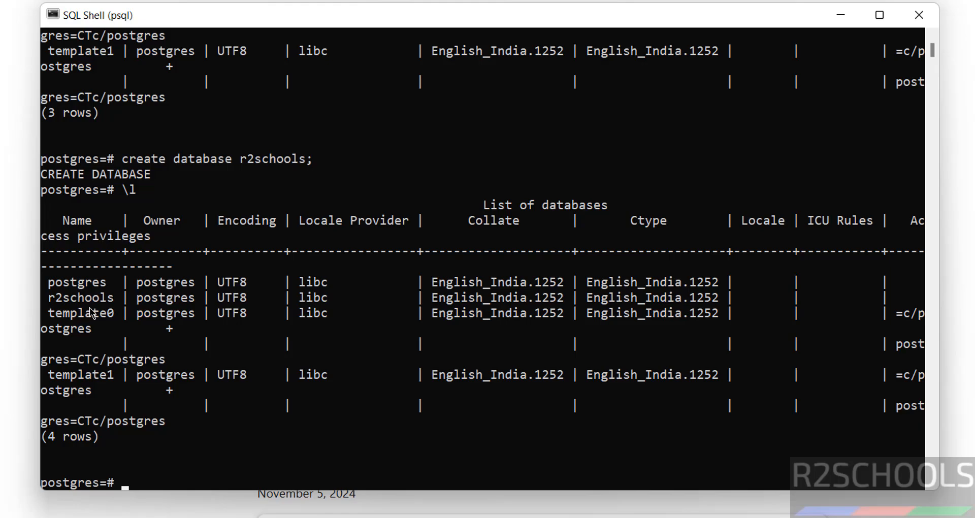
text(select)
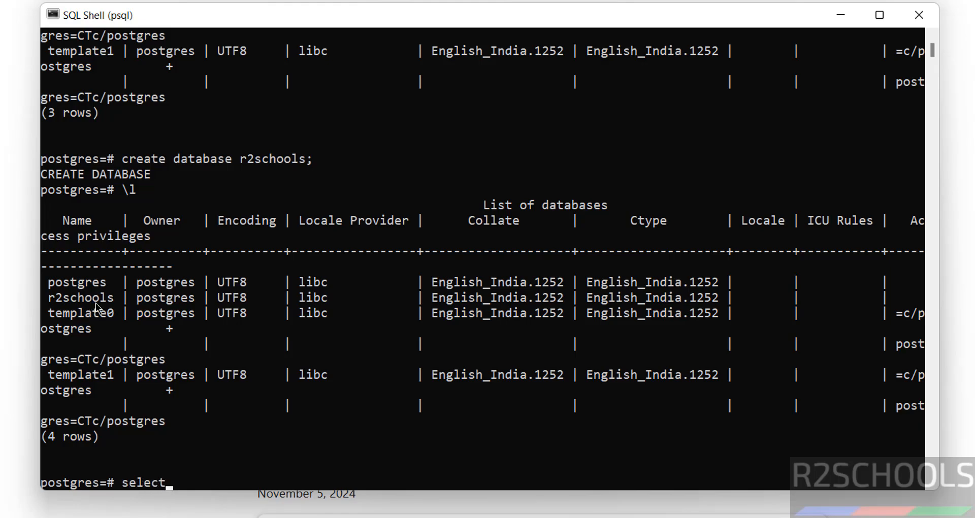
text(datname from p)
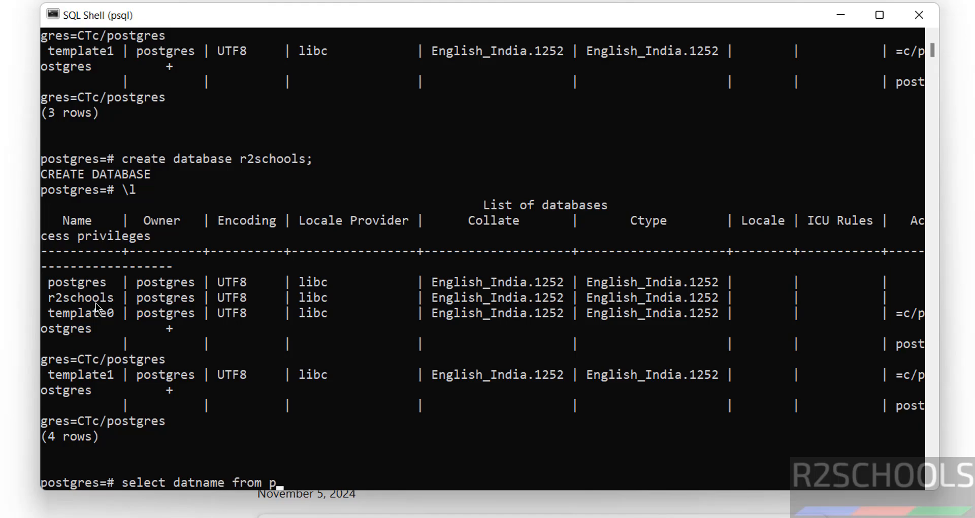
text(g_dataabas)
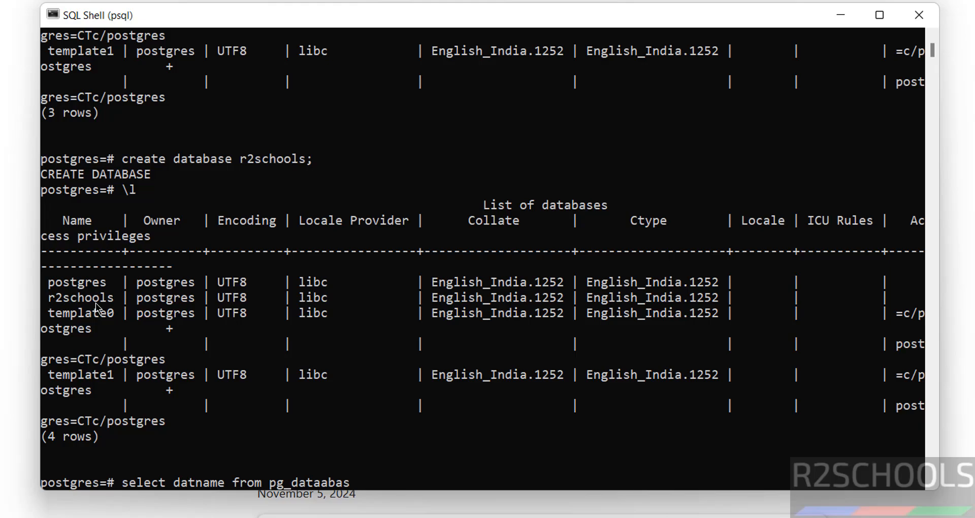
key(Backspace)
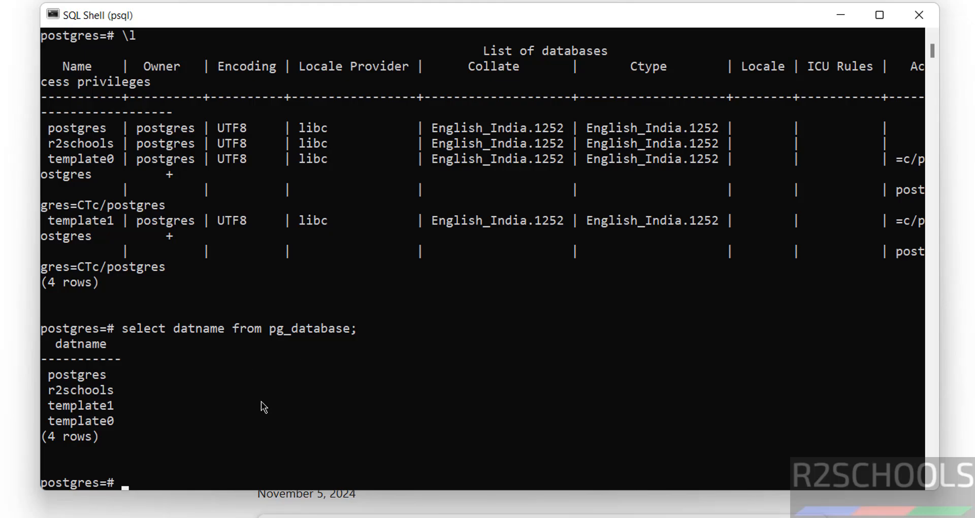
text(\)
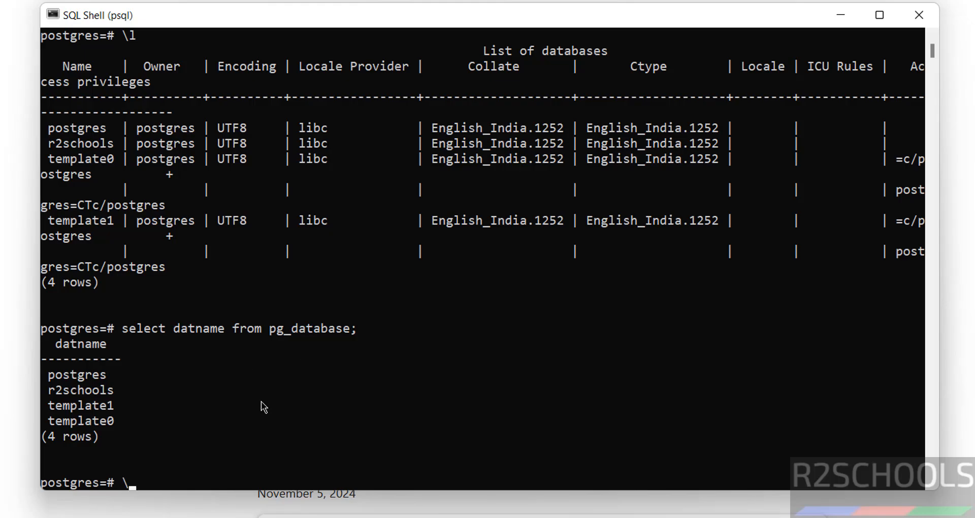
text(du)
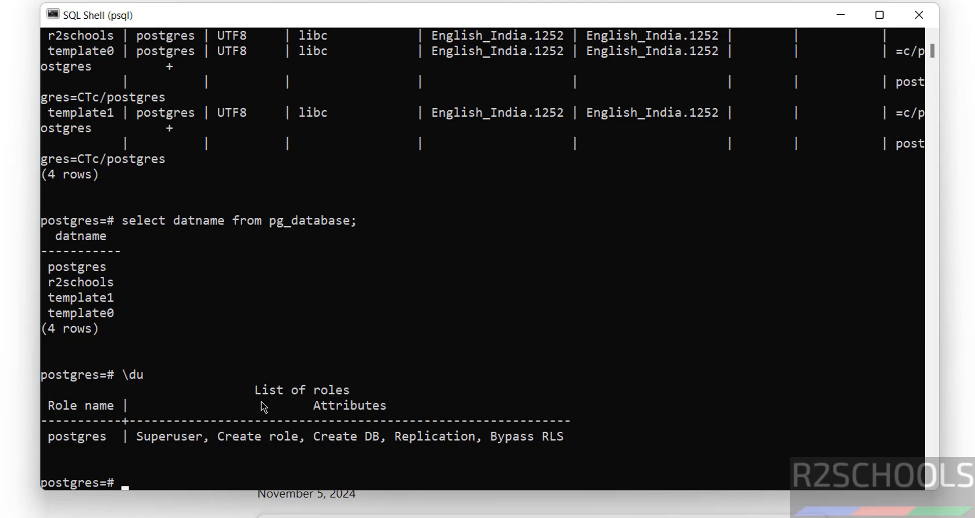
mouse_move(316, 364)
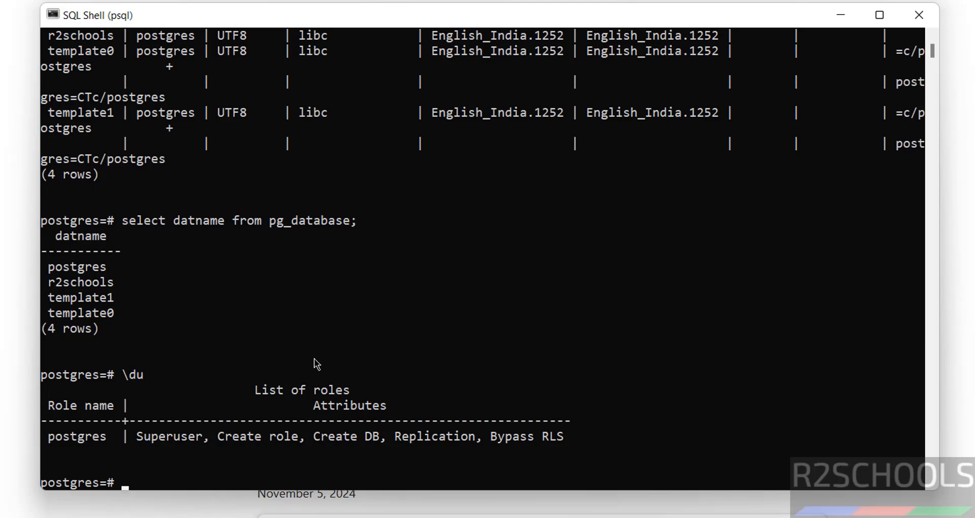
text(create user james with)
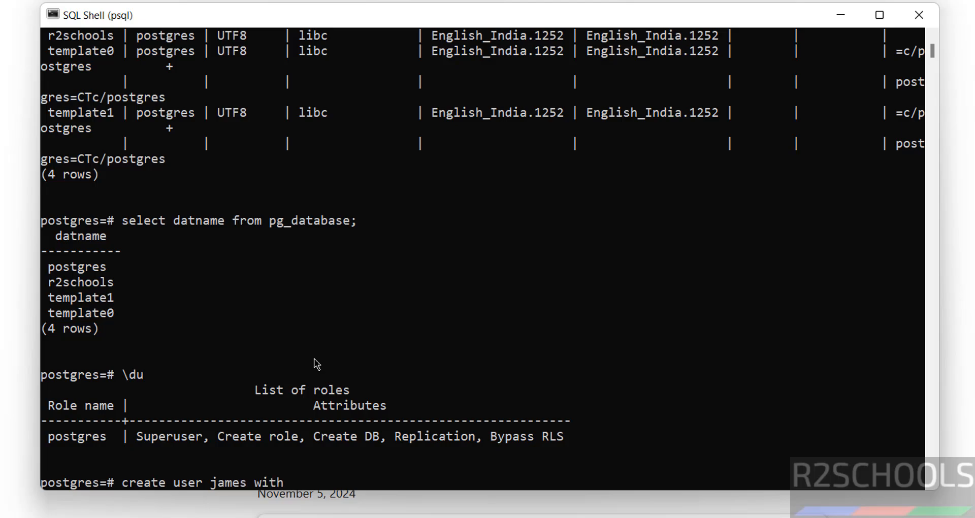
text(p)
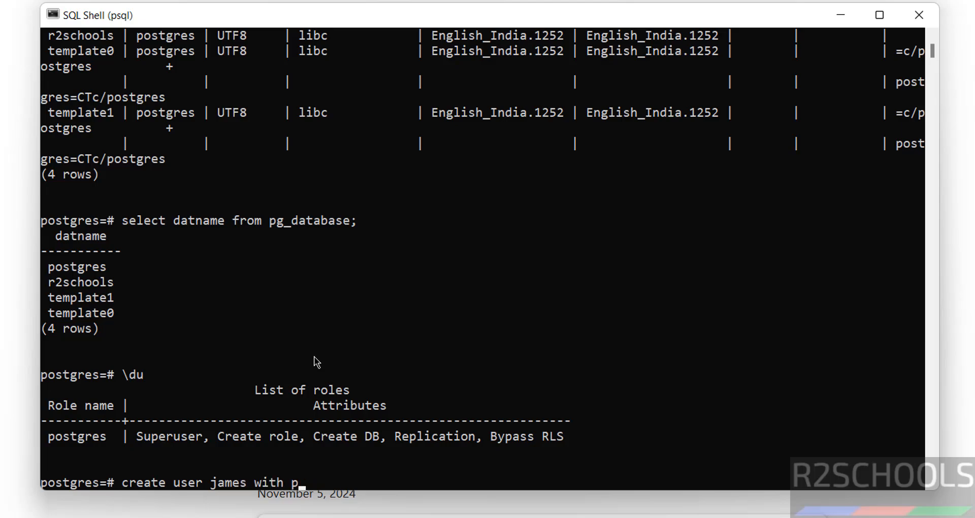
text(assword)
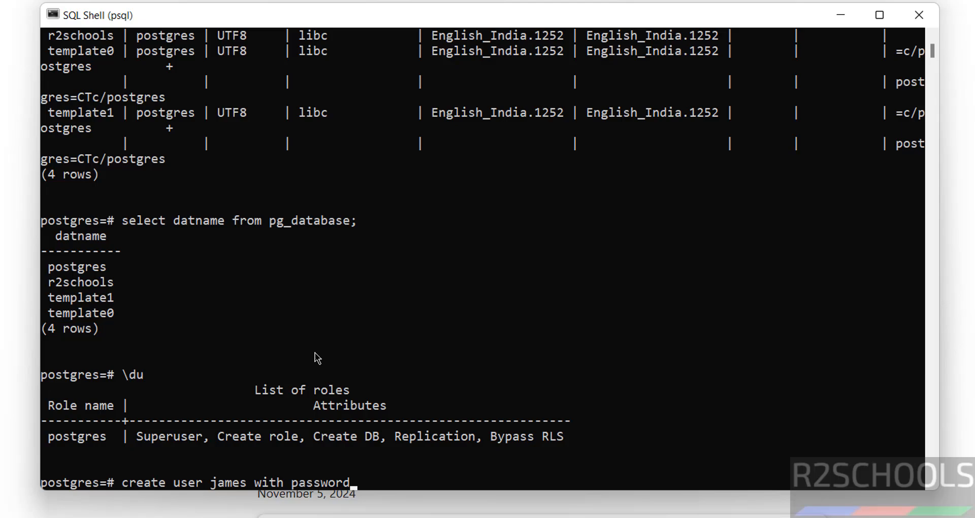
text(')
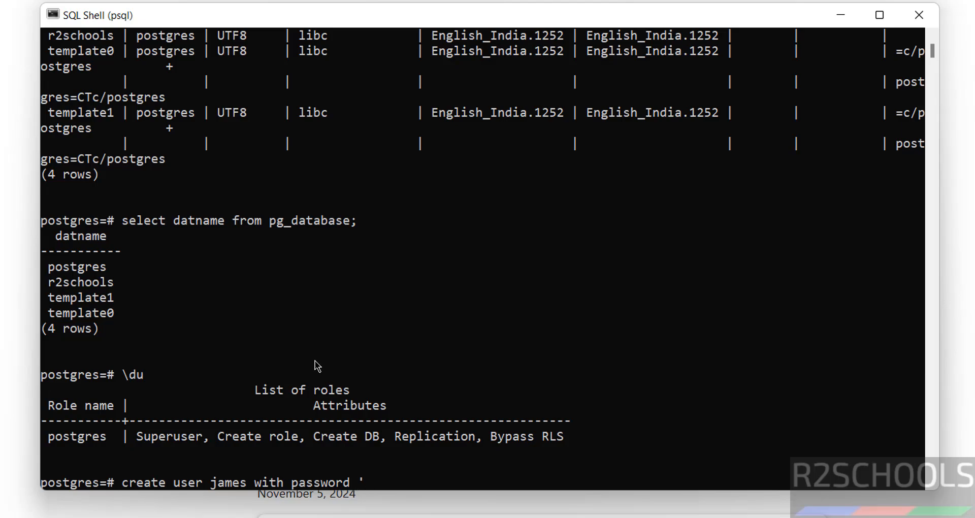
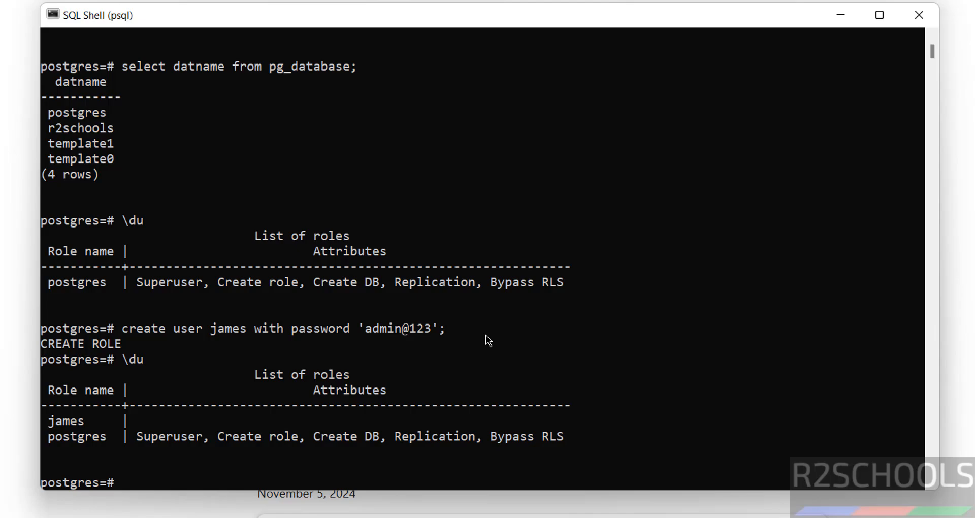
mouse_move(418, 319)
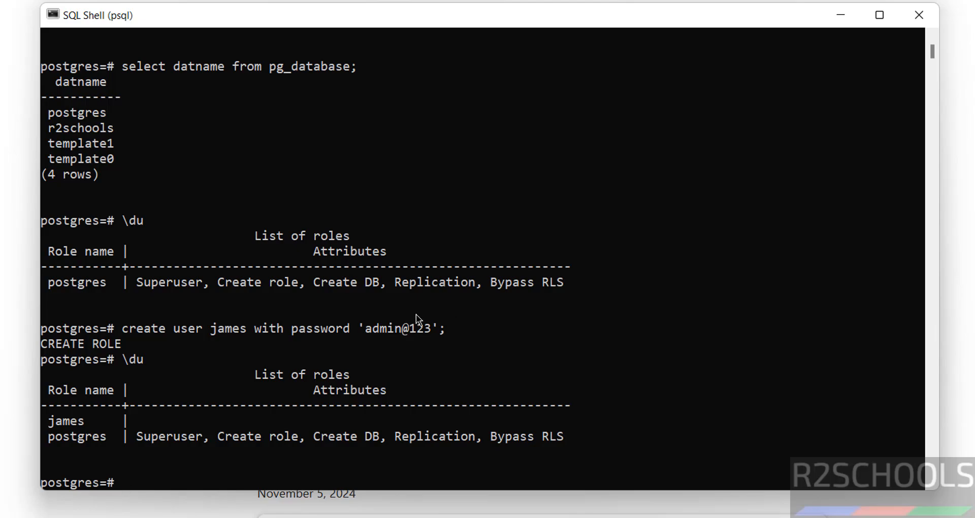
mouse_move(405, 317)
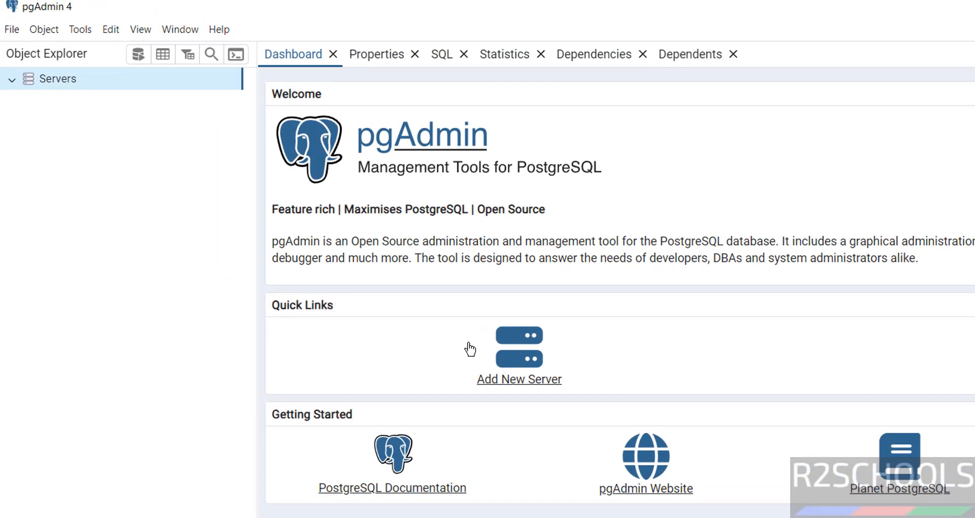
Start Register > Server... from the Servers group's context menu in the Object Explorer.
right_click(59, 79)
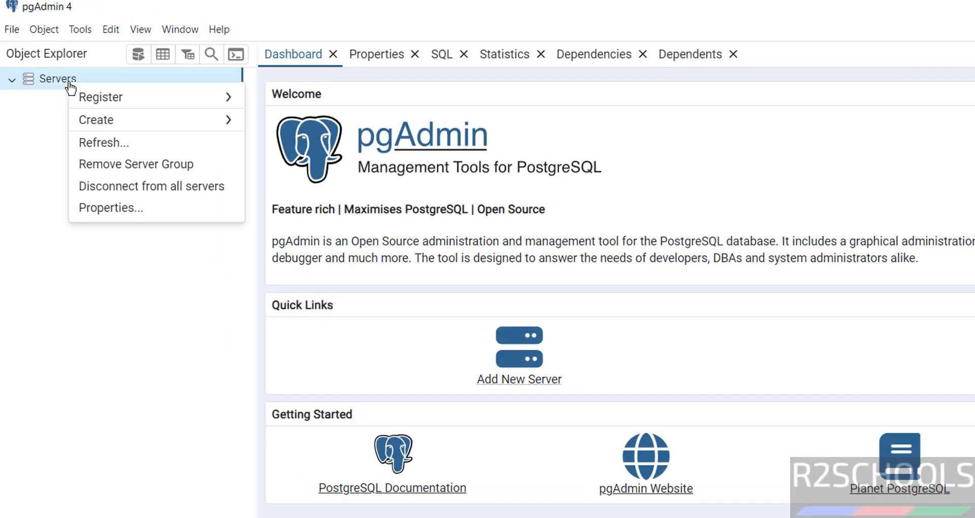
mouse_move(100, 96)
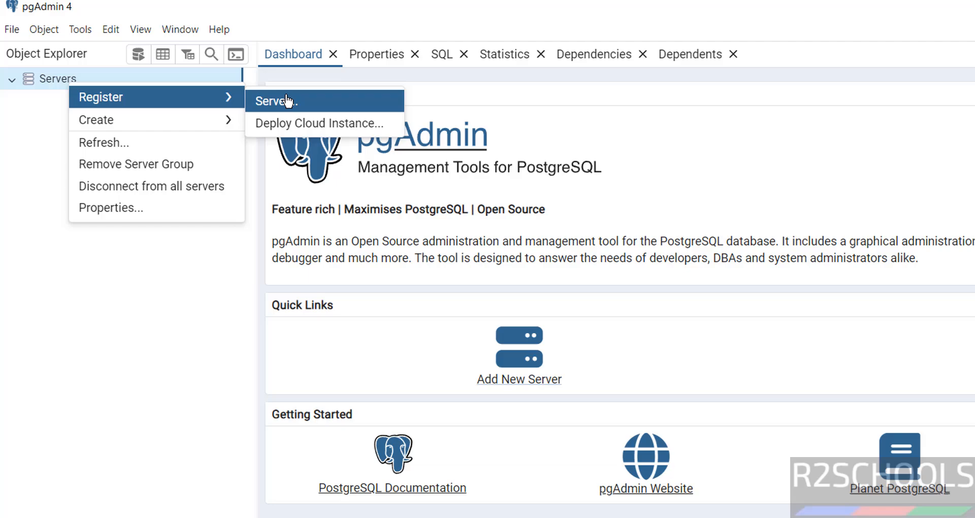
click(276, 100)
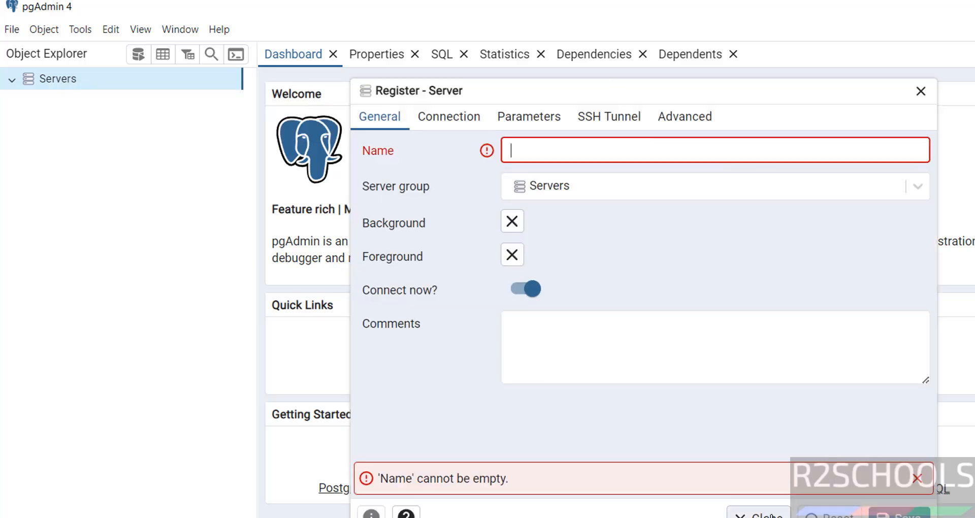
mouse_move(501, 358)
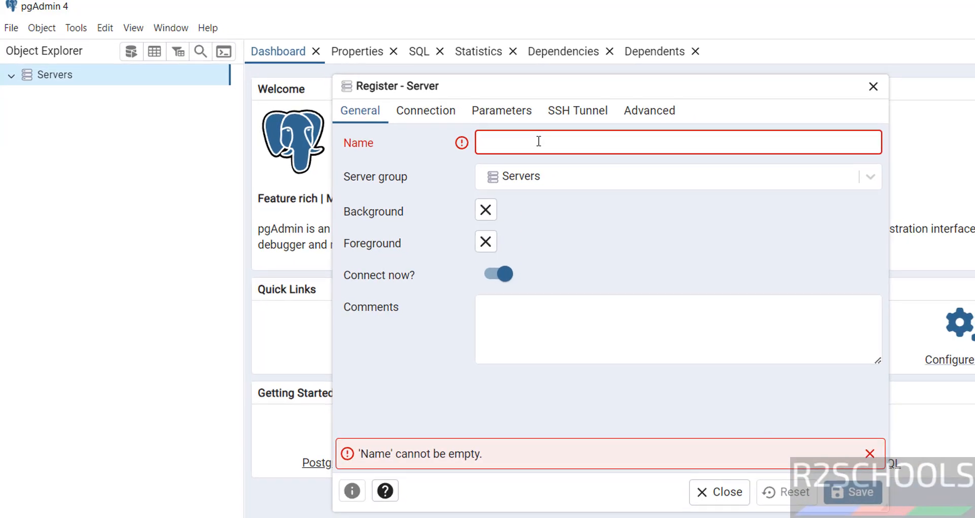
Name the server pg172, set Host to localhost with the postgres password, and save the registration.
text(pg172)
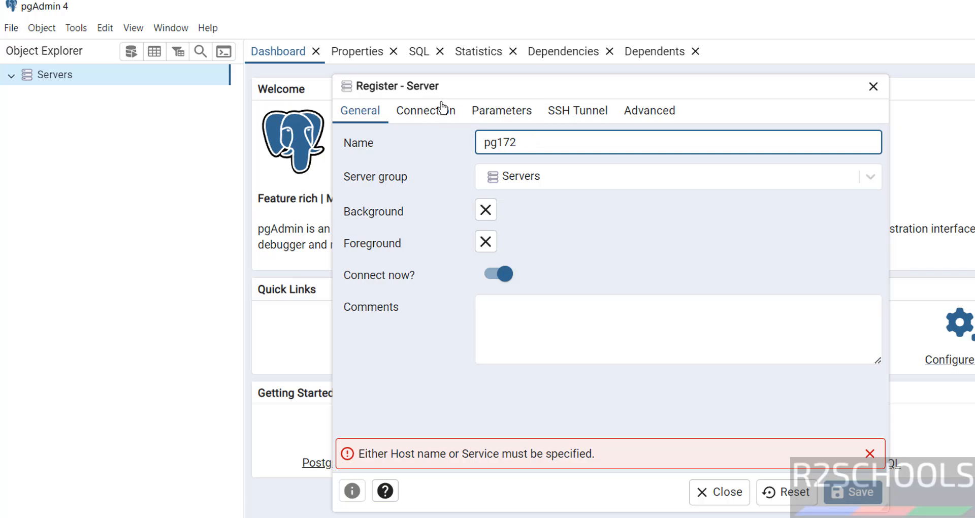
click(425, 110)
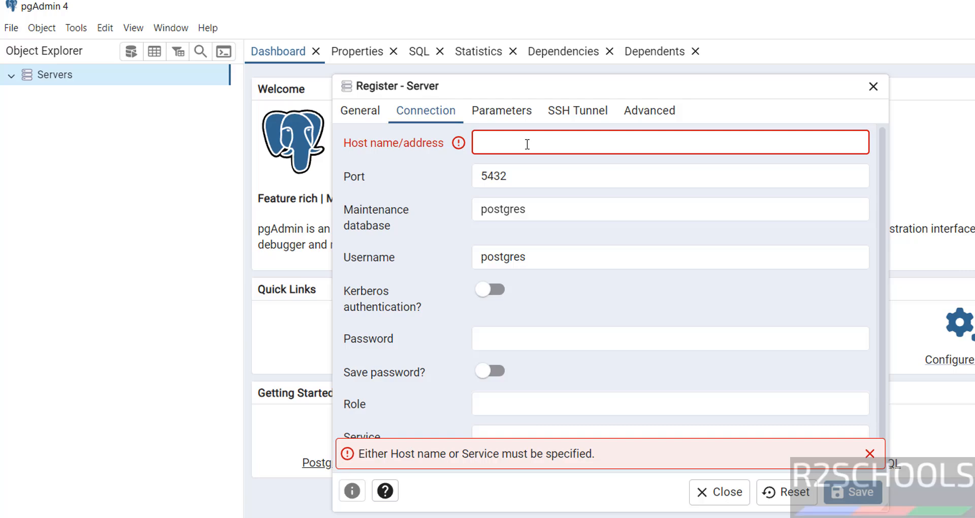
text(localhost)
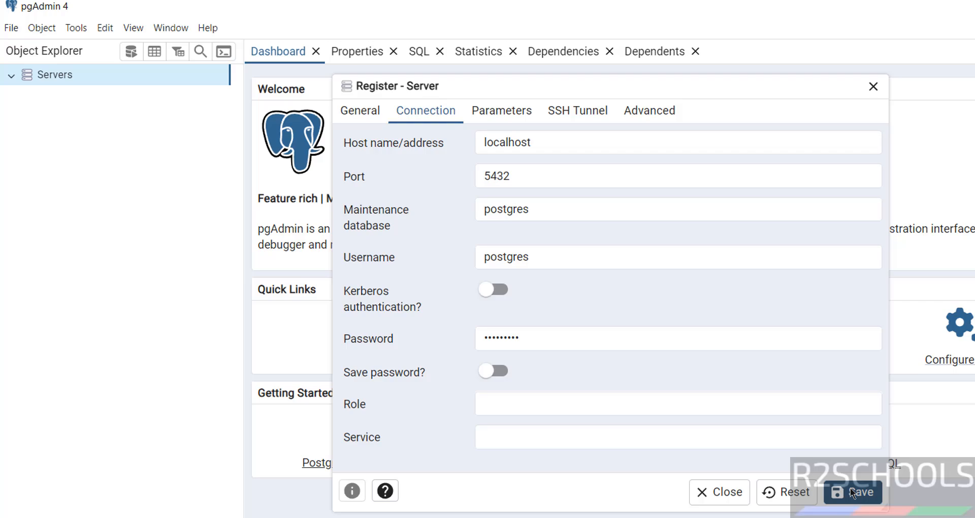
click(860, 492)
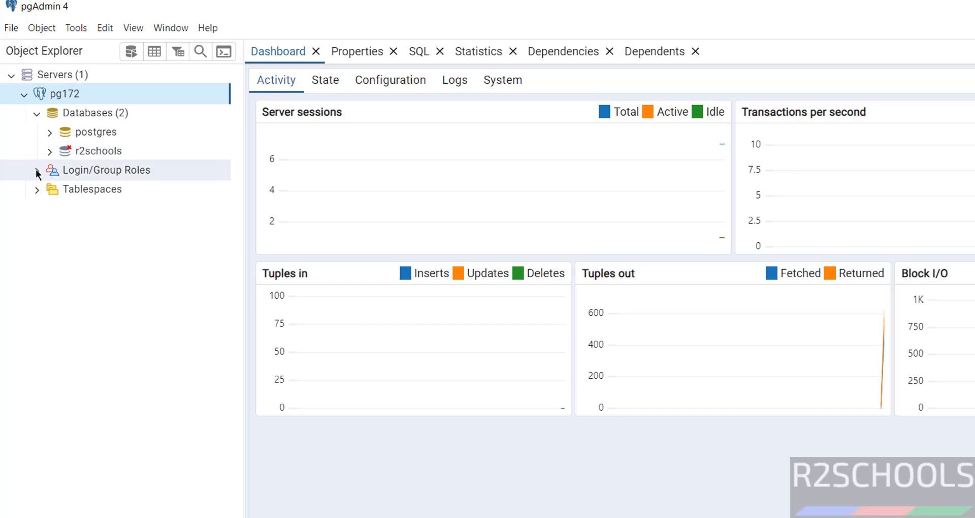
Expand Login/Group Roles to see james, then start Create > Database... on the Databases group.
click(37, 170)
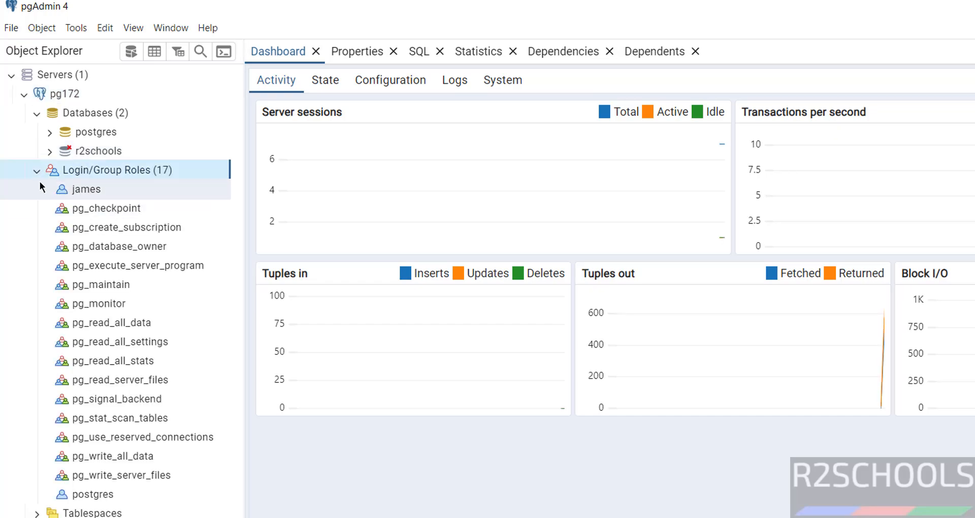
right_click(79, 113)
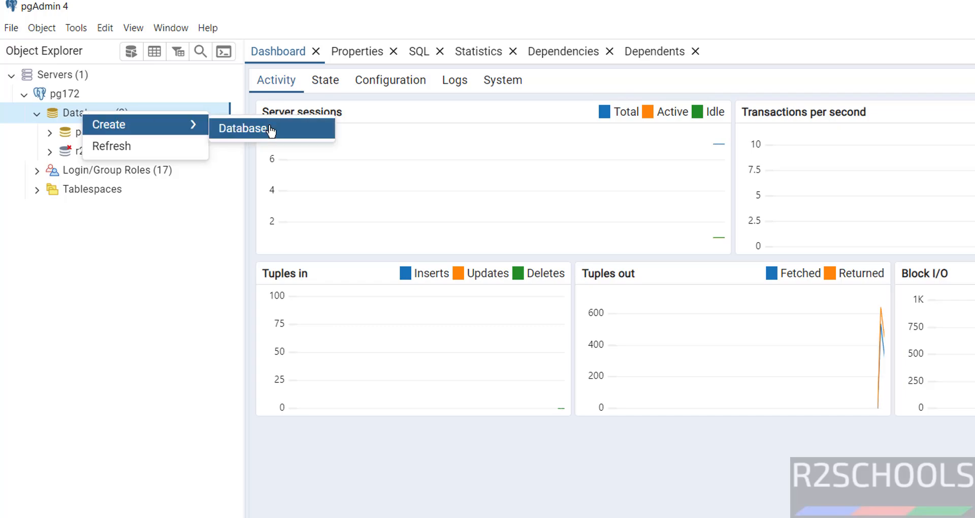
click(243, 128)
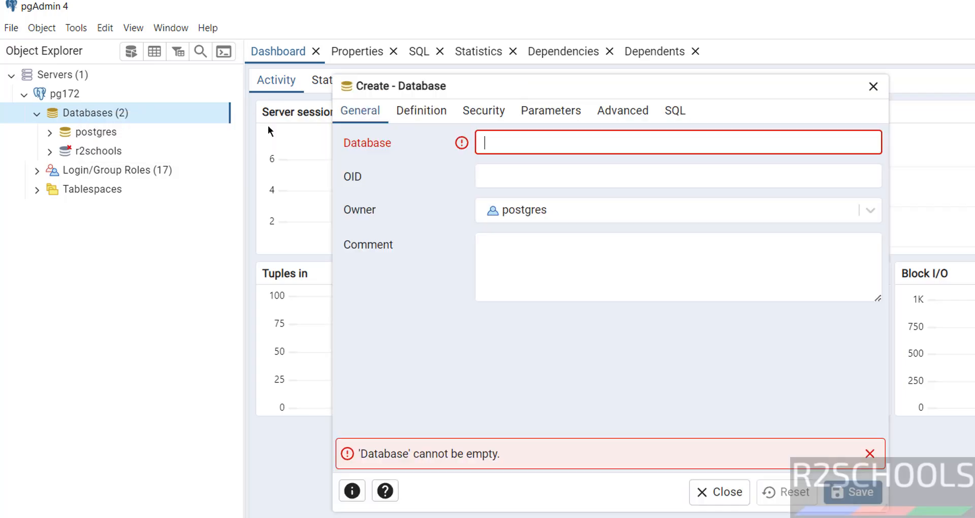
Name the database class, review Definition, Security and generated SQL, and save it.
text(class)
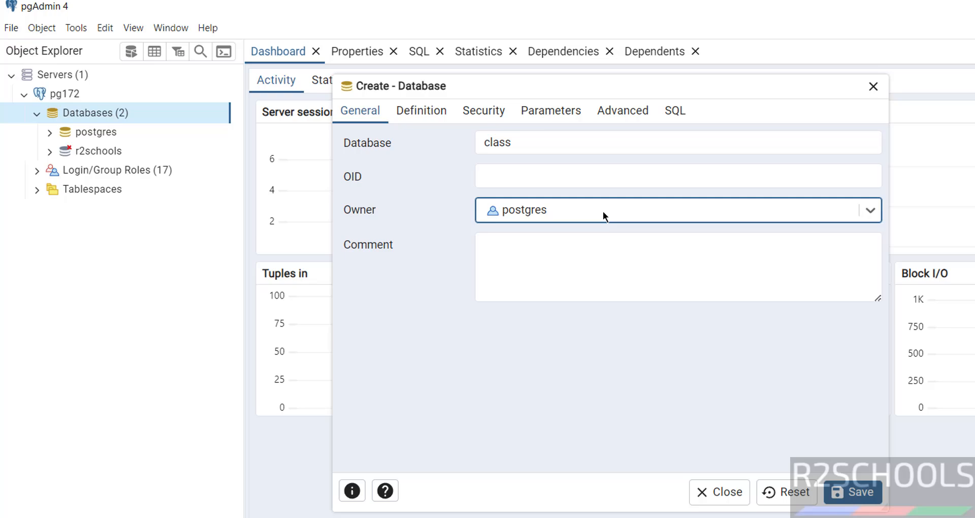
click(421, 110)
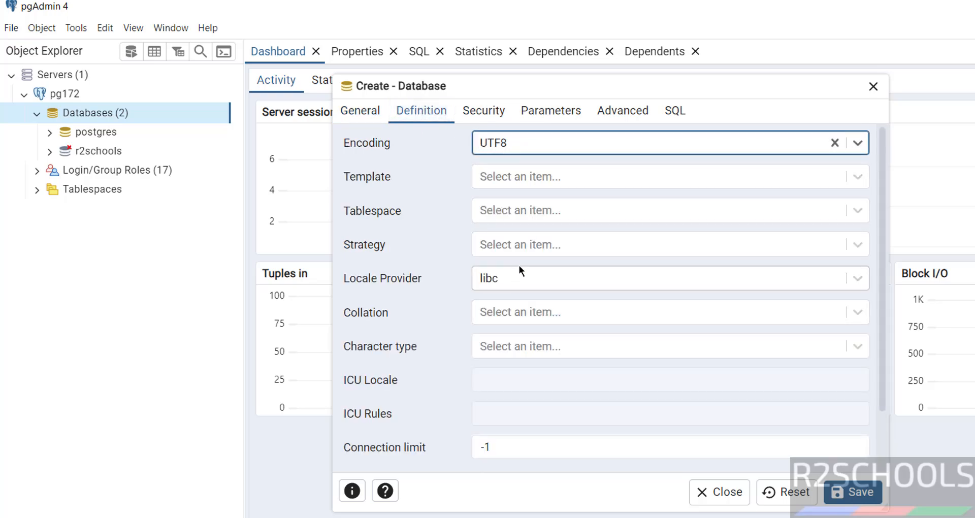
click(484, 110)
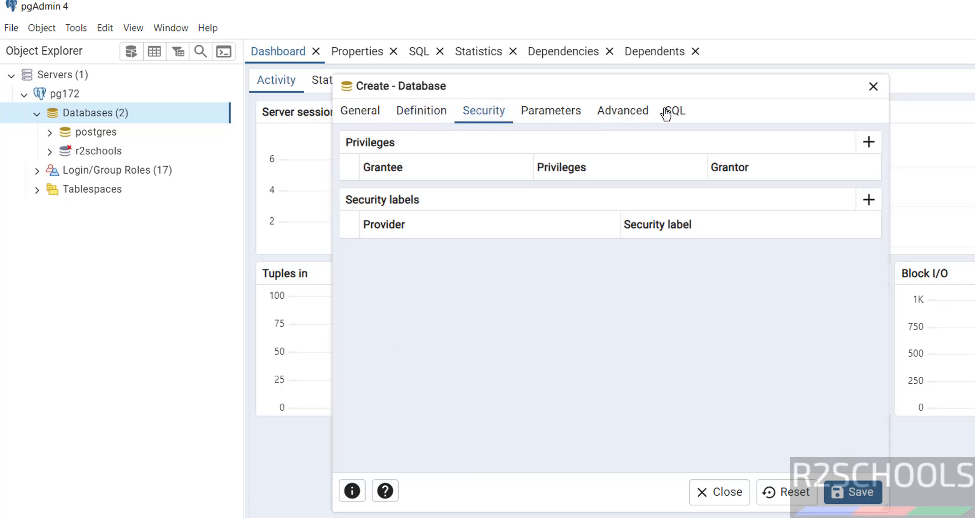
click(675, 110)
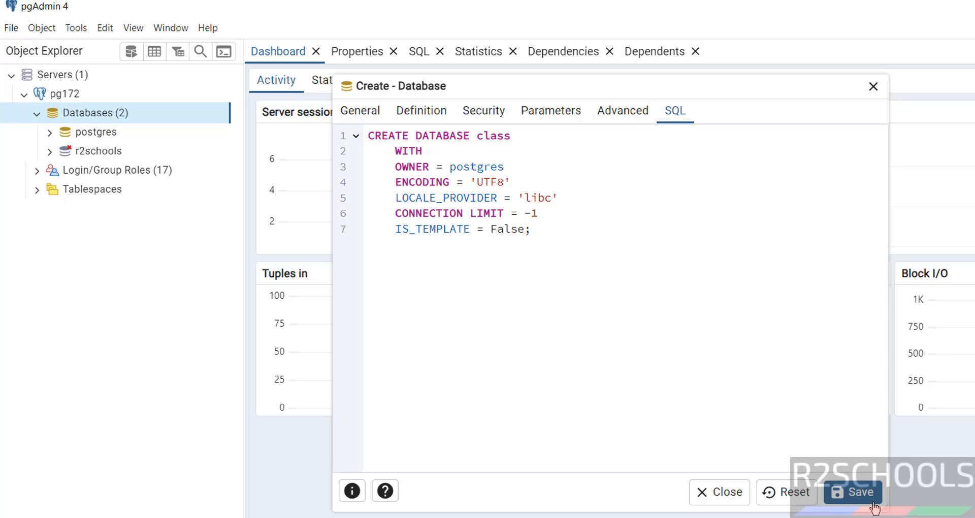
click(860, 492)
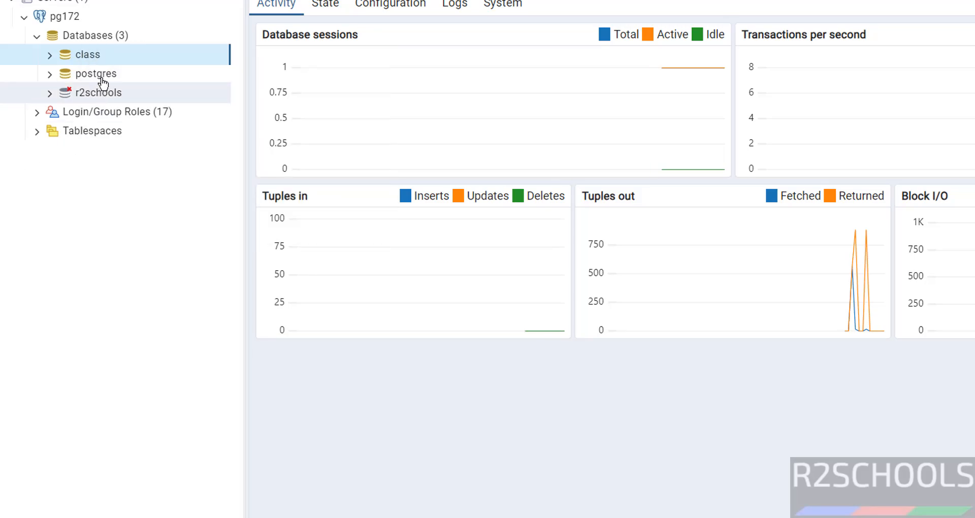
Bring up the r2schools database's actions to launch the Query Tool on it.
right_click(97, 93)
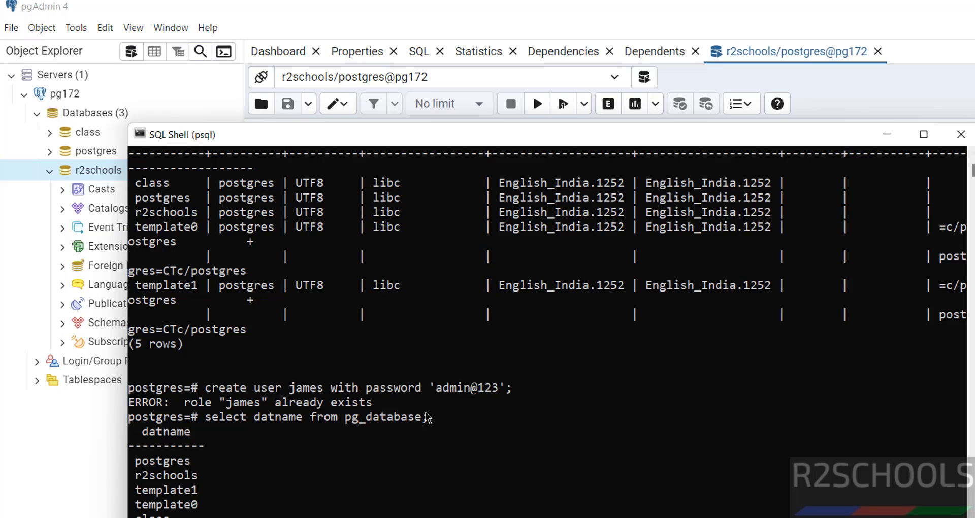
Run \c r2schools so the psql prompt switches to r2schools=#.
text(\c r)
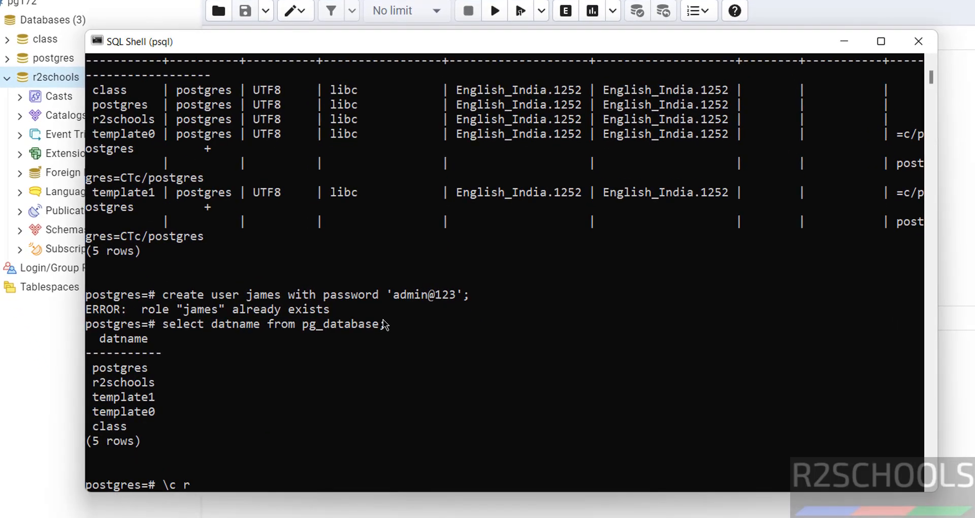
text(2schools)
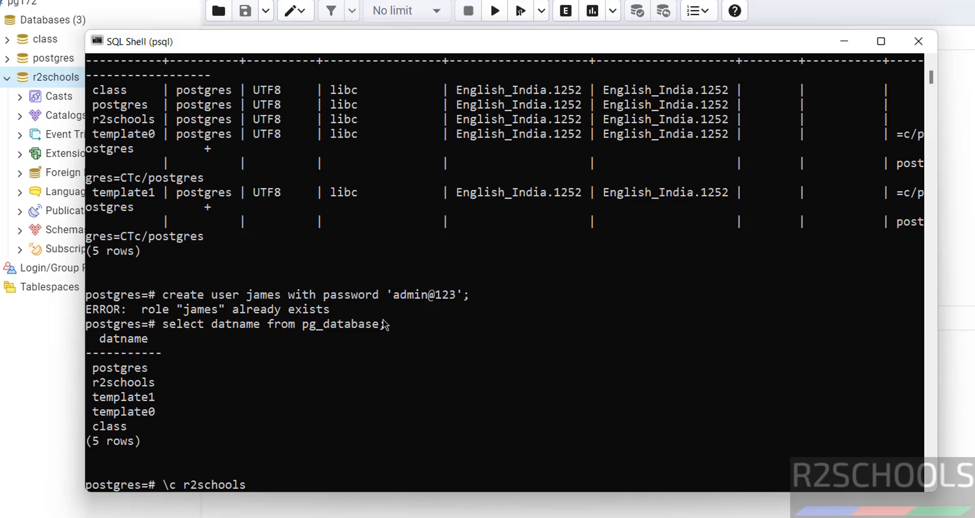
text(onnect)
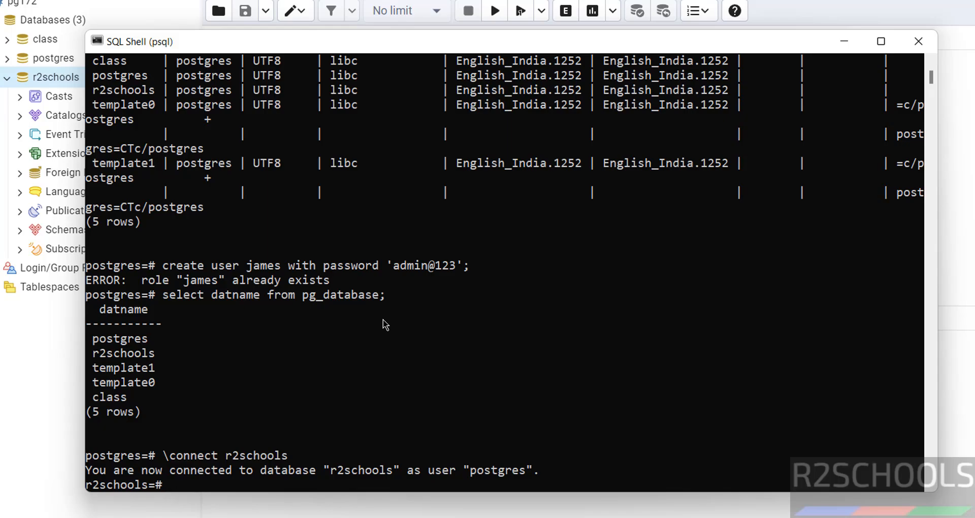
Create table student(sno int primary key, sname varchar(100)) and list relations with \dt.
text(create table student)
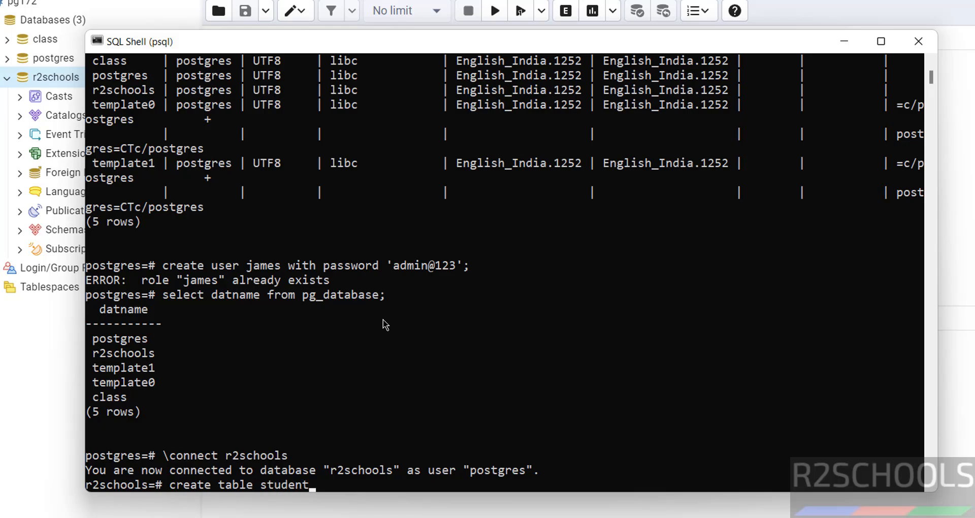
text((sno int primary)
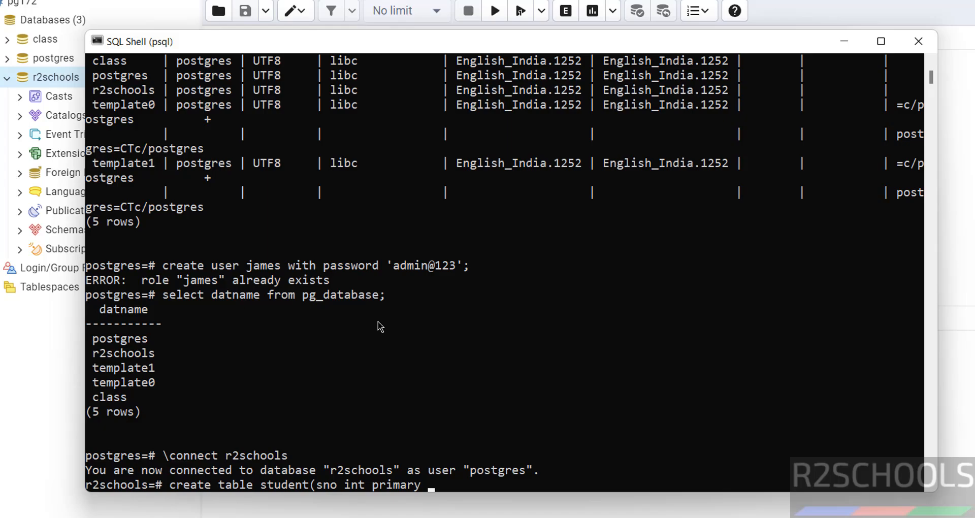
text(key, snae)
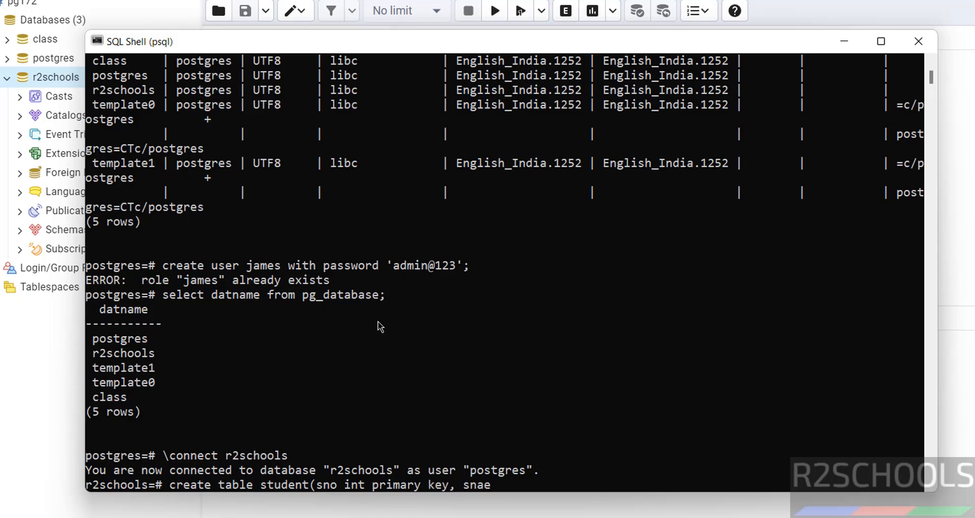
text(varcha)
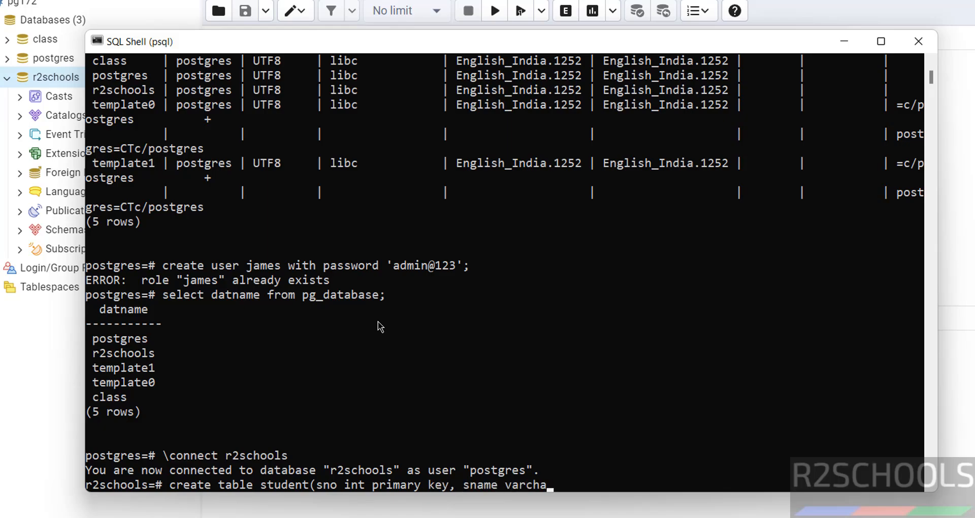
text(r)
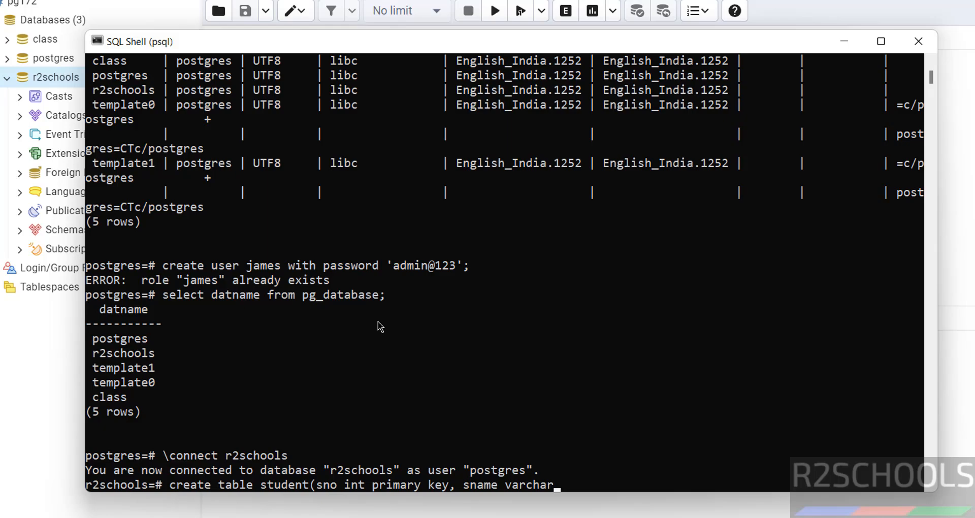
text(()
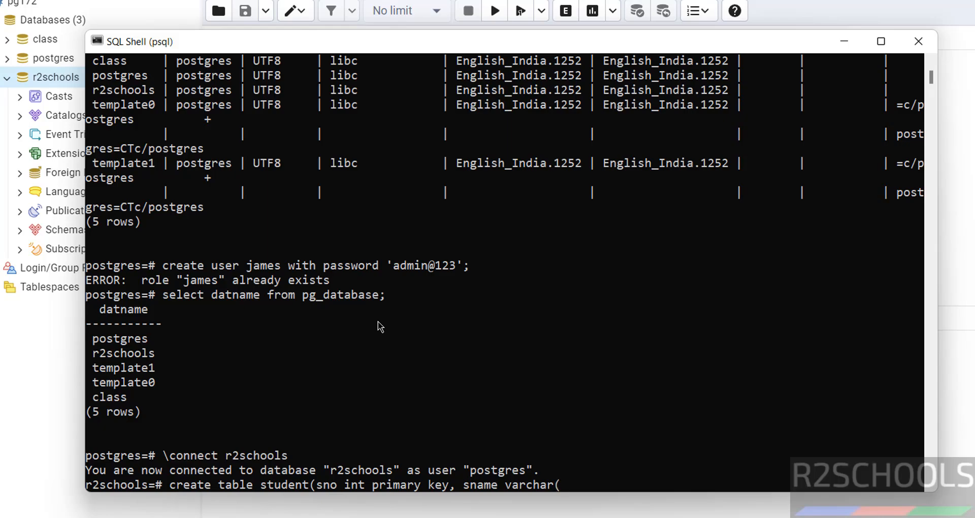
text(100));)
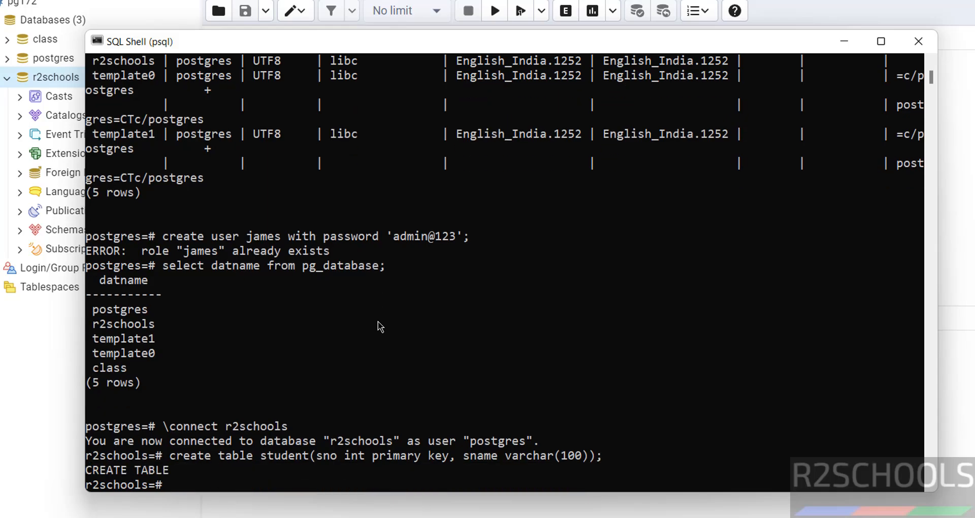
text(\dt)
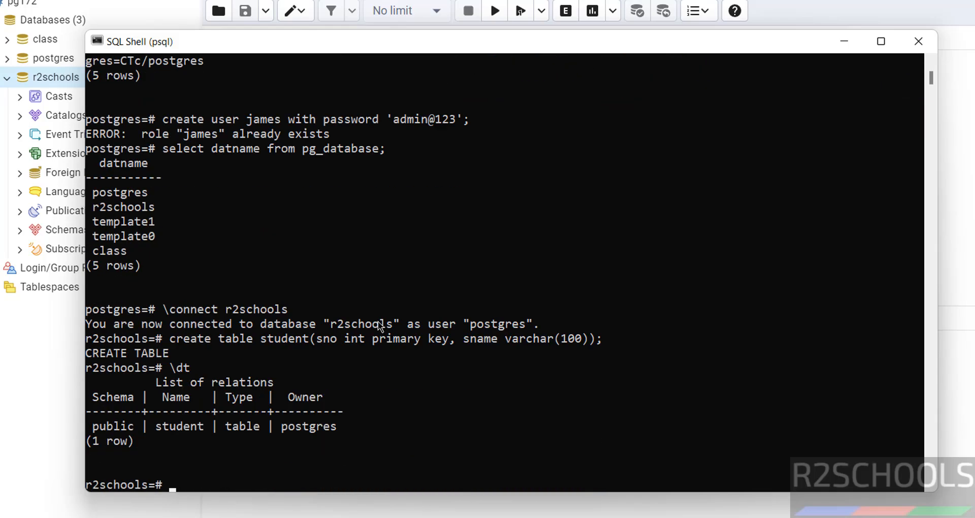
mouse_move(302, 401)
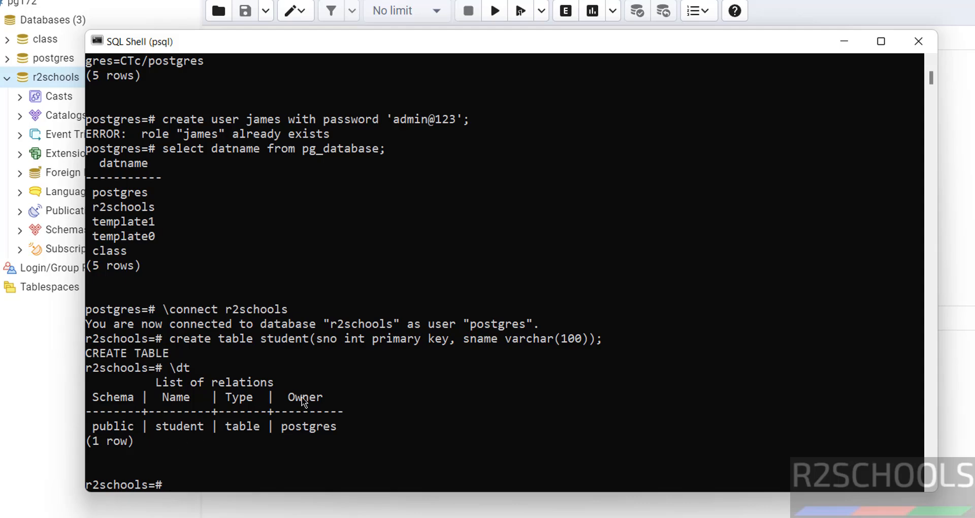
mouse_move(105, 408)
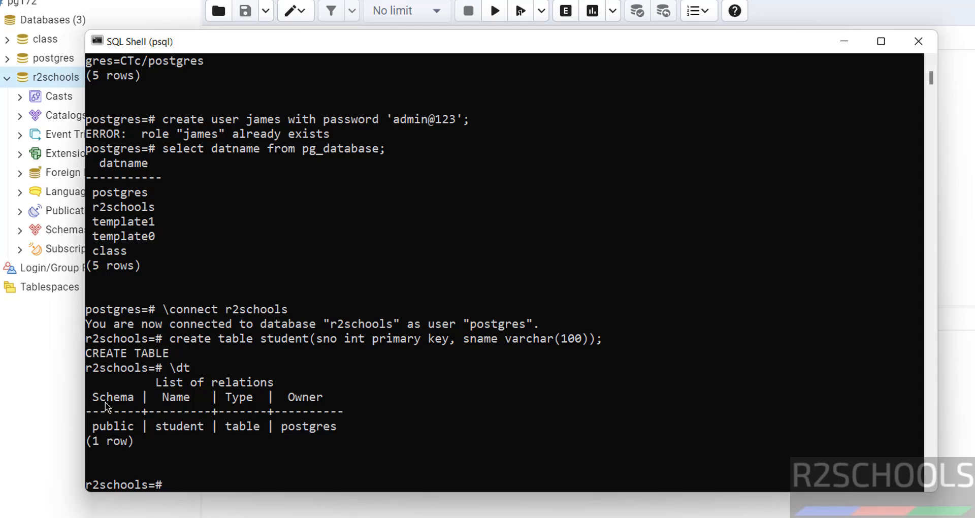
mouse_move(135, 407)
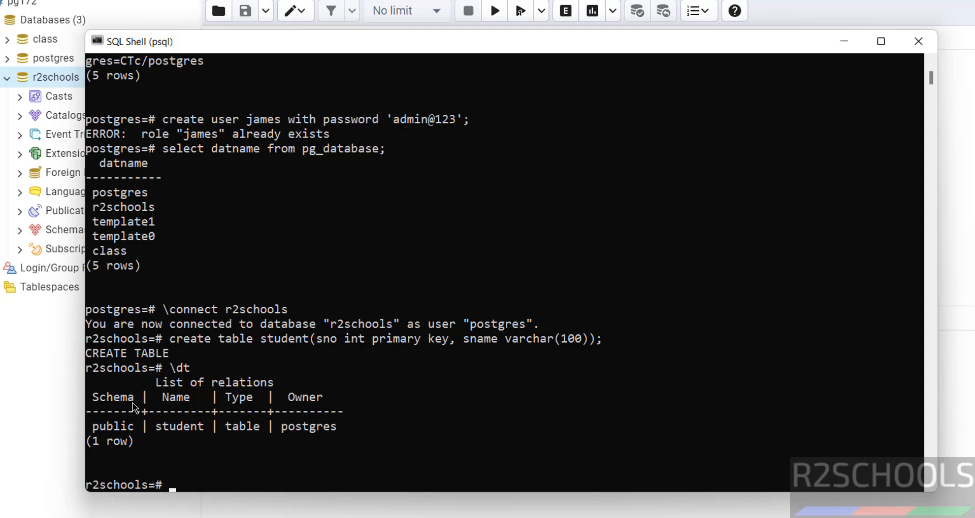
Insert rows (100,'Vijay') and (101,'james') into student with INSERT INTO statements.
text(insert into st)
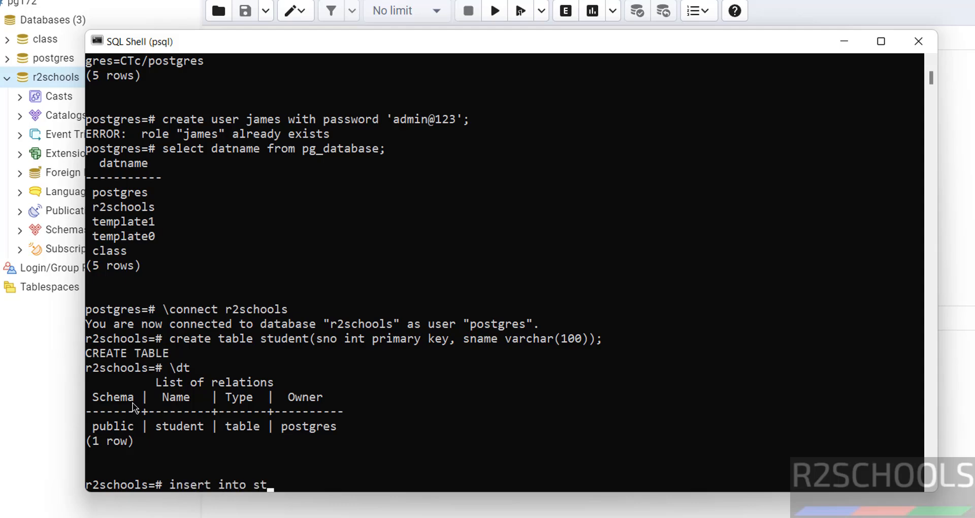
text(udent values)
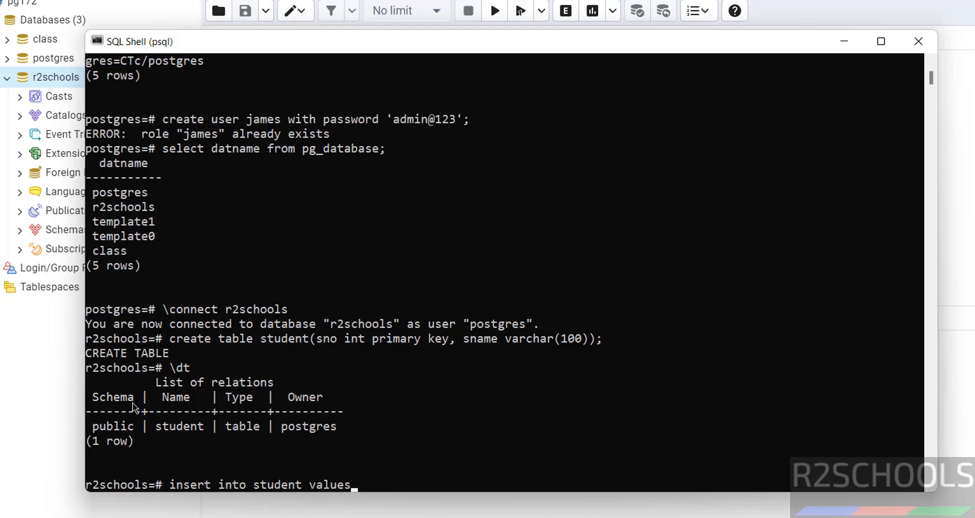
text((100,)
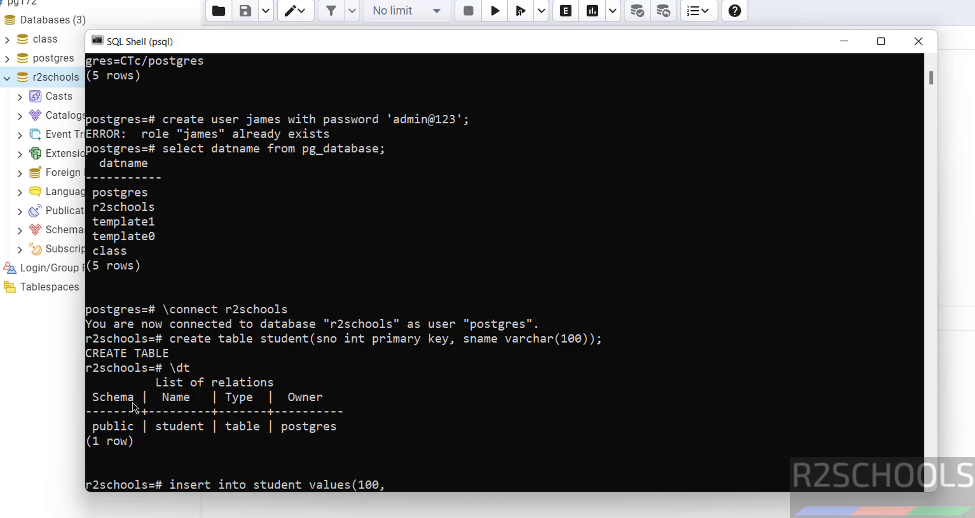
text('Vijay)
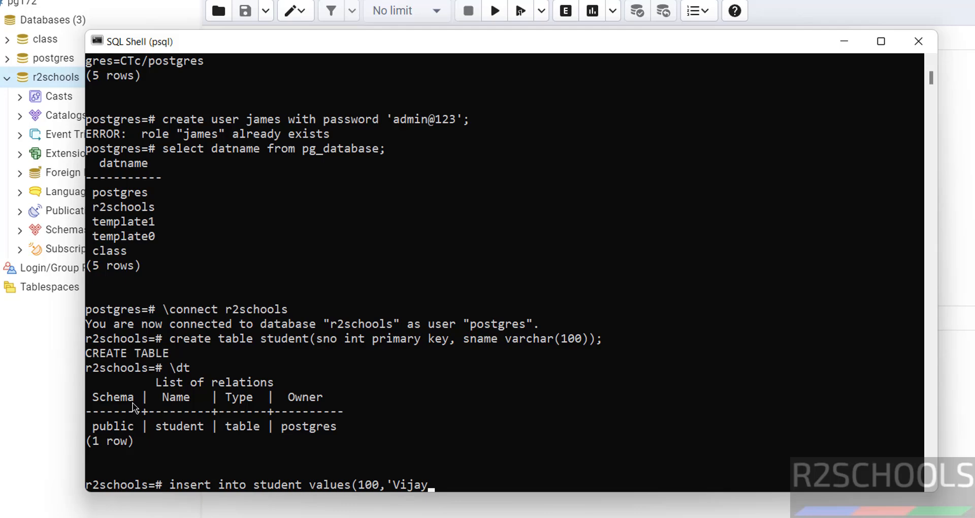
text(');)
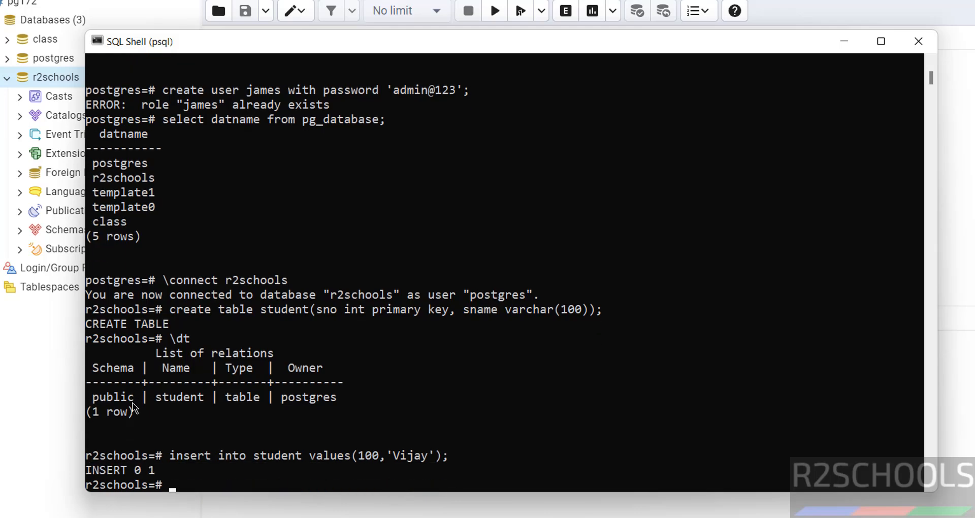
text(insert into student values(10,'Vijay');)
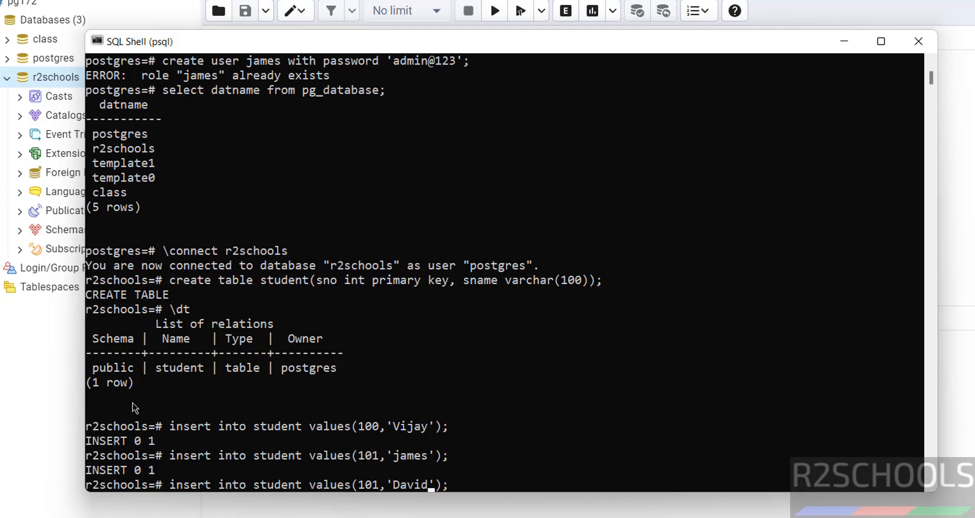
mouse_move(369, 460)
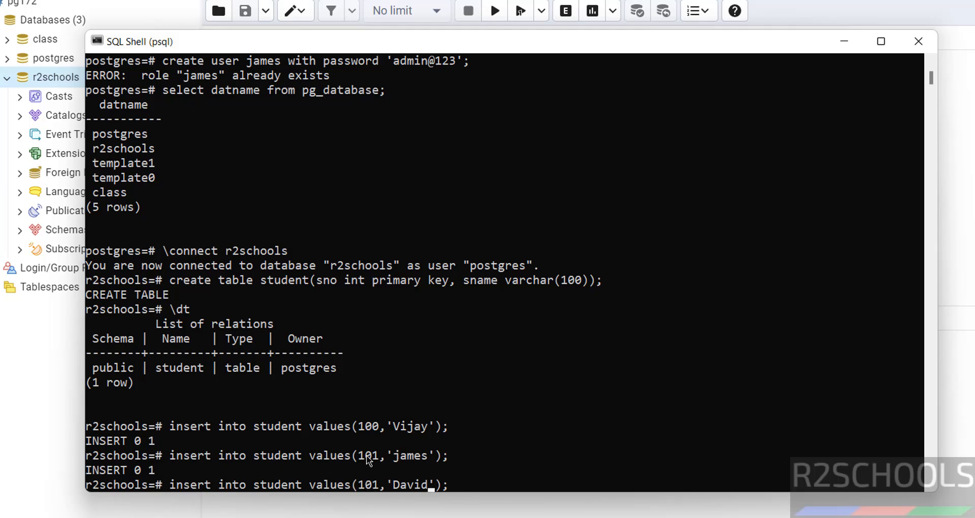
mouse_move(382, 460)
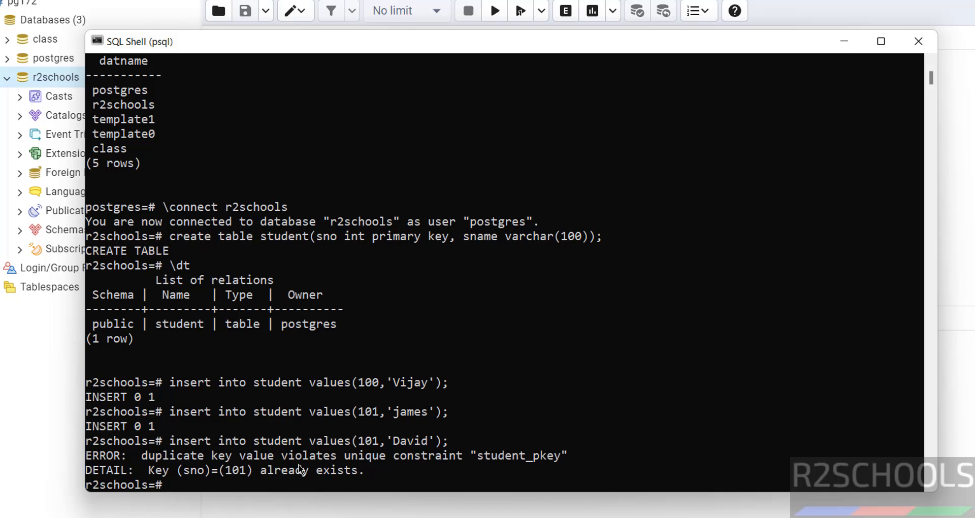
mouse_move(444, 382)
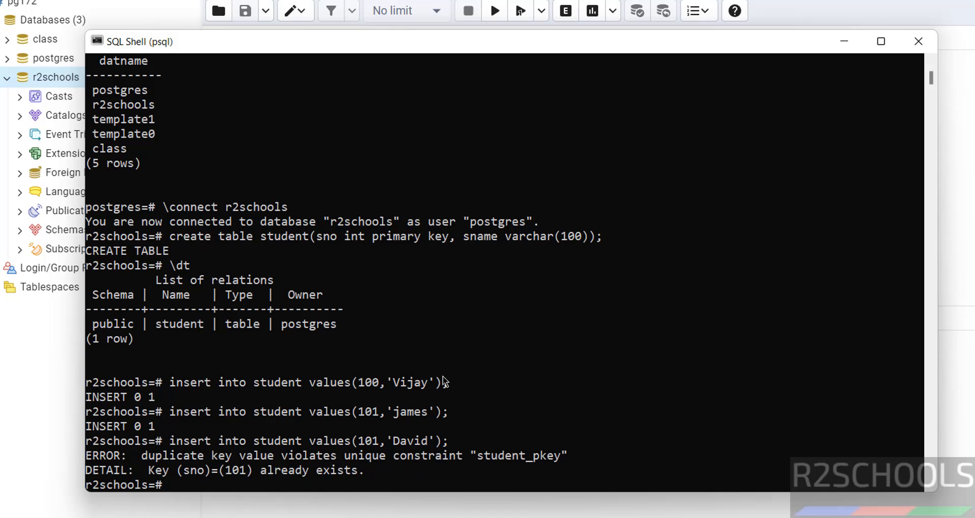
mouse_move(346, 243)
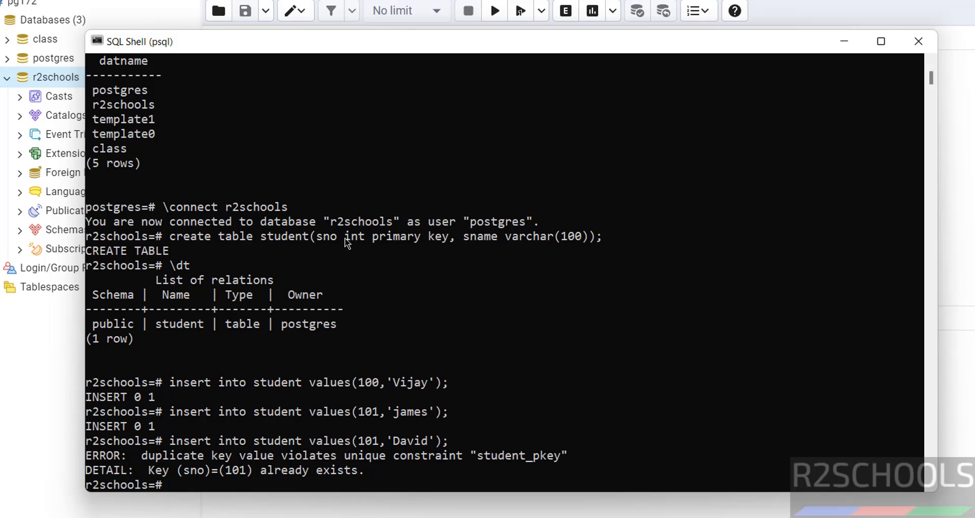
mouse_move(405, 433)
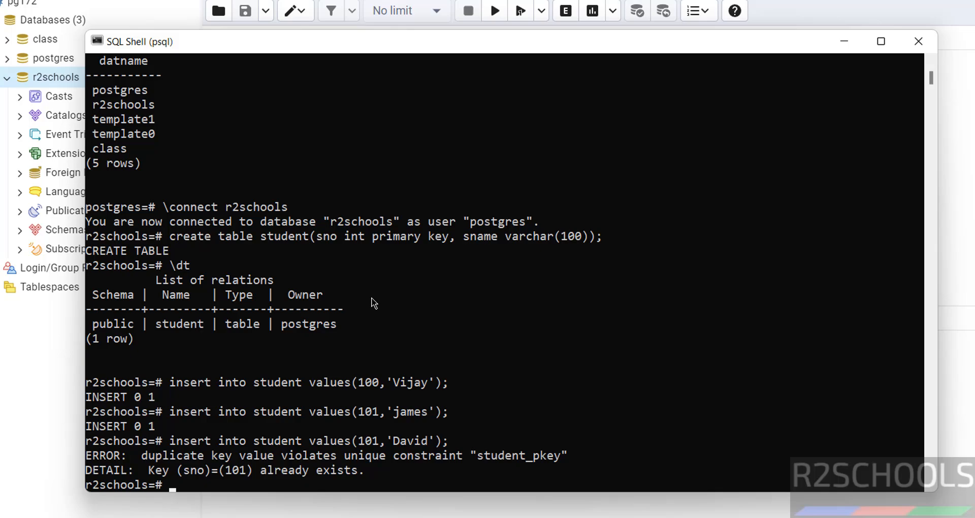
mouse_move(331, 258)
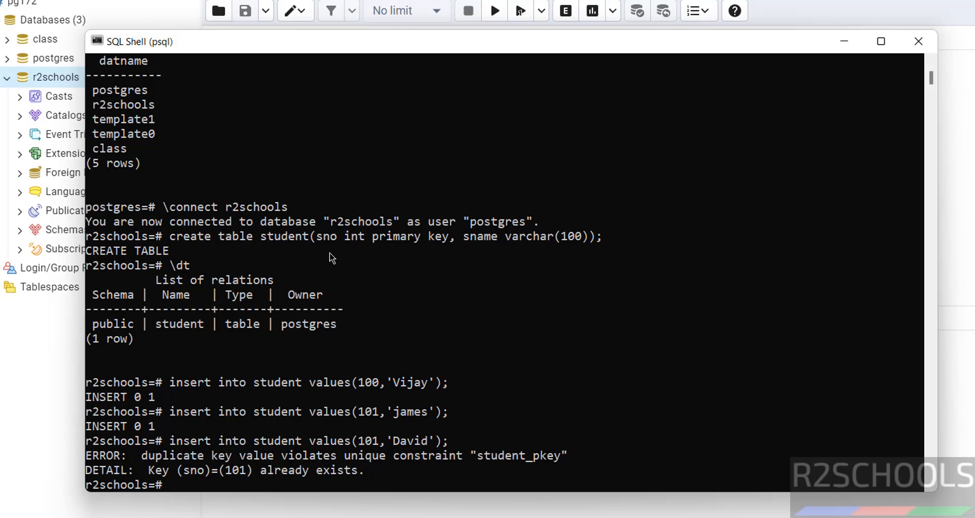
Insert (102,'David') into student after the duplicate 101 is rejected, then query select * from student;.
text(insert into student values(101,'David');)
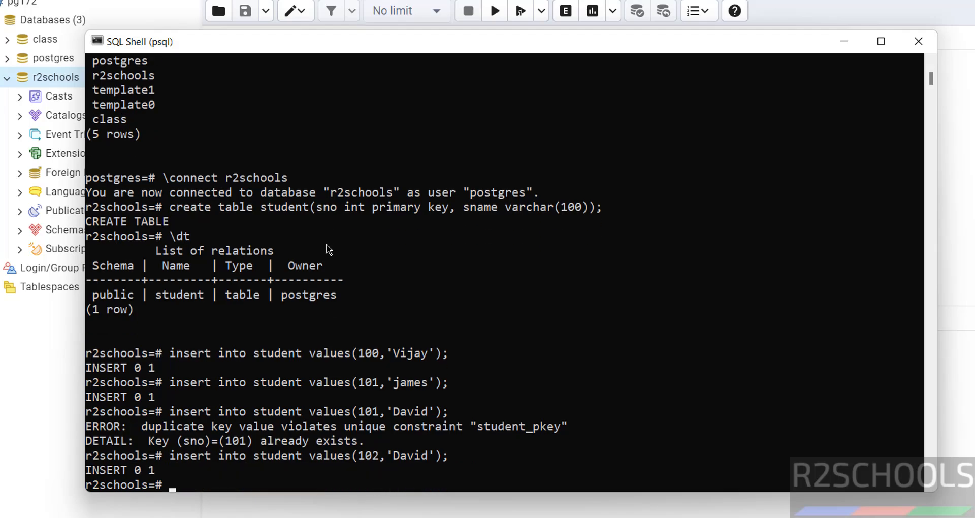
text(s)
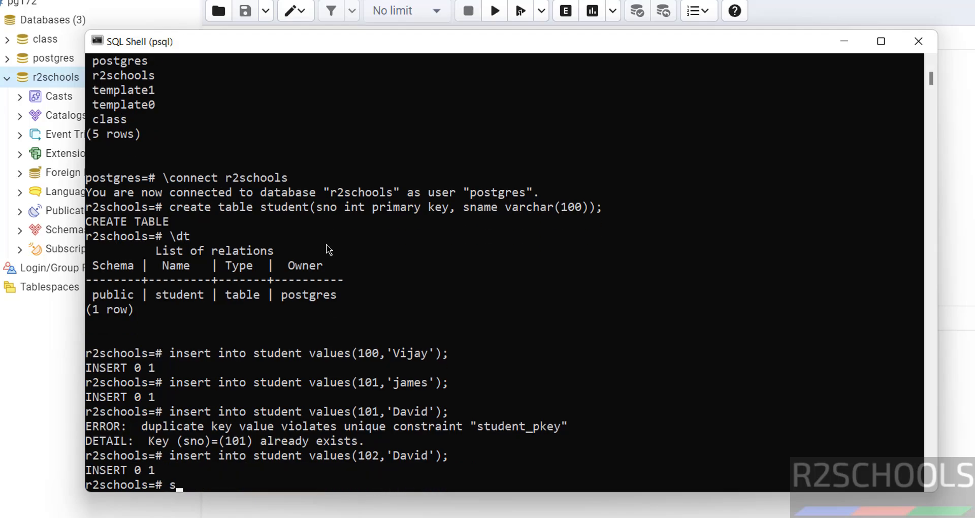
text(elect * fro)
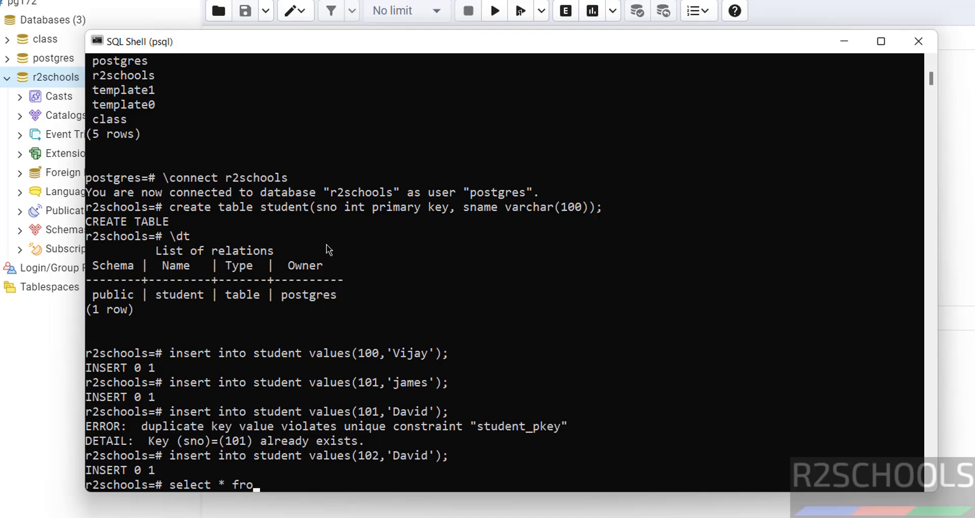
text(m student;)
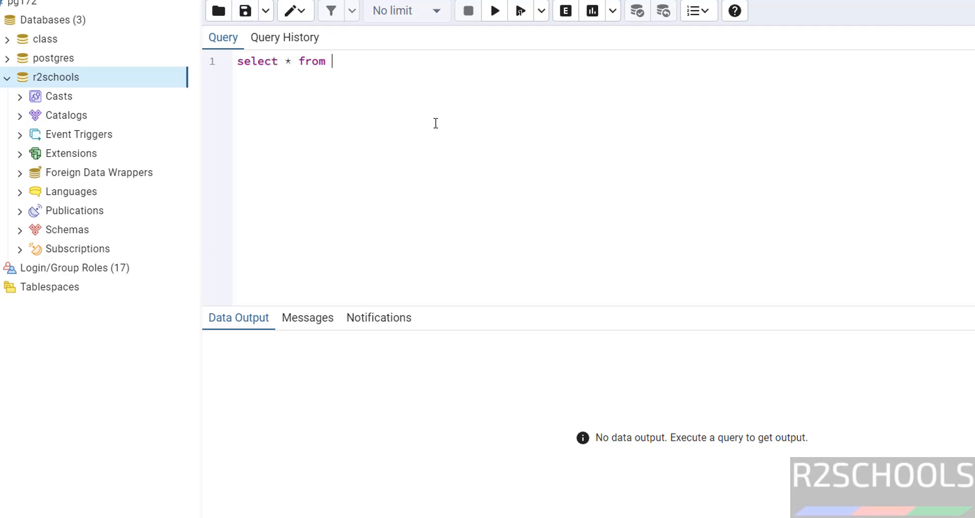
Run select * from student in the Query Tool and expand Schemas > public > Tables to show student.
text(student;)
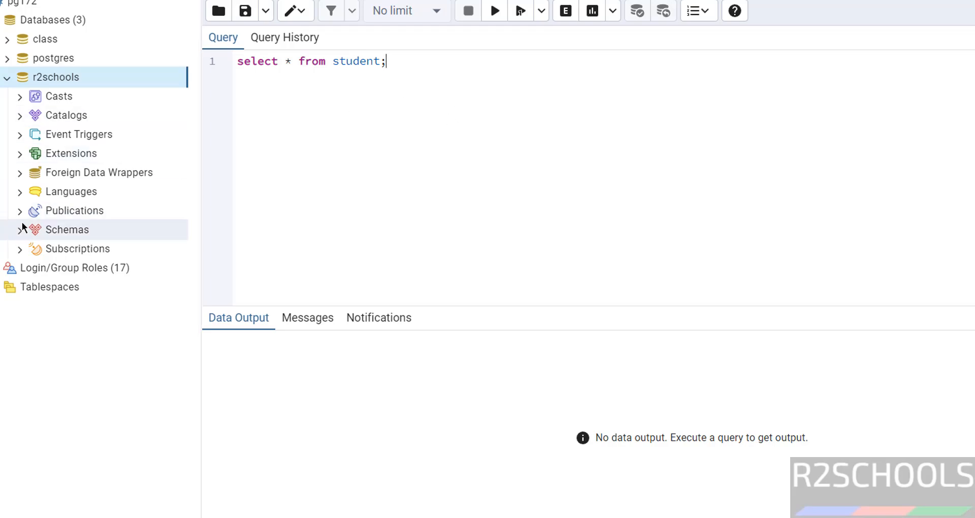
click(21, 229)
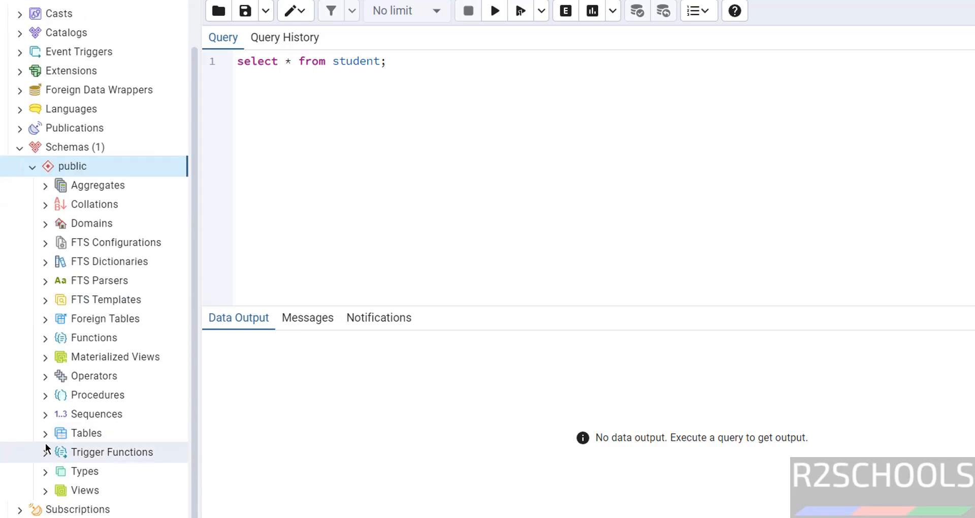
click(88, 433)
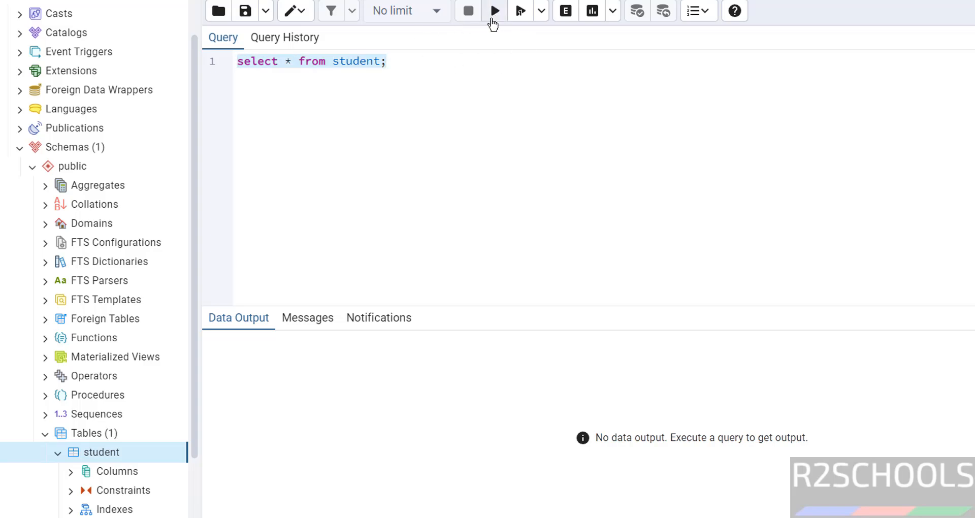
click(495, 11)
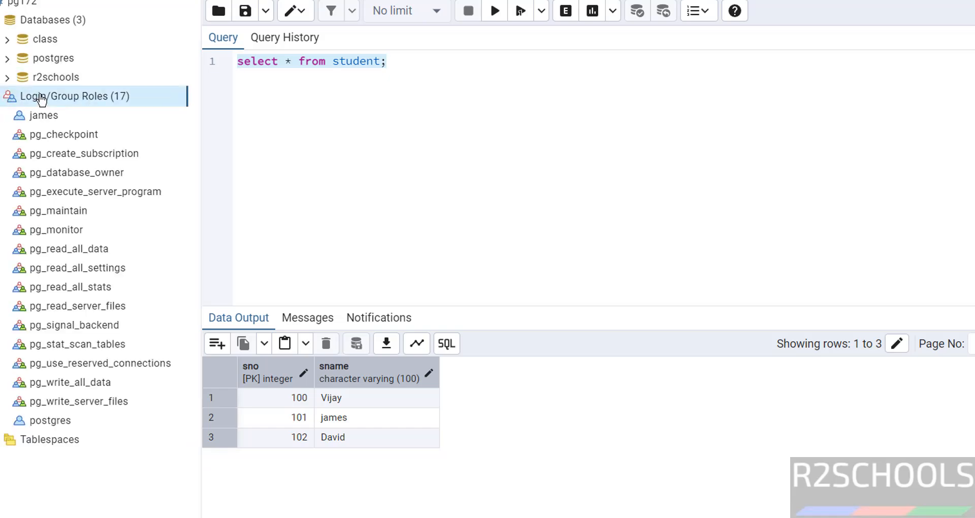
View the Login/Group Roles context menu with Create > Login/Group Role, then dismiss it.
right_click(70, 95)
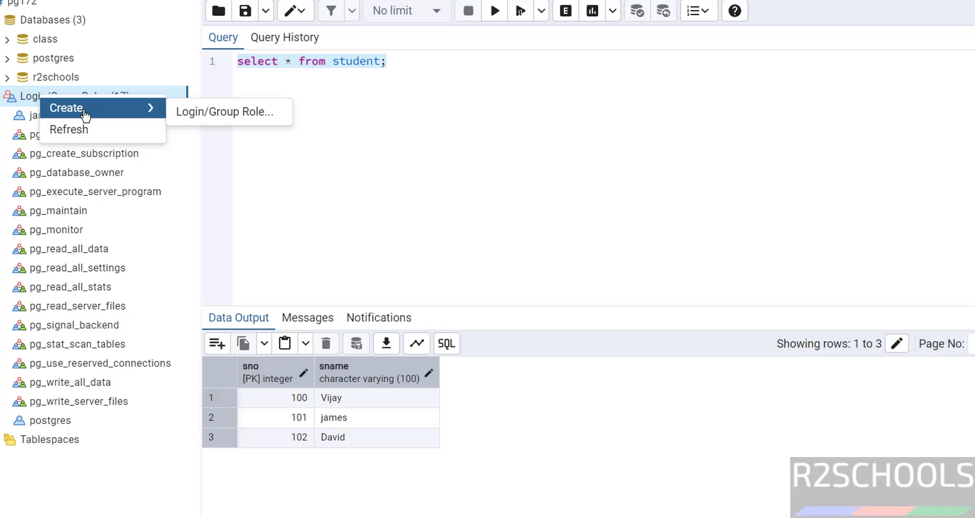
click(510, 121)
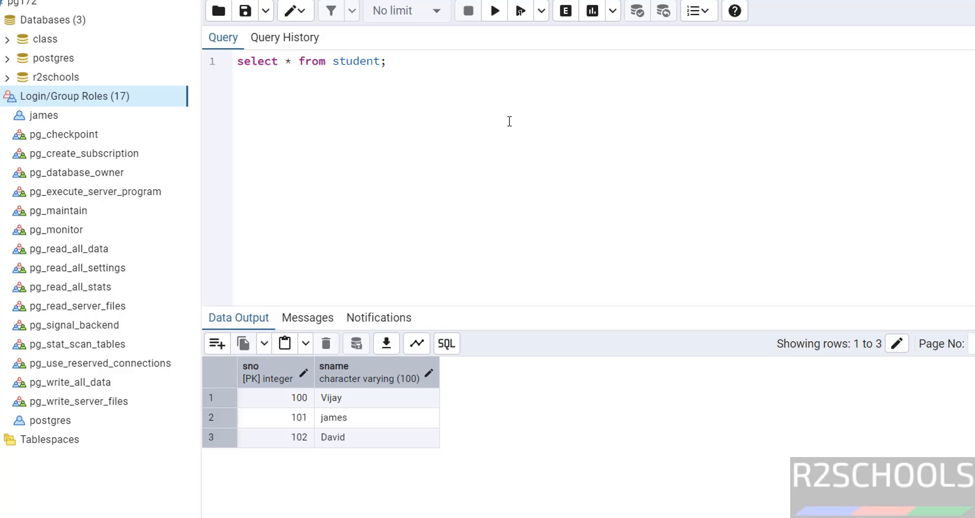
click(386, 61)
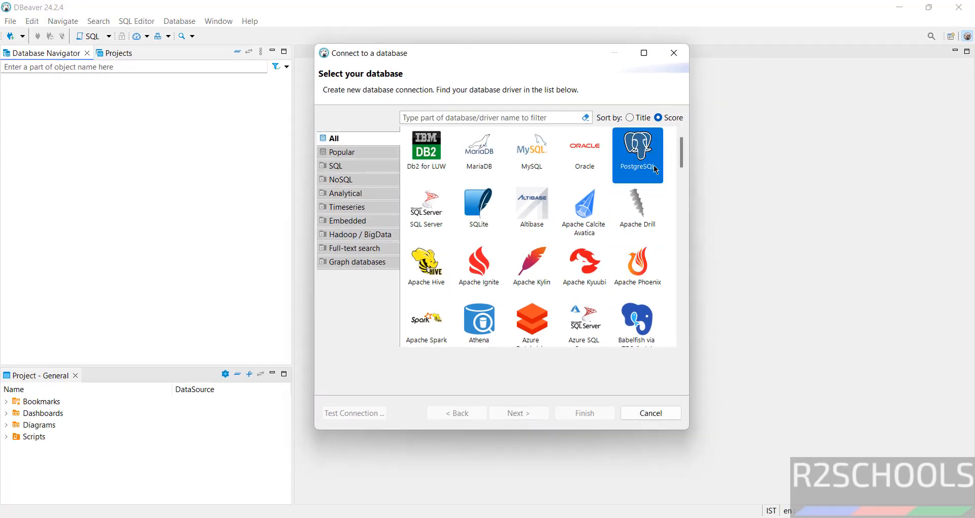
Choose PostgreSQL, set the database to r2schools and show all databases.
click(518, 413)
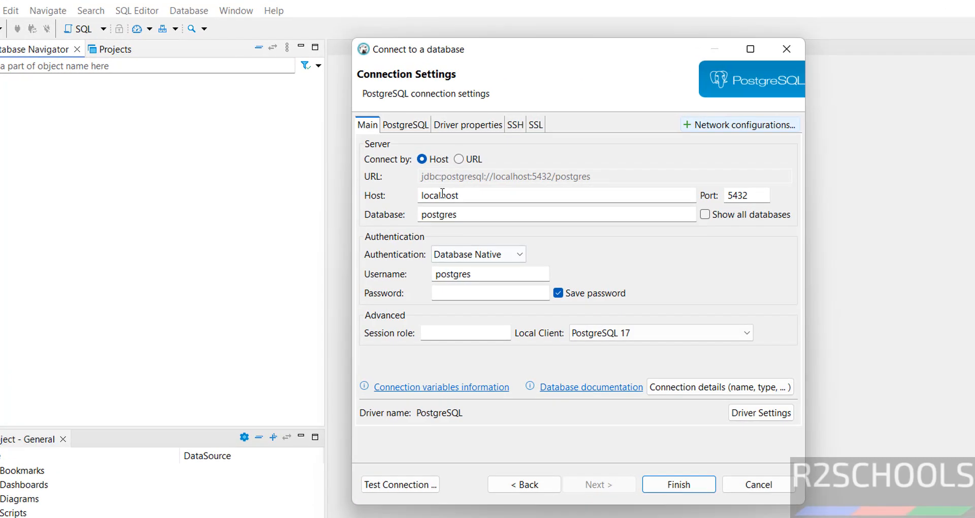
click(747, 195)
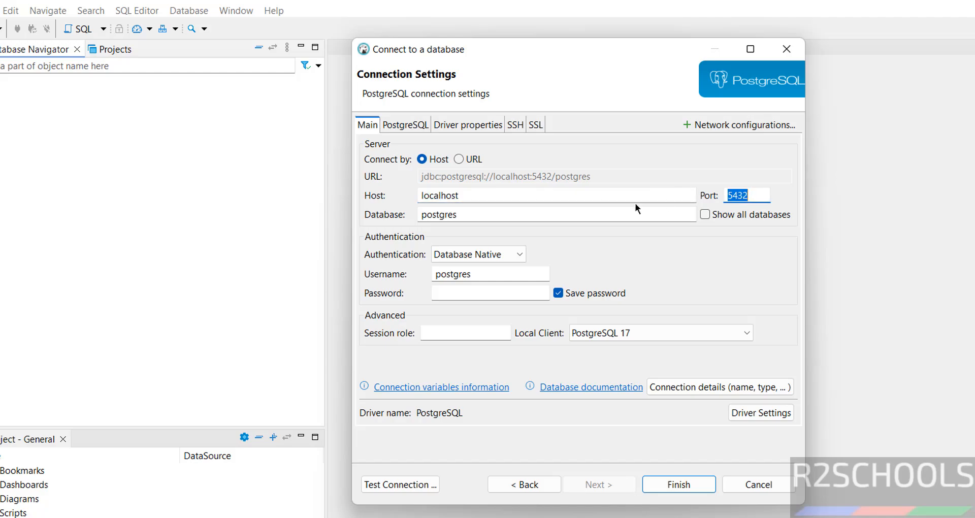
text(r2)
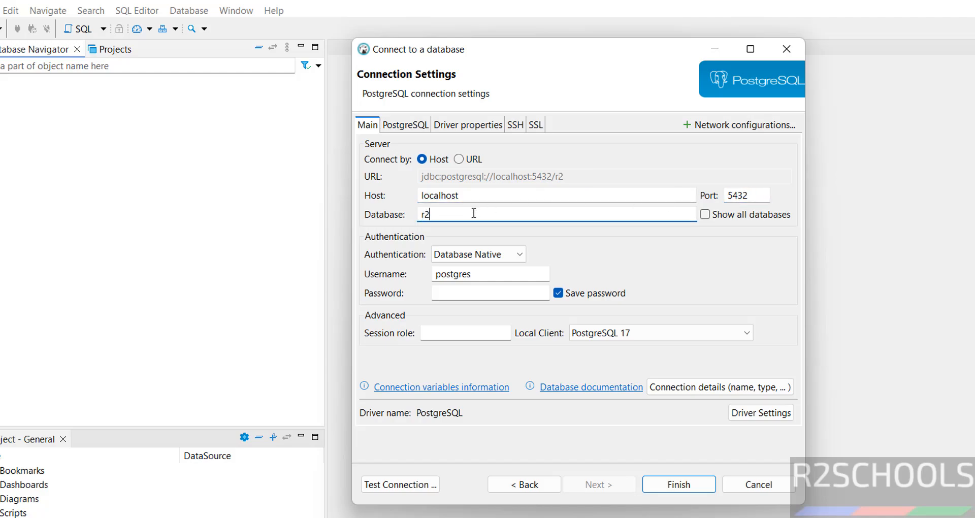
text(schools)
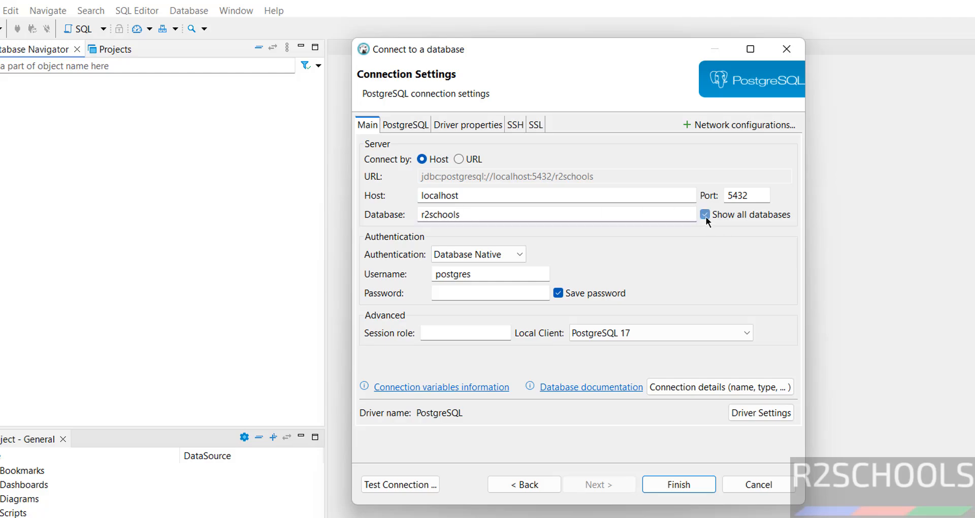
click(705, 214)
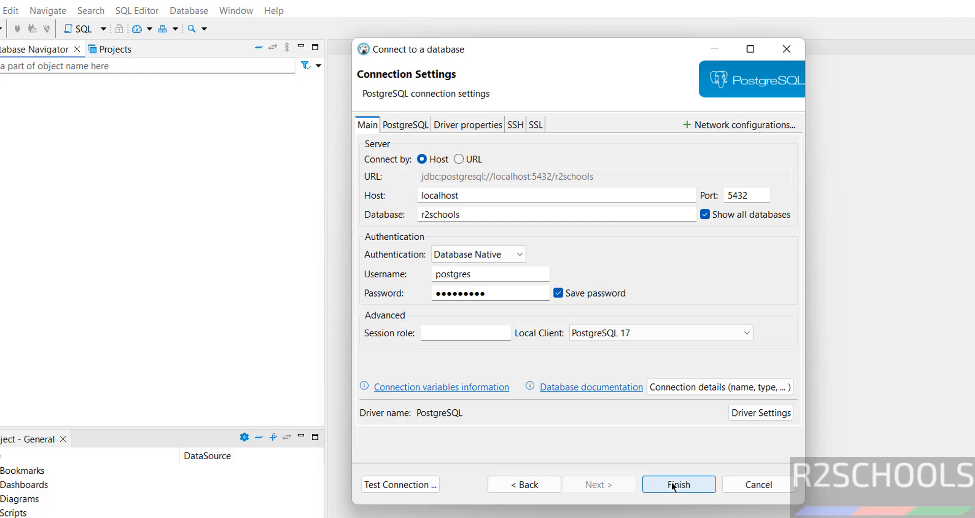
Test the r2schools connection successfully and finish saving it.
click(401, 485)
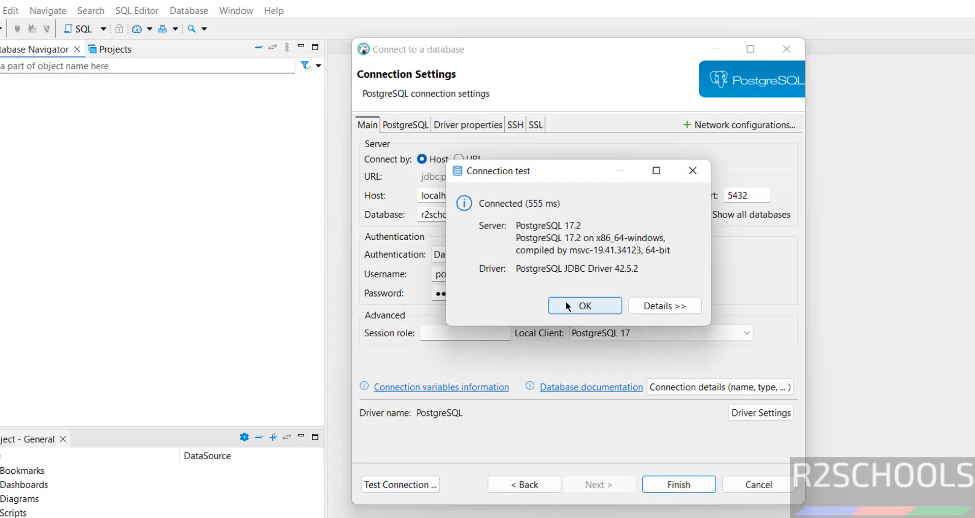
click(583, 305)
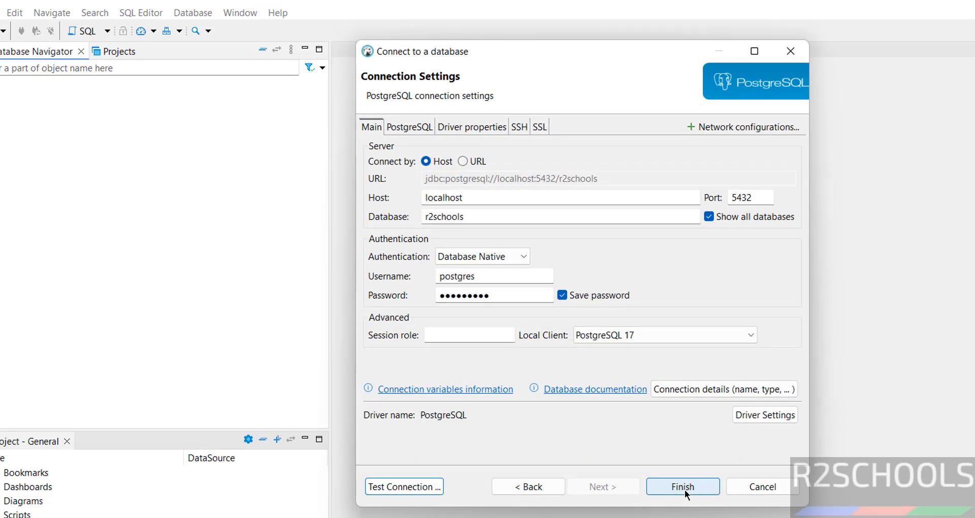
click(683, 487)
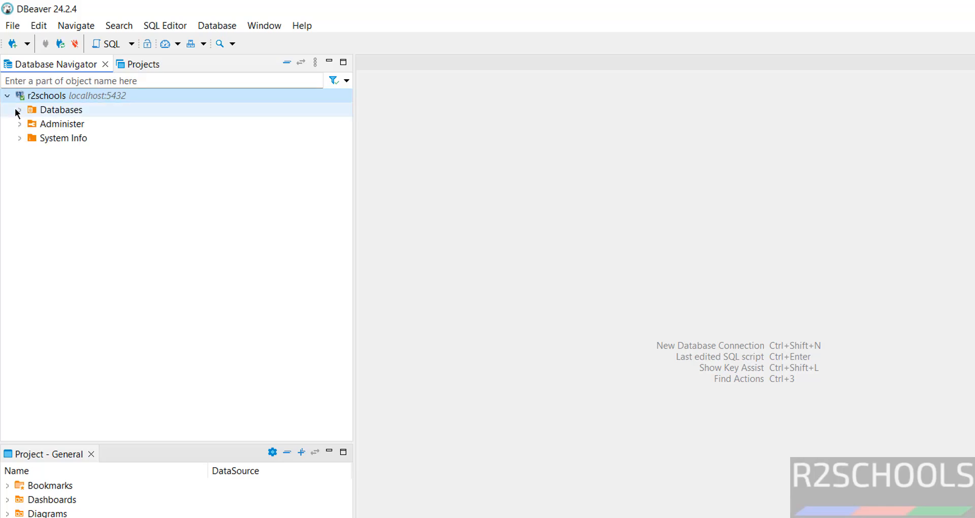
From the Databases folder, create a new database named db2user owned by postgres.
click(20, 110)
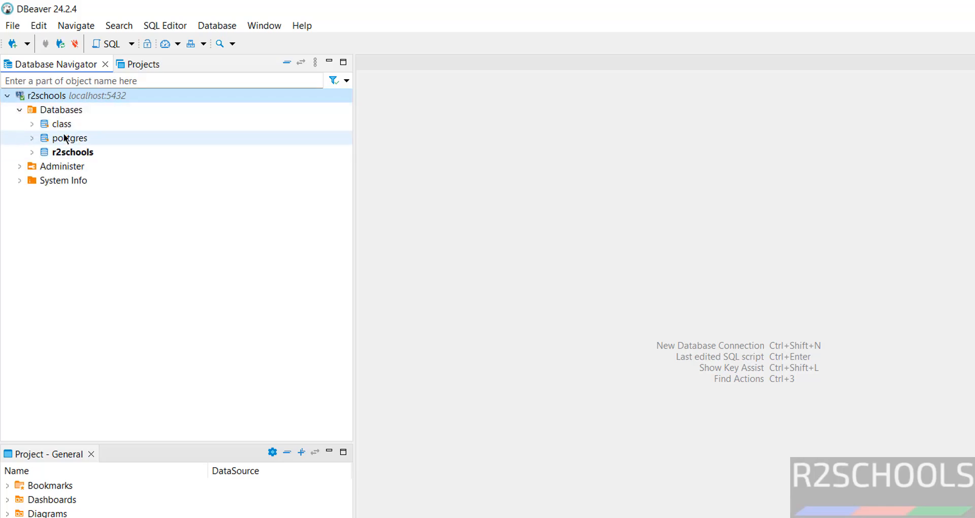
click(62, 166)
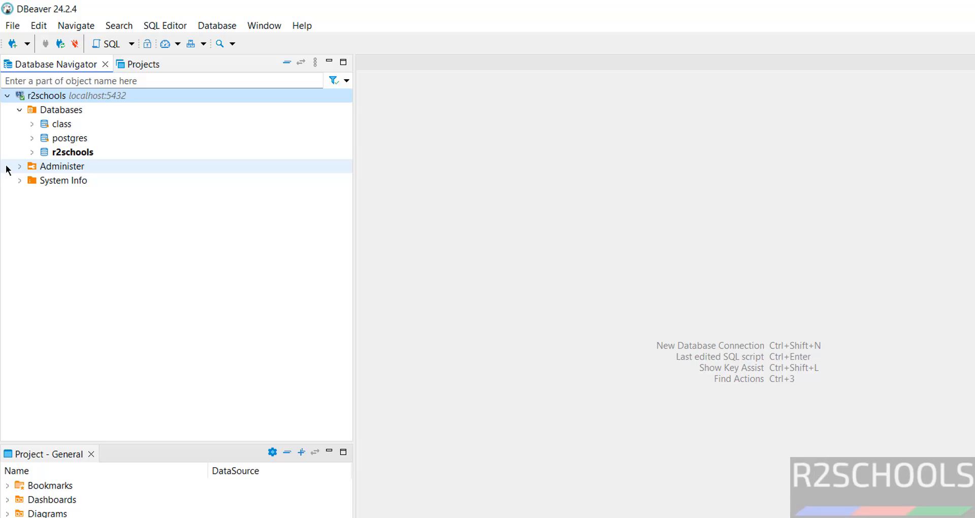
click(60, 109)
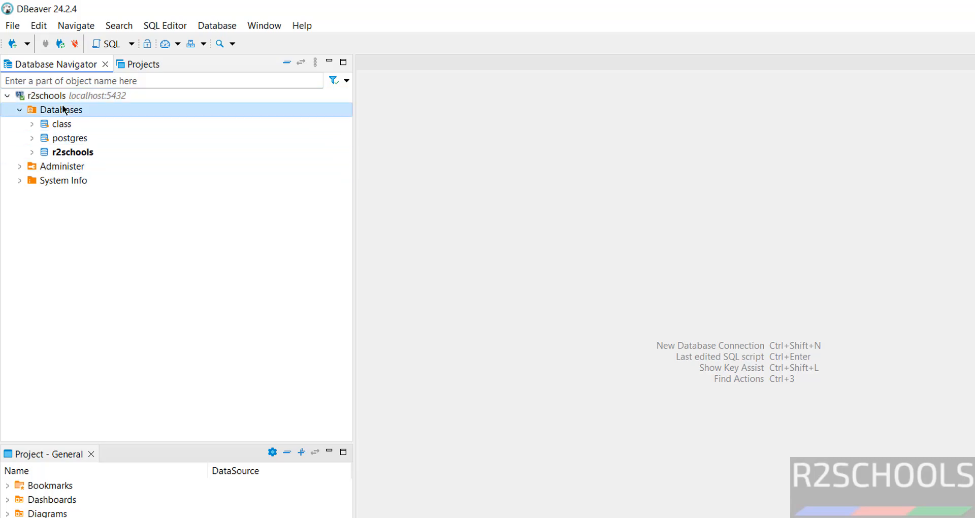
right_click(62, 109)
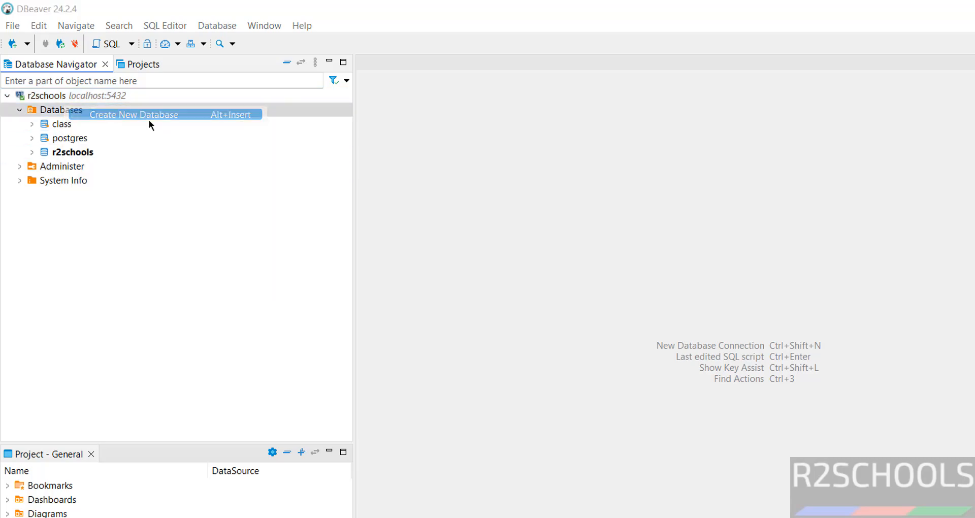
click(132, 114)
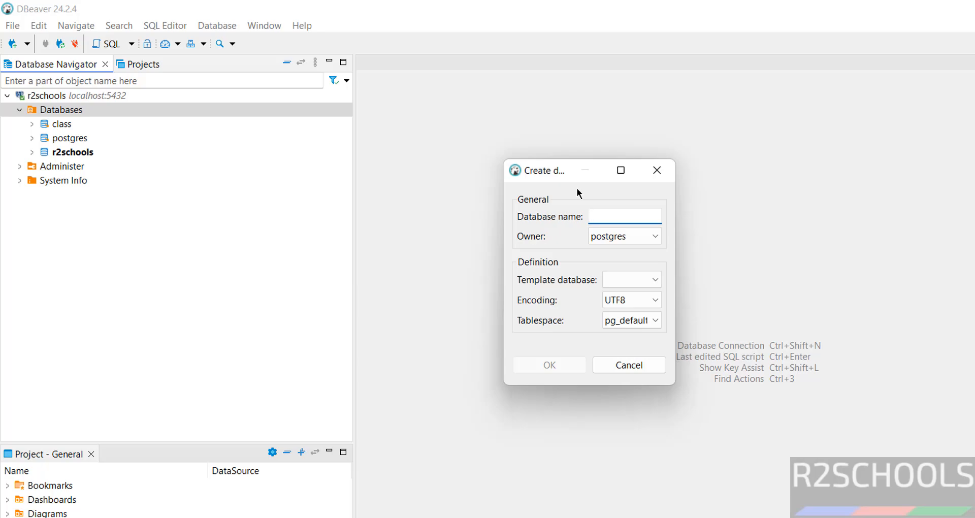
text(db2user)
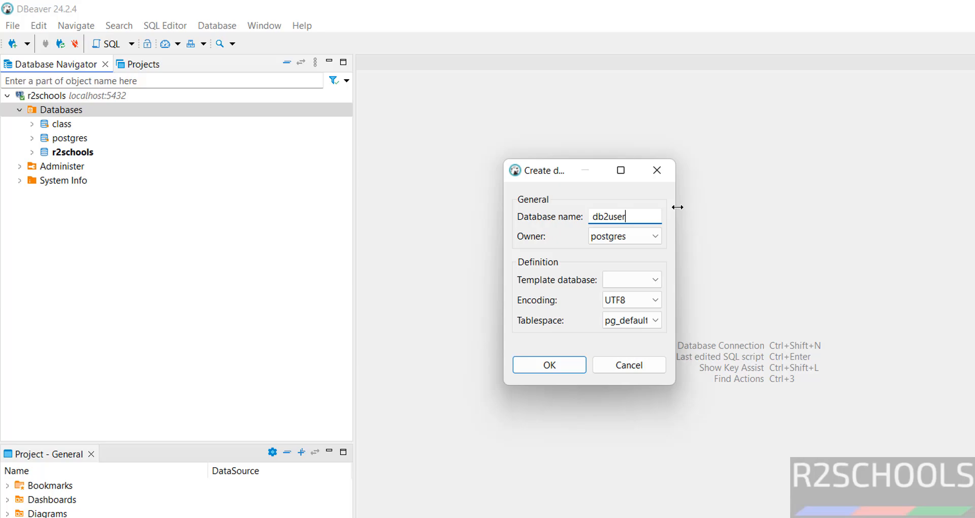
click(548, 365)
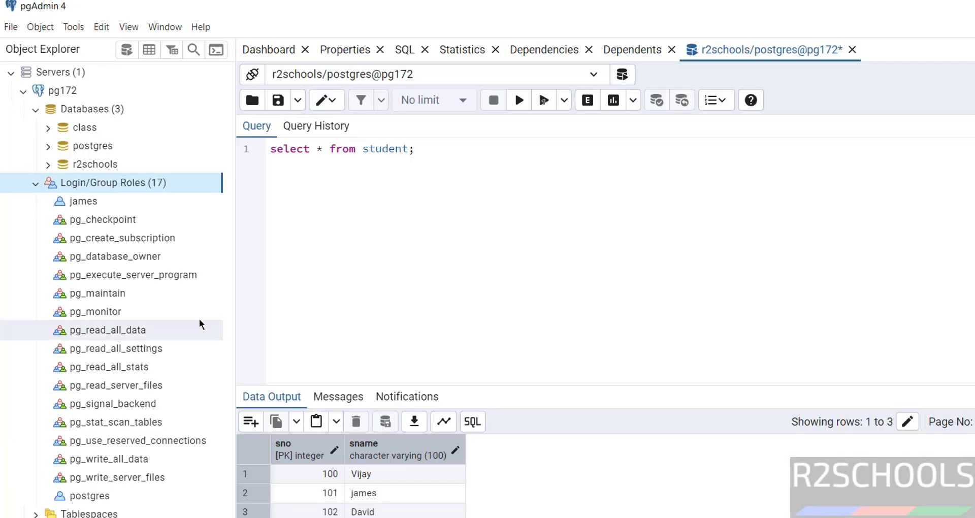
Refresh pgAdmin's Databases node to reveal db2user and run \l in psql.
click(35, 182)
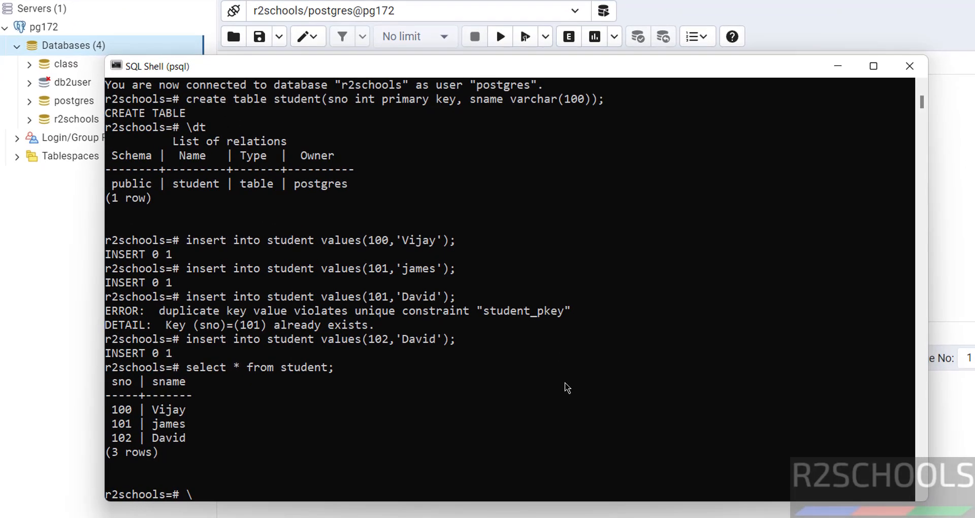
text(l)
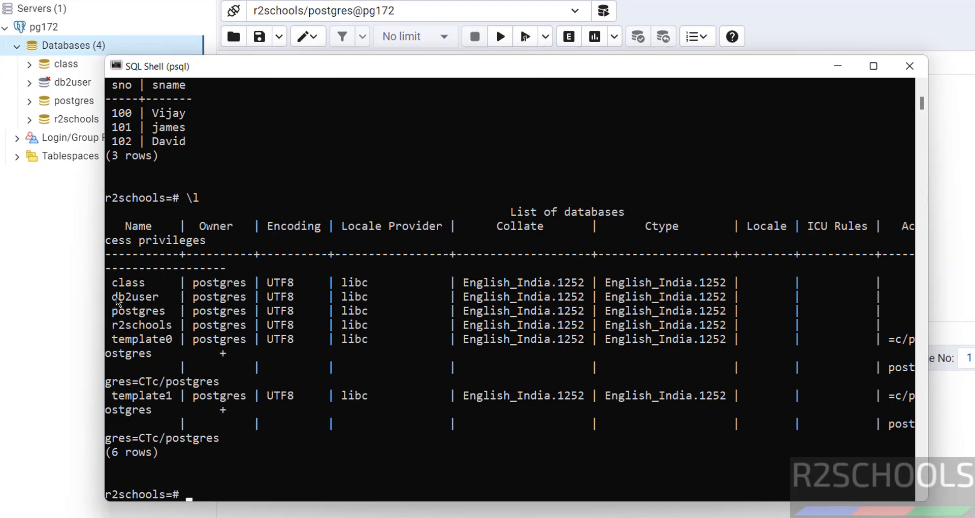
mouse_move(474, 417)
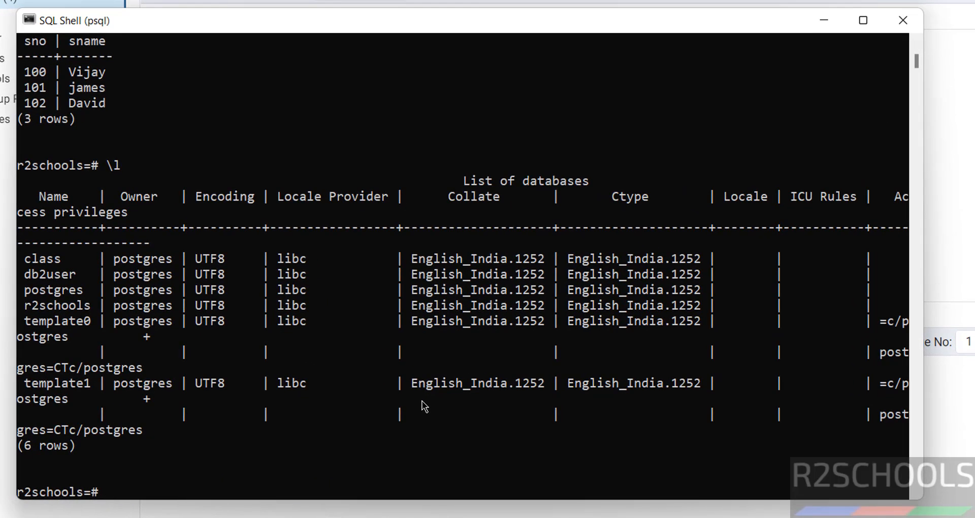
Run show config_file; and show hba_file; to reveal postgresql.conf and pg_hba.conf paths.
text(show)
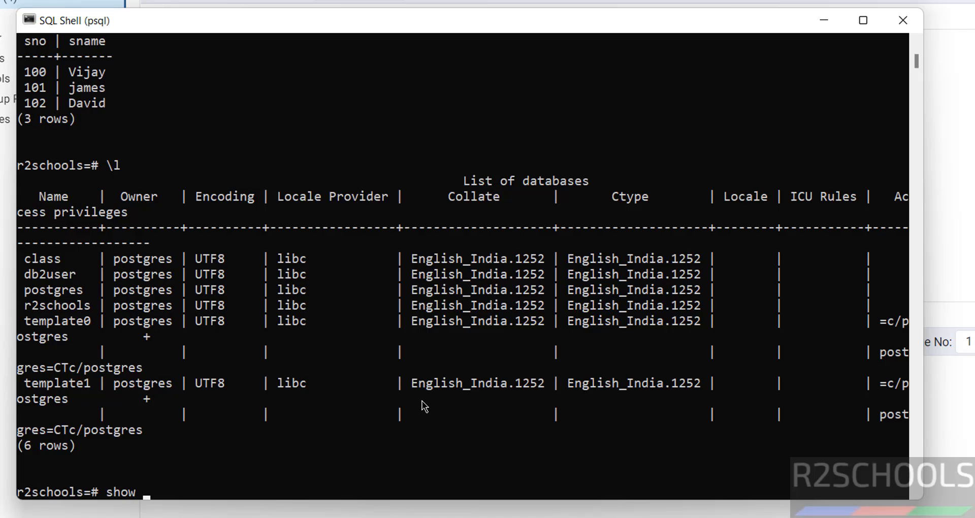
text(config_file;)
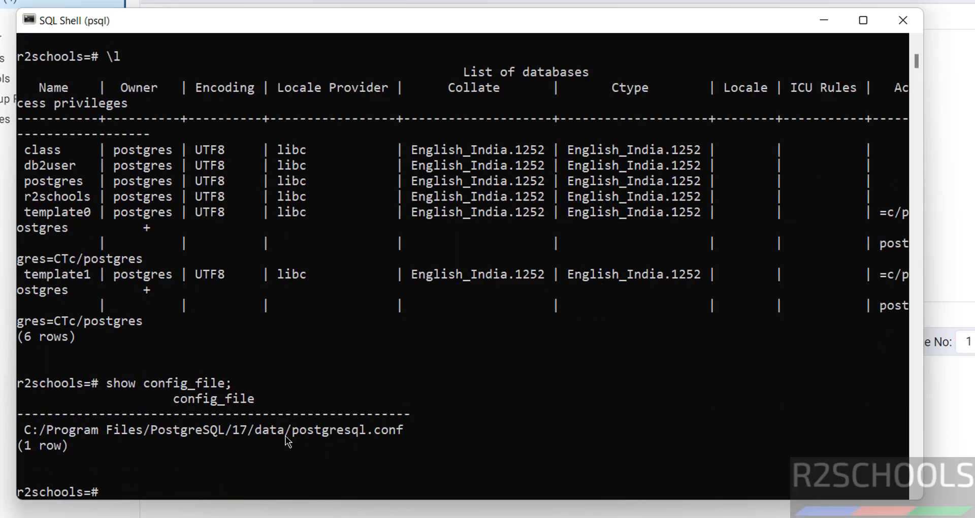
mouse_move(387, 451)
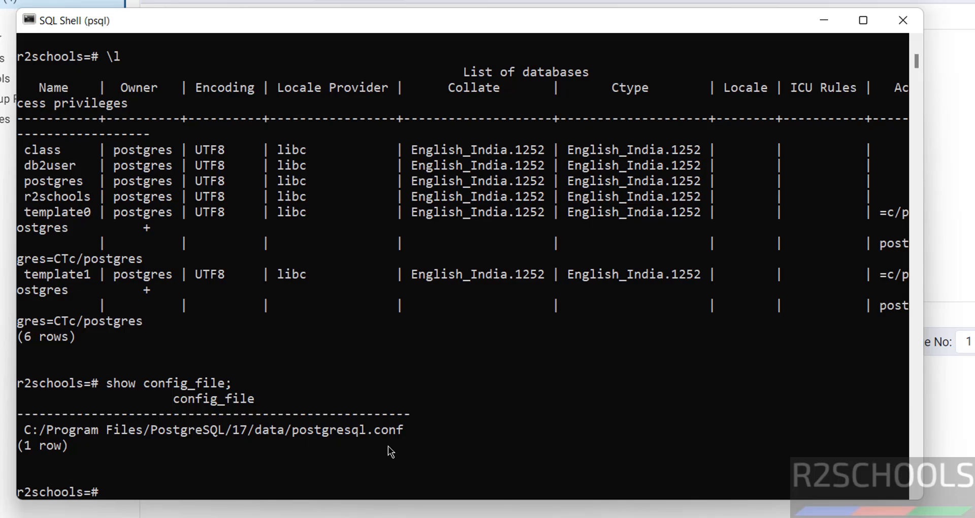
mouse_move(283, 479)
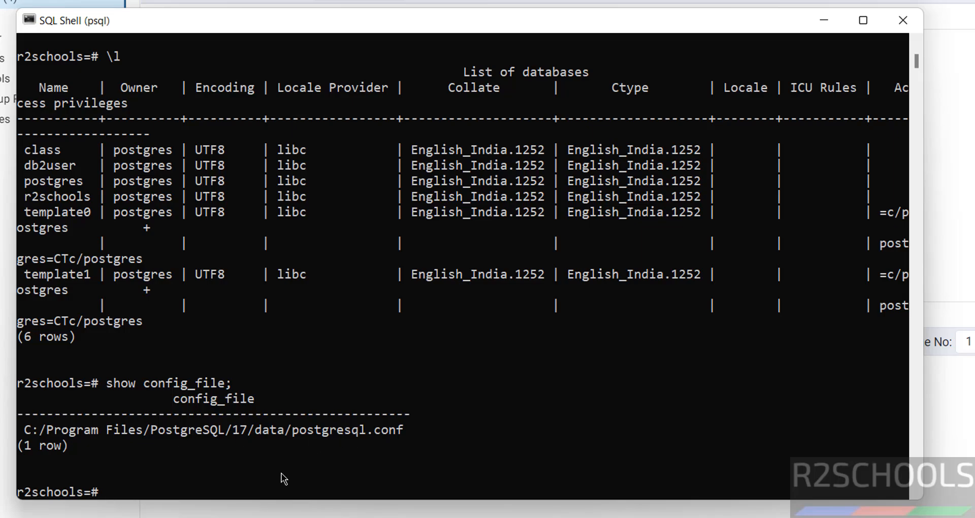
text(show h)
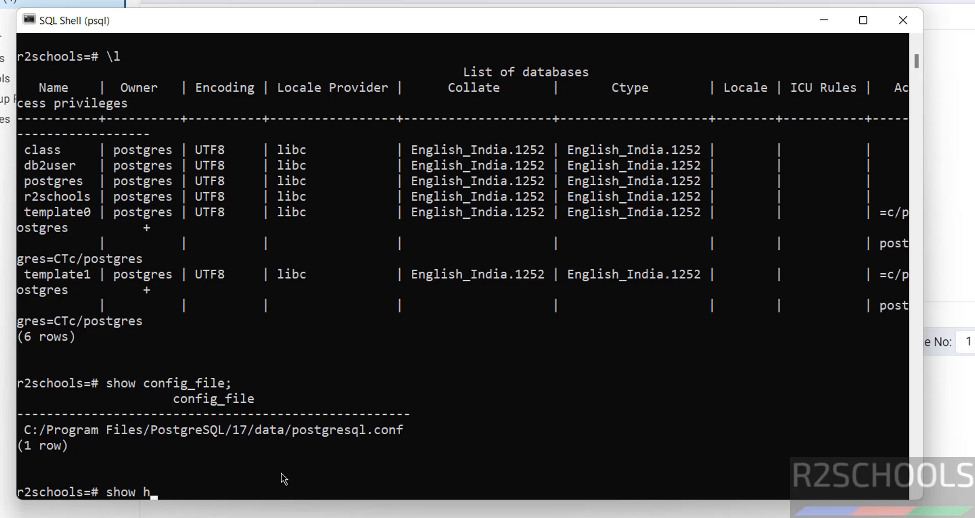
text(baF0)
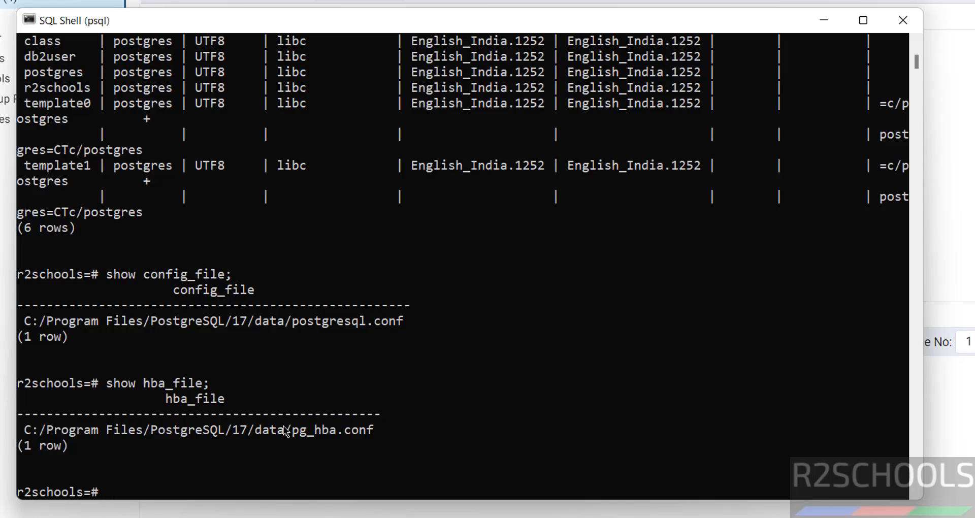
mouse_move(373, 436)
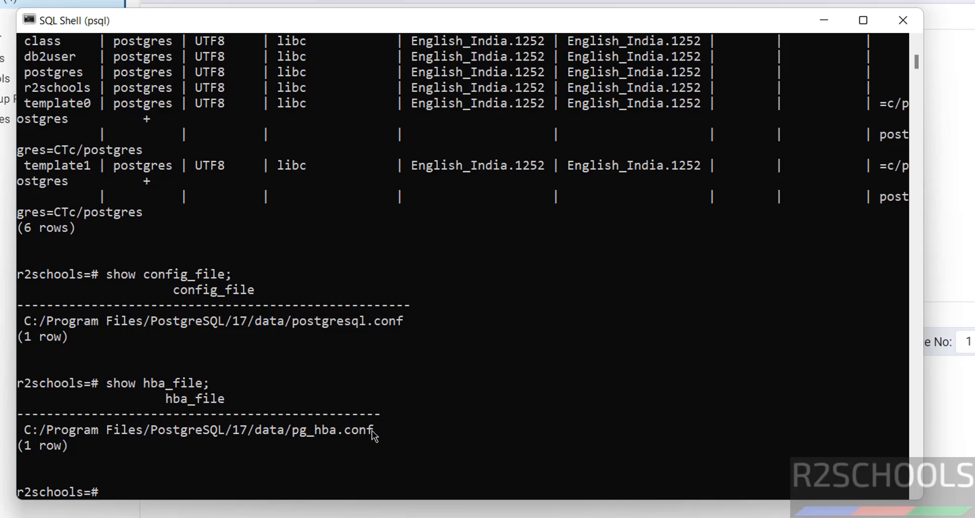
mouse_move(433, 405)
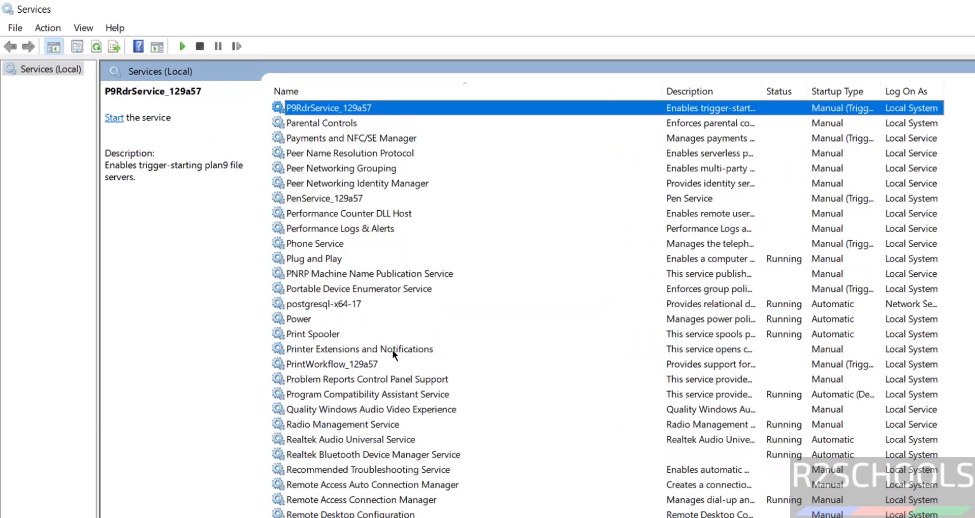
Select postgresql-x64-17, view its Stop/Pause/Restart actions, and confirm Running with Automatic startup.
click(323, 304)
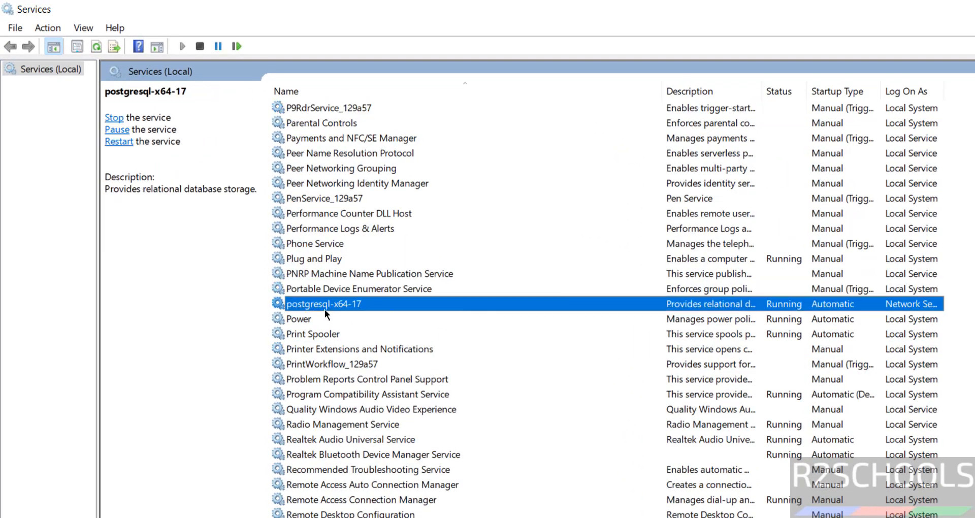
mouse_move(750, 306)
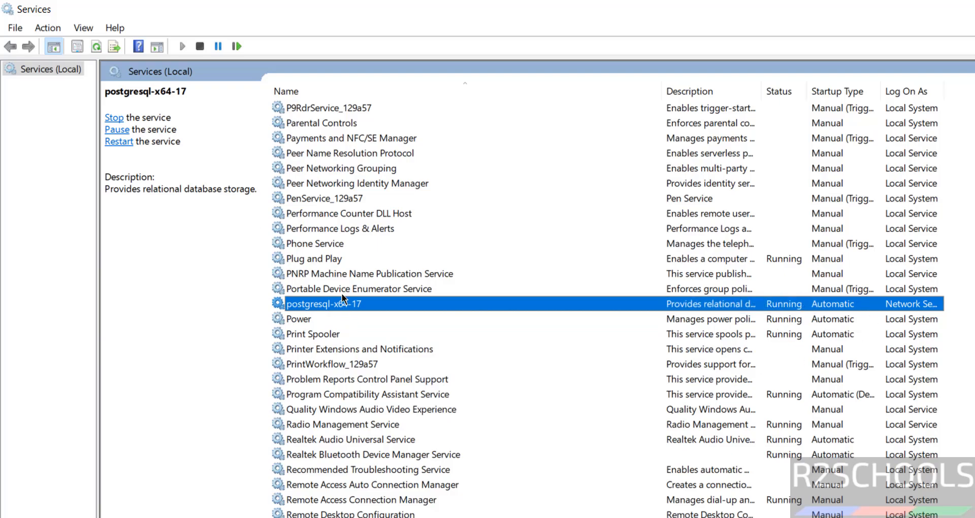
right_click(323, 304)
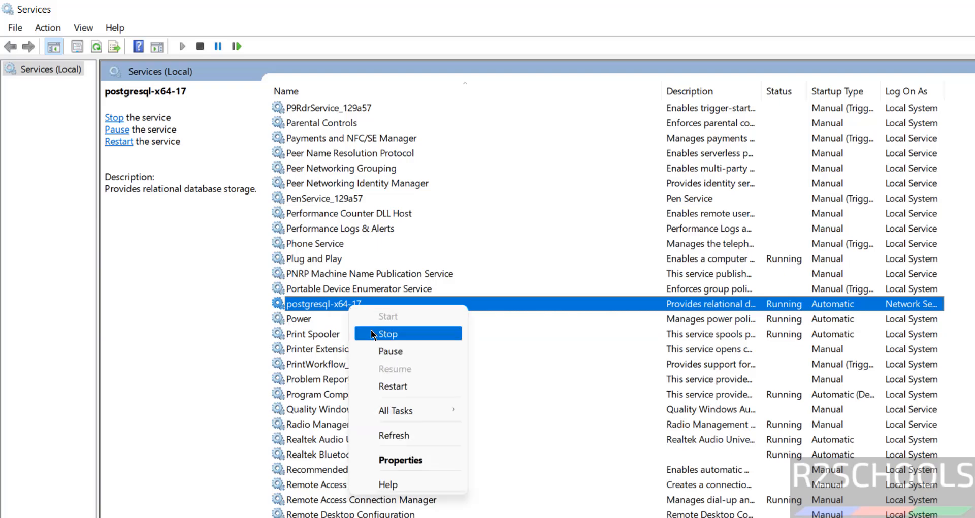
mouse_move(384, 386)
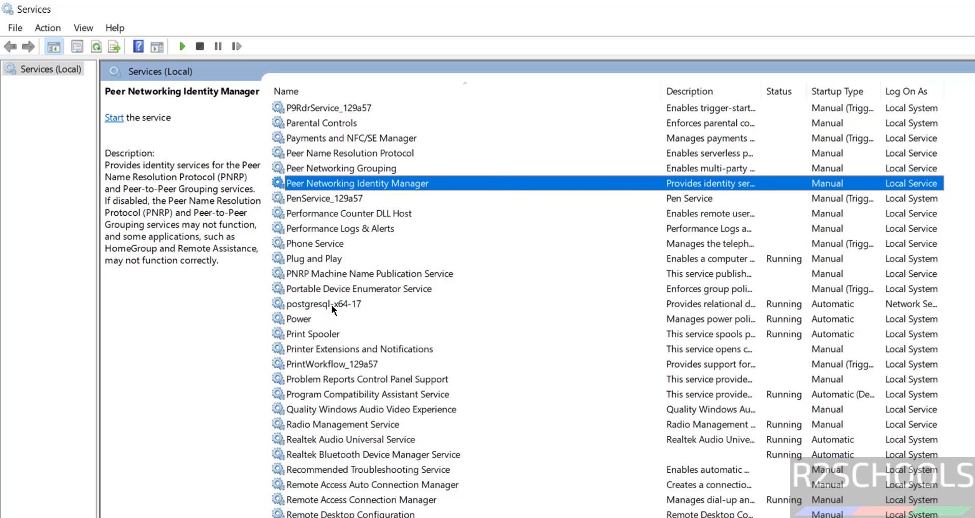
click(323, 304)
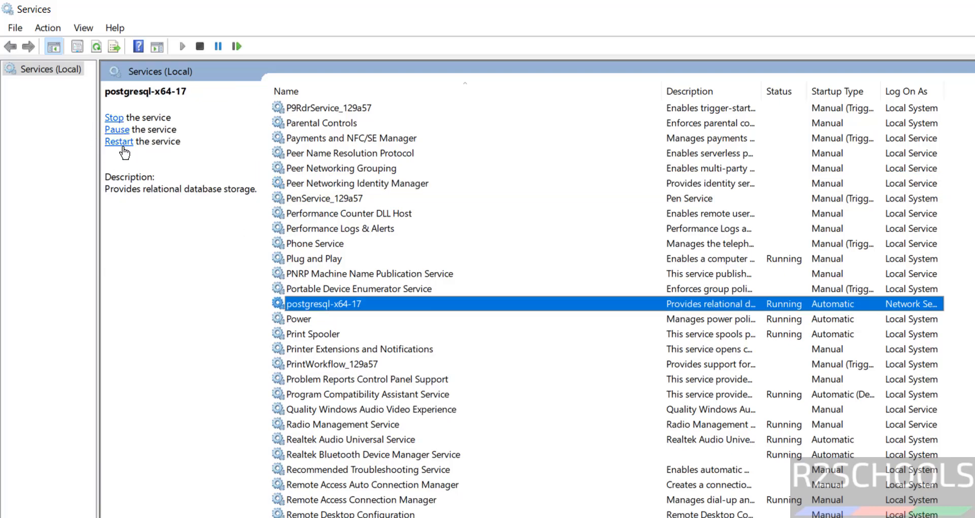
mouse_move(201, 46)
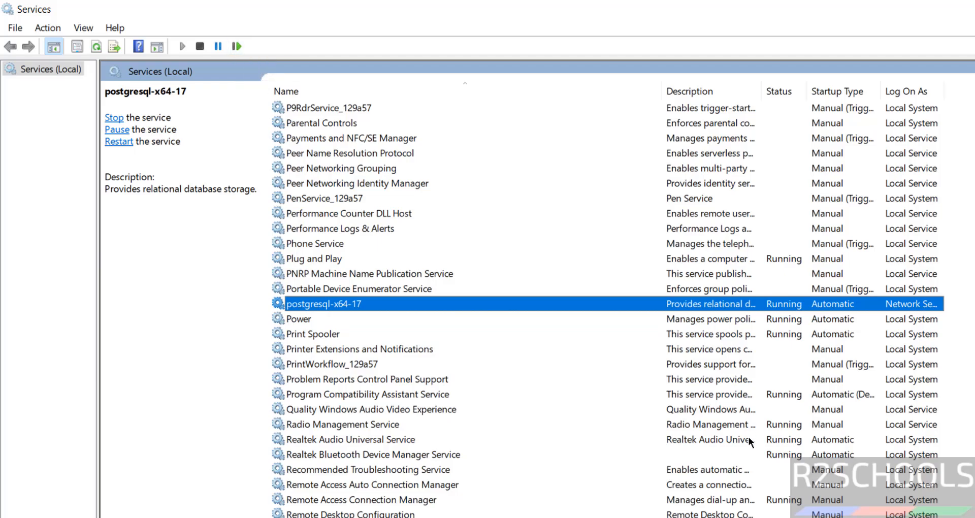
mouse_move(532, 414)
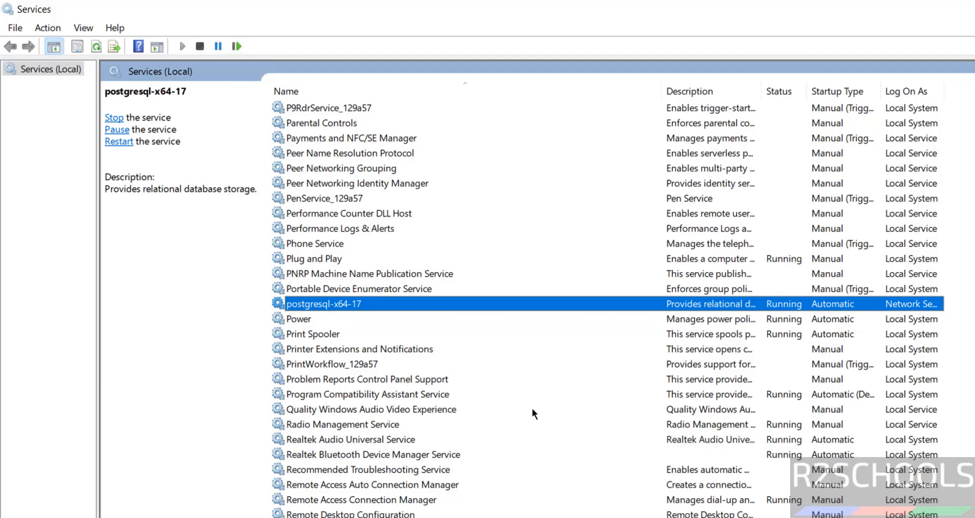